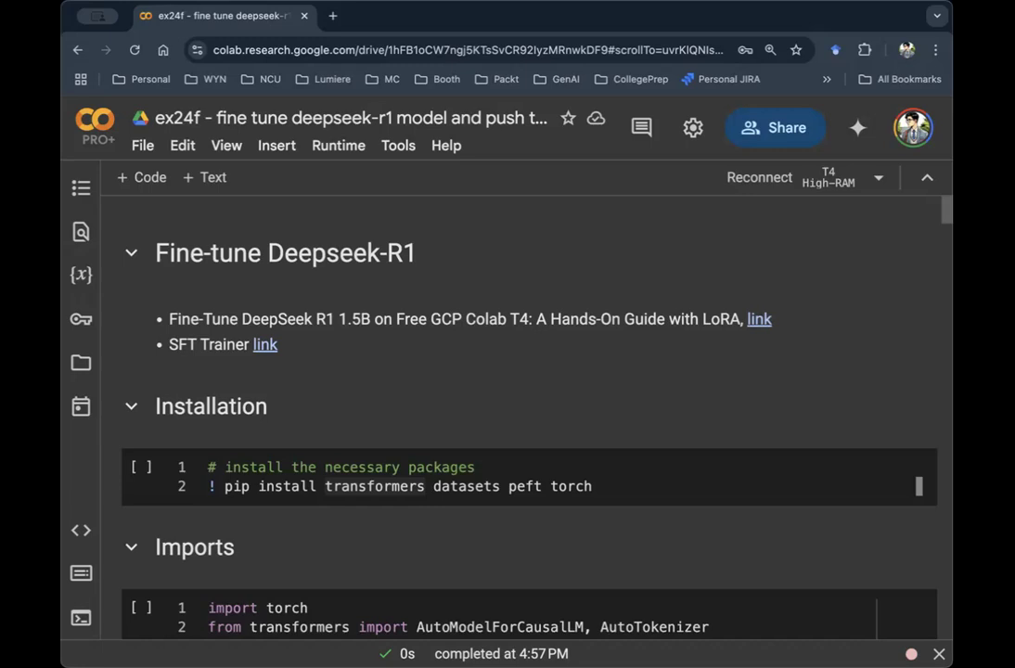
mouse_move(281, 372)
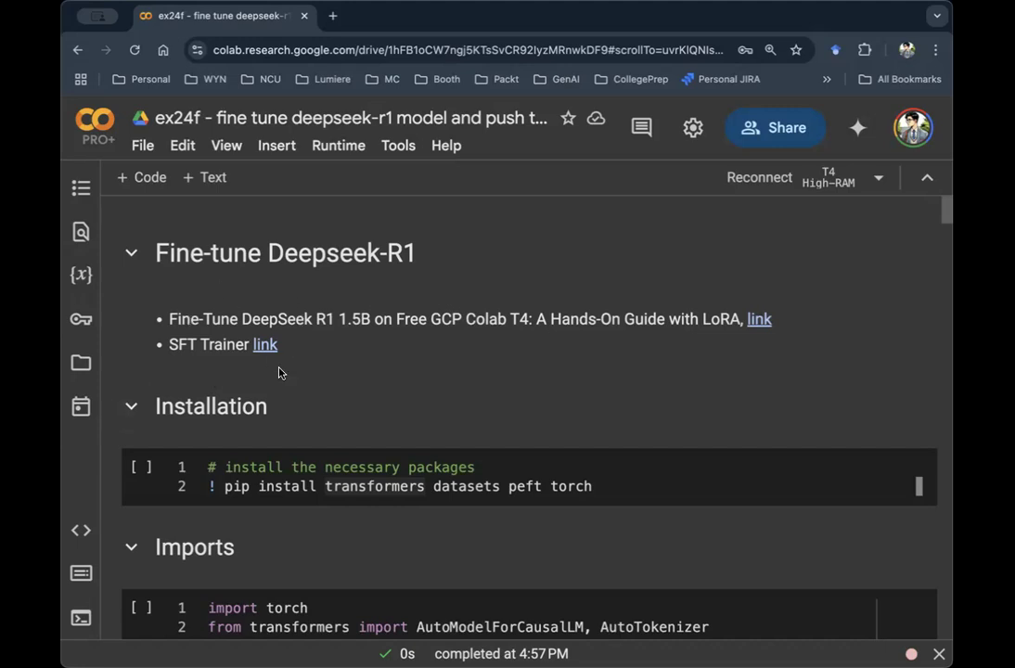
mouse_move(306, 295)
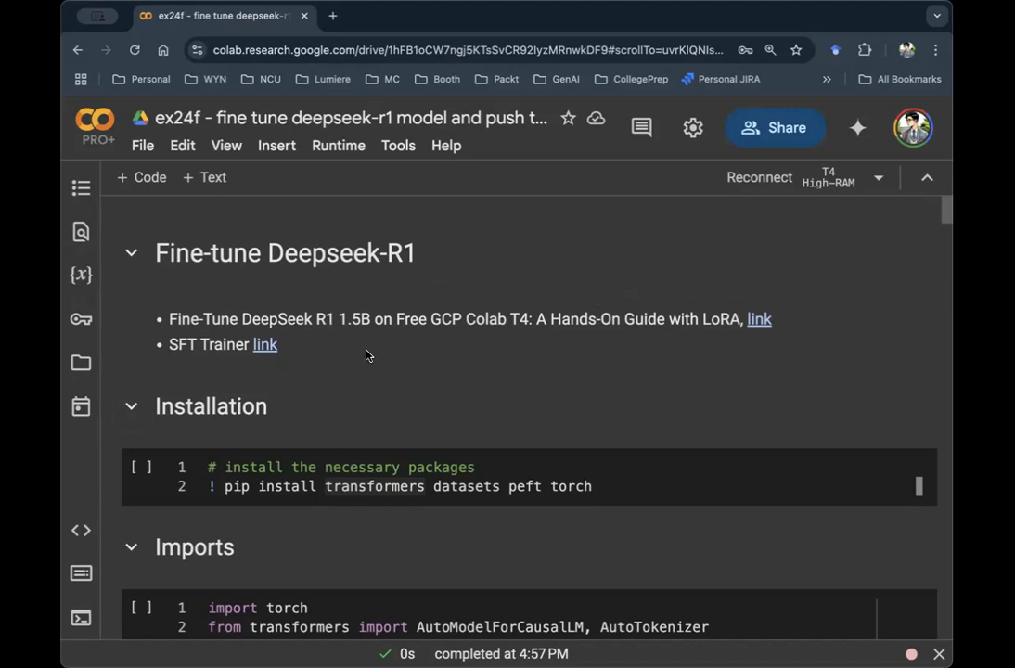
- Scroll down the notebook and open the runtime's hardware accelerator settings
scroll("down", 3)
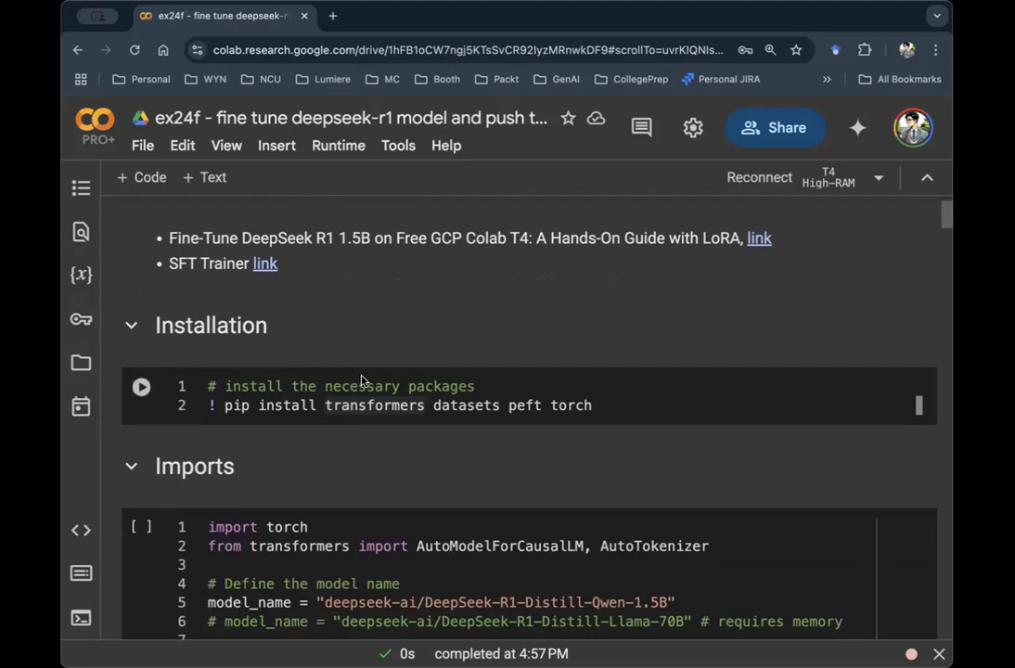
scroll("down", 3)
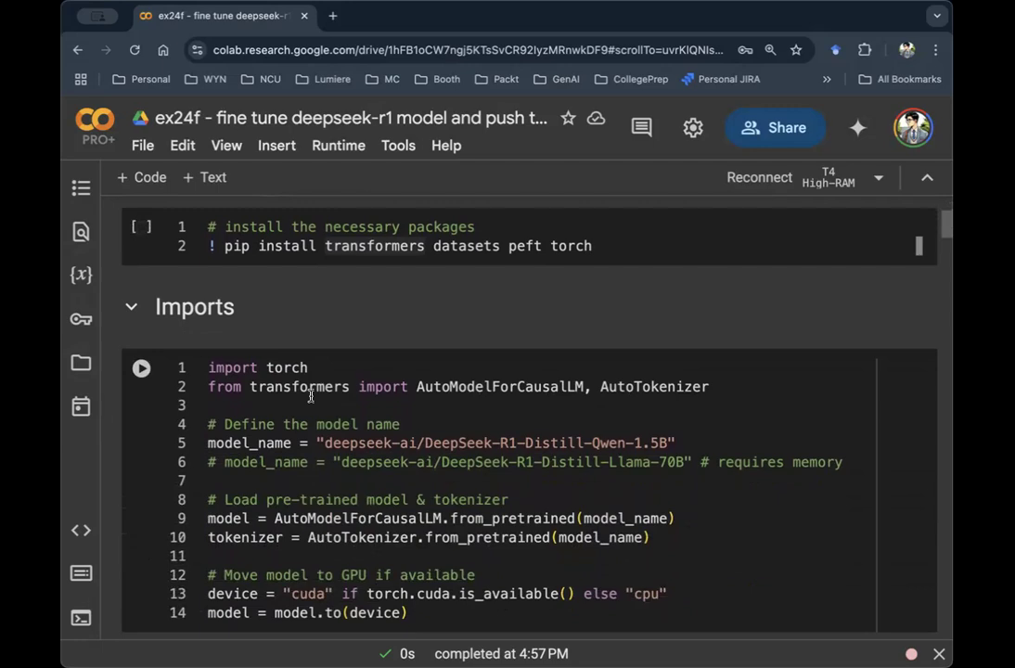
mouse_move(79, 408)
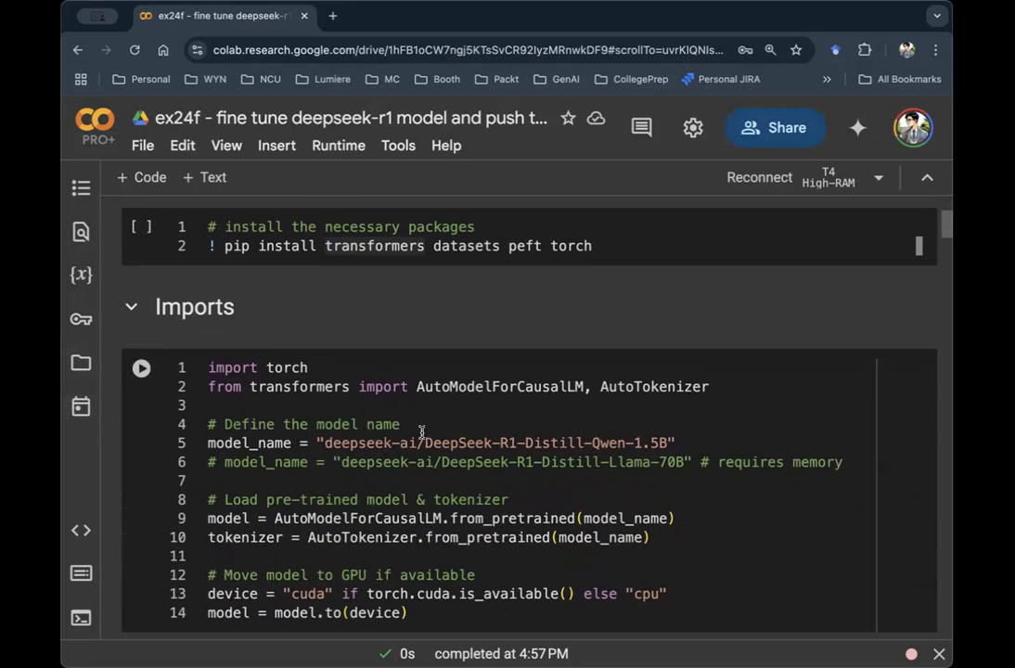
mouse_move(574, 427)
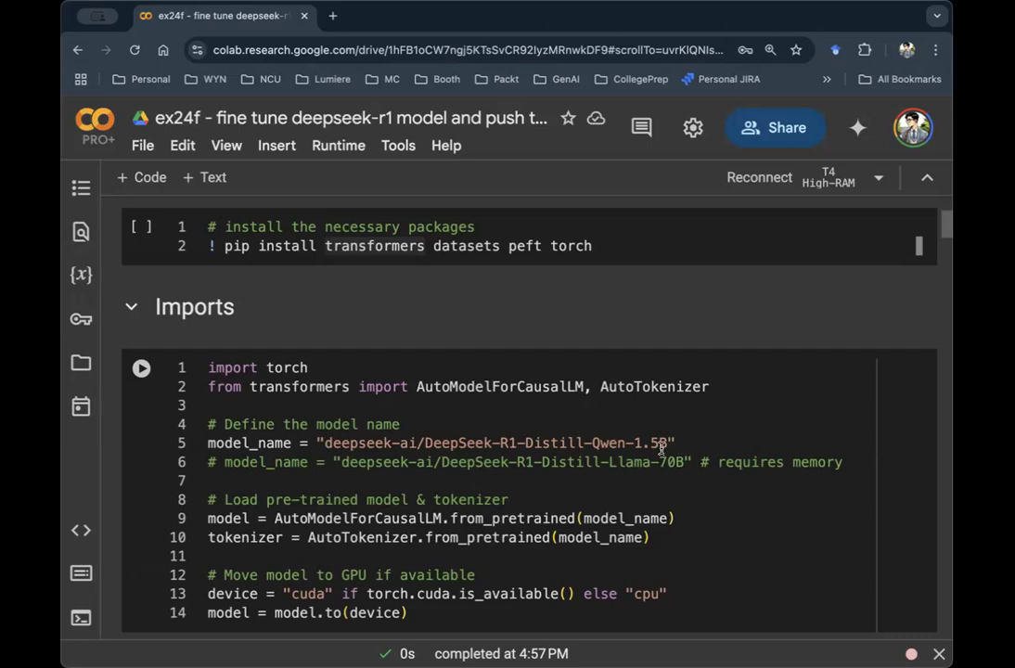
left_click(338, 145)
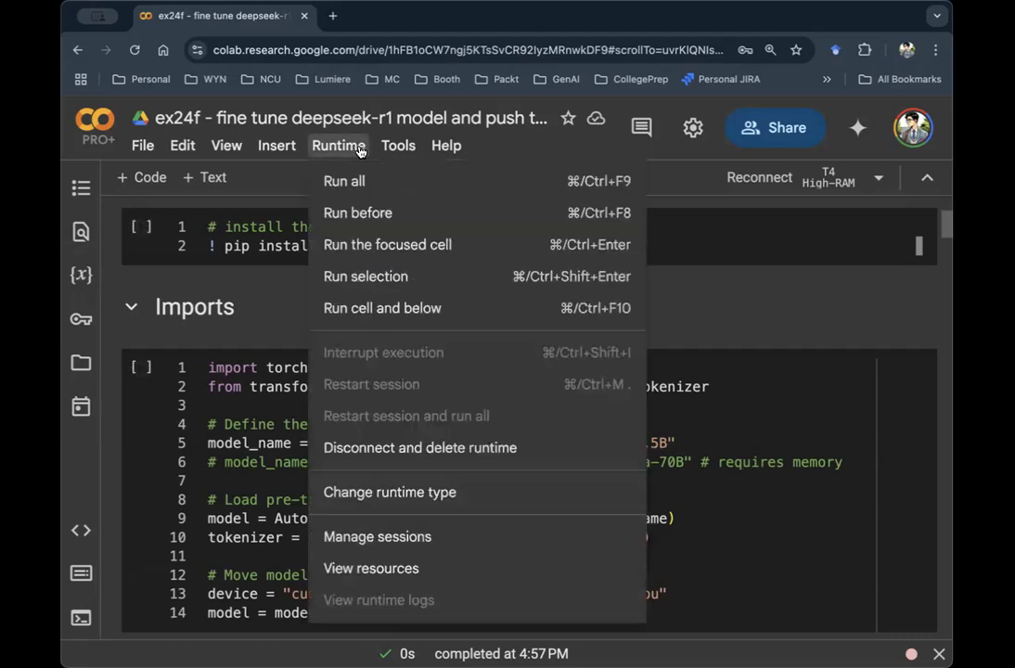
left_click(390, 492)
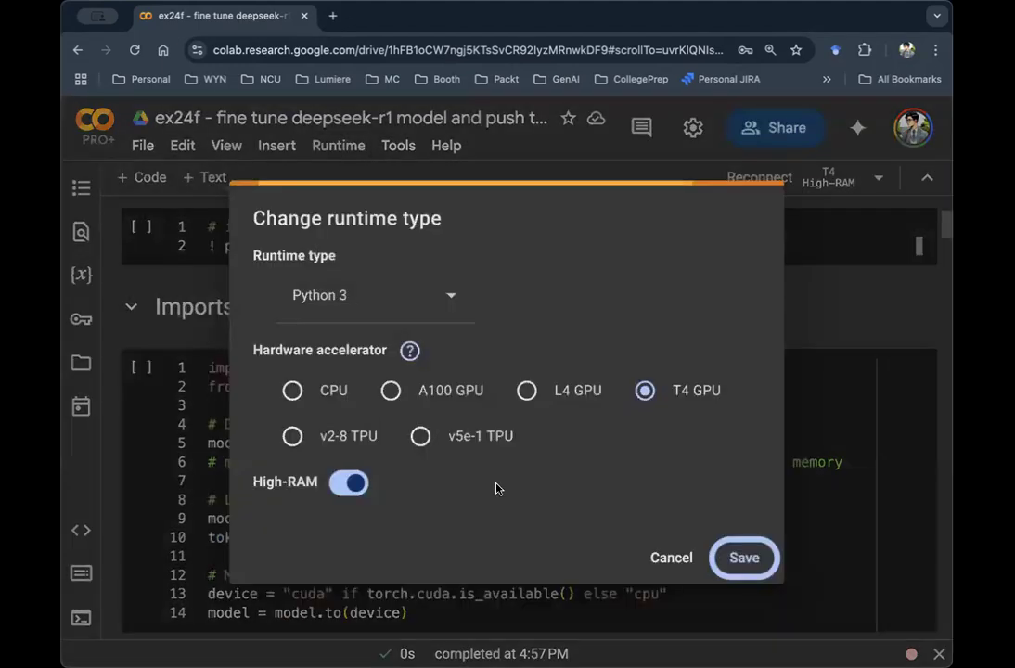
mouse_move(462, 497)
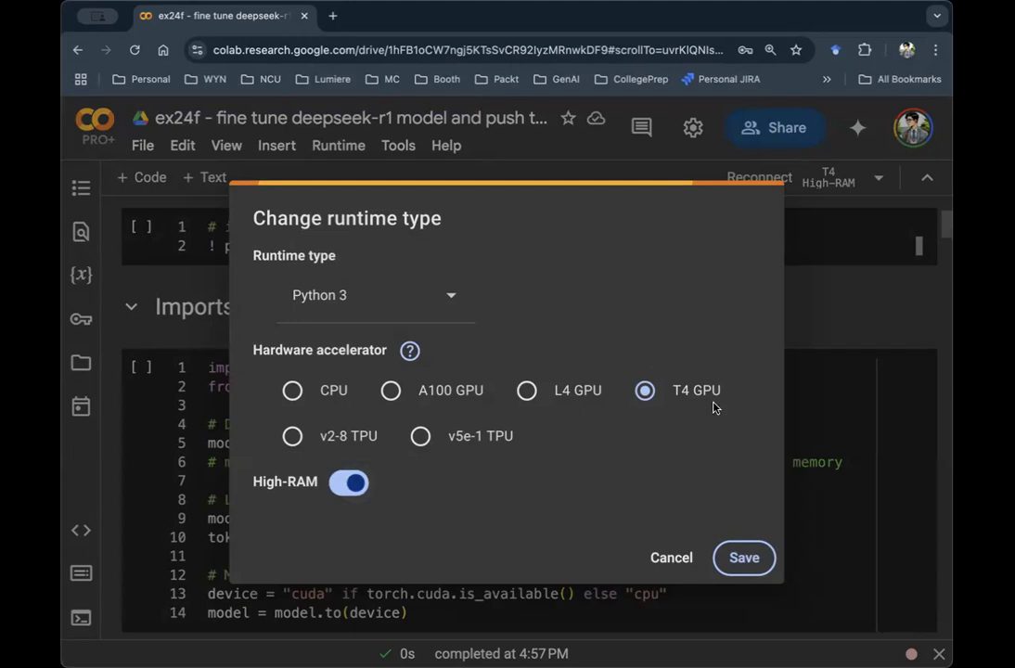
mouse_move(672, 399)
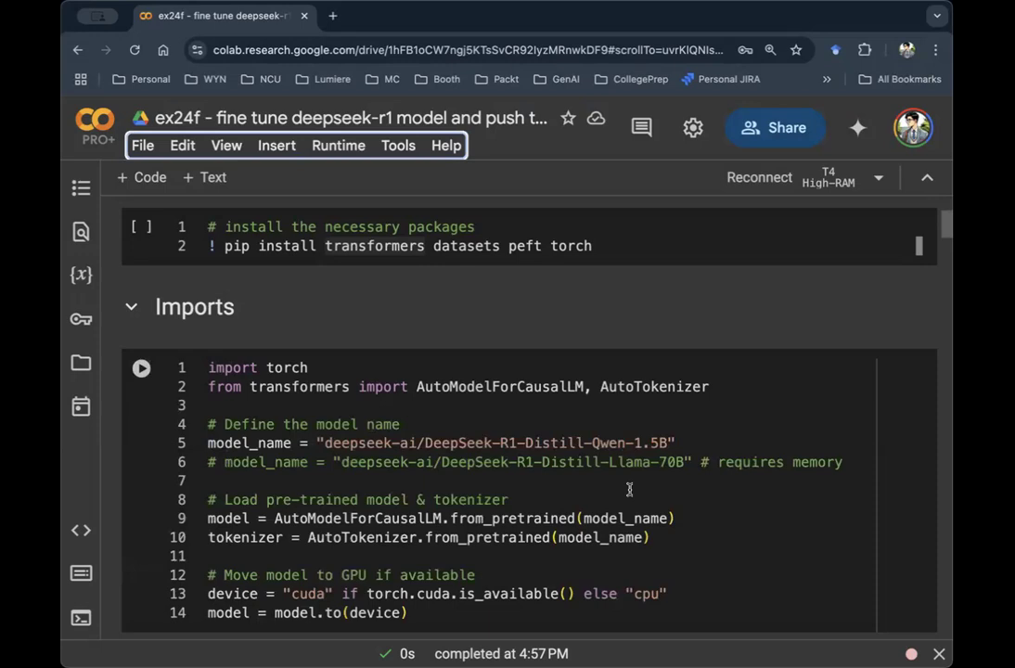
mouse_move(642, 469)
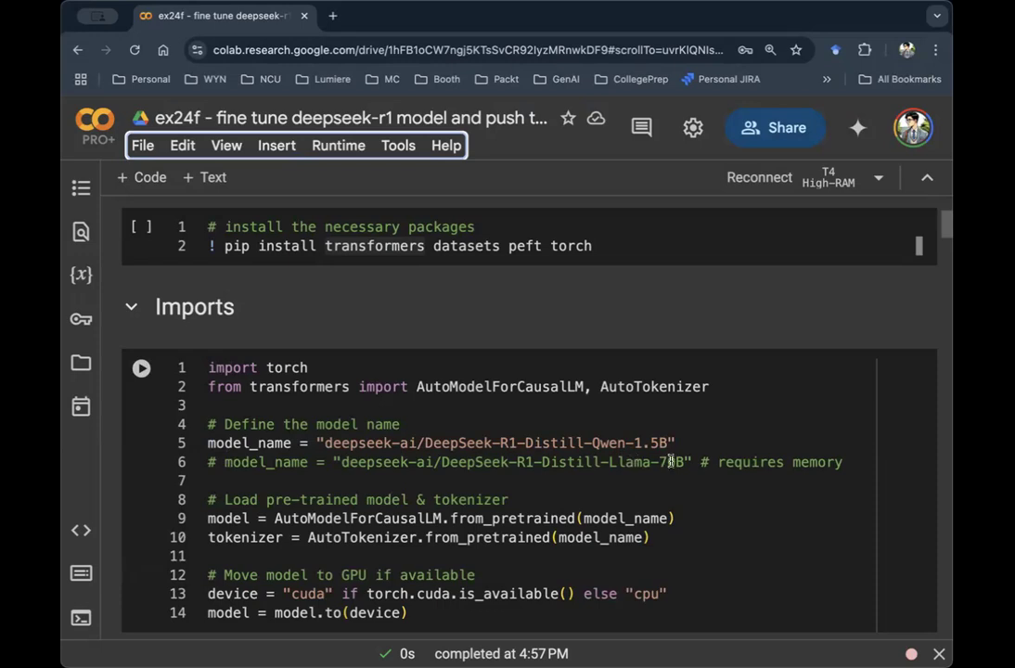
mouse_move(663, 462)
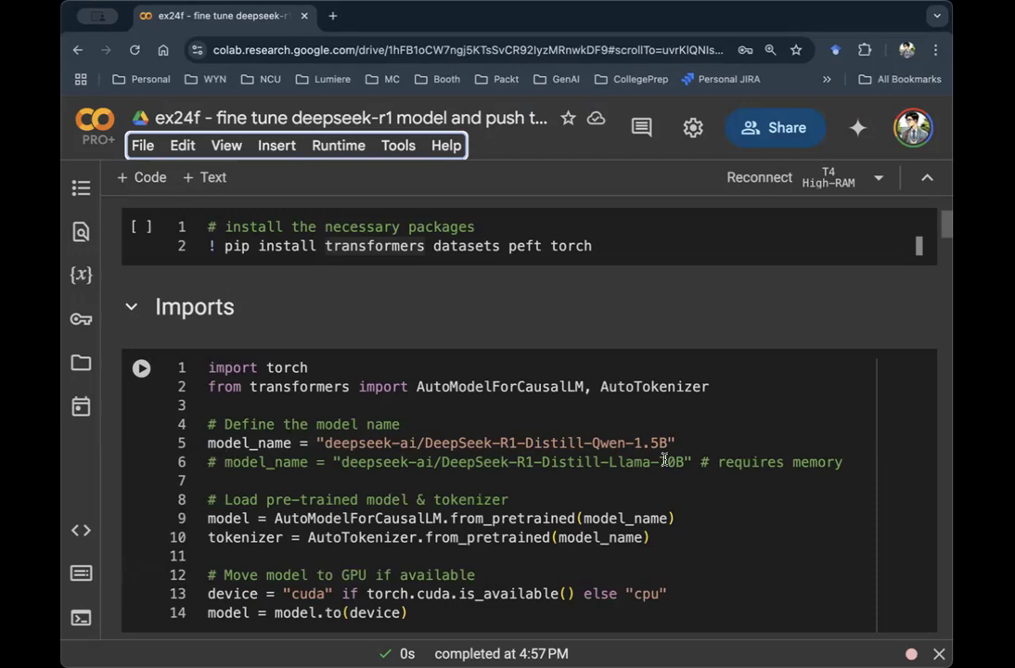
mouse_move(685, 469)
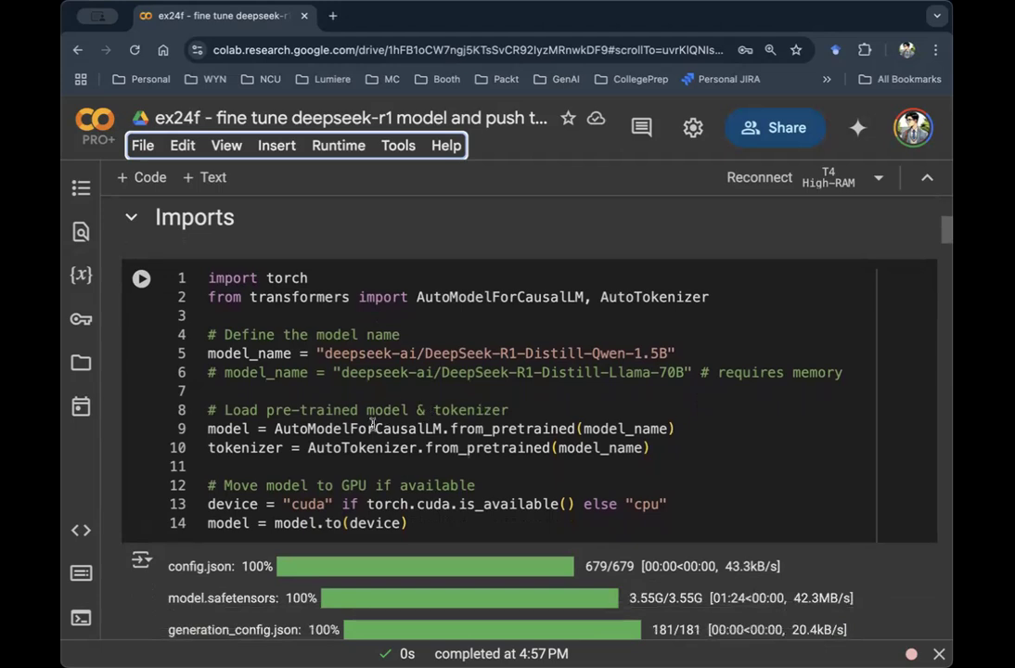
mouse_move(400, 431)
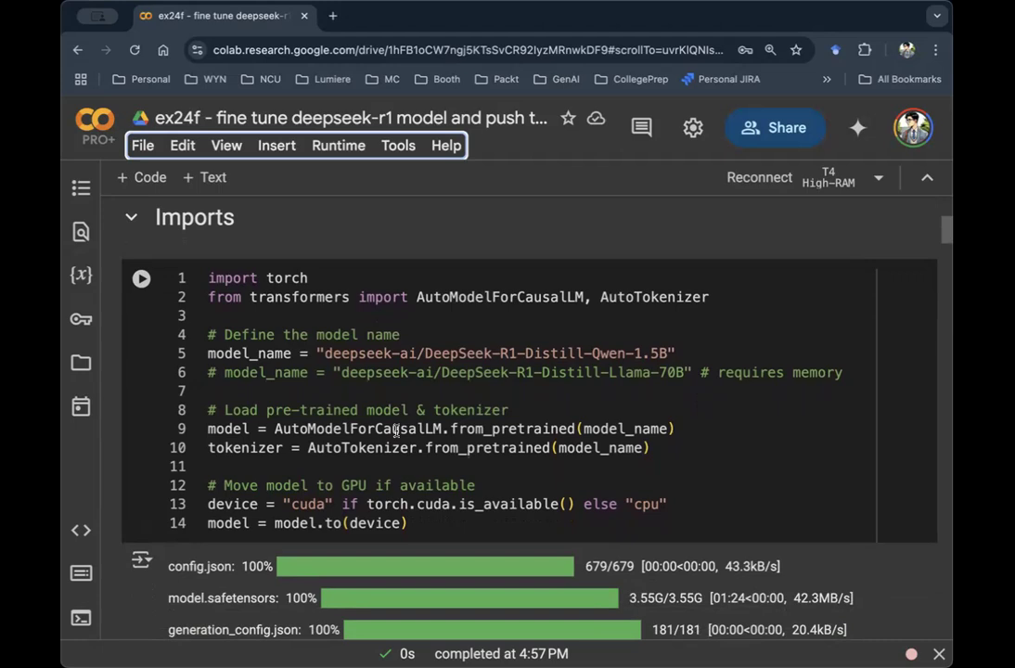
mouse_move(296, 506)
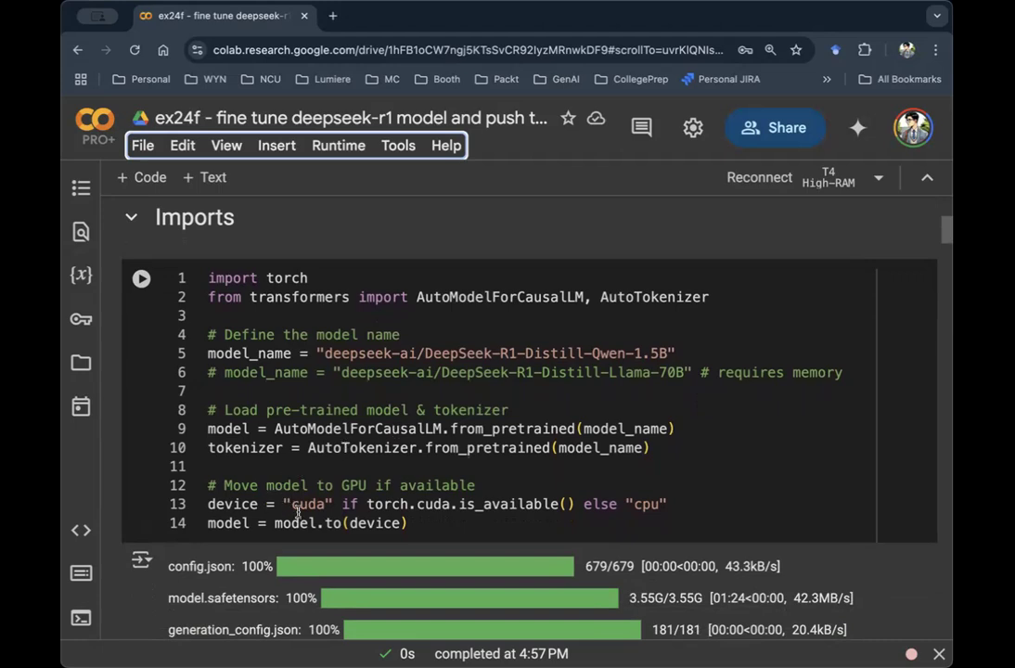
scroll("down", 3)
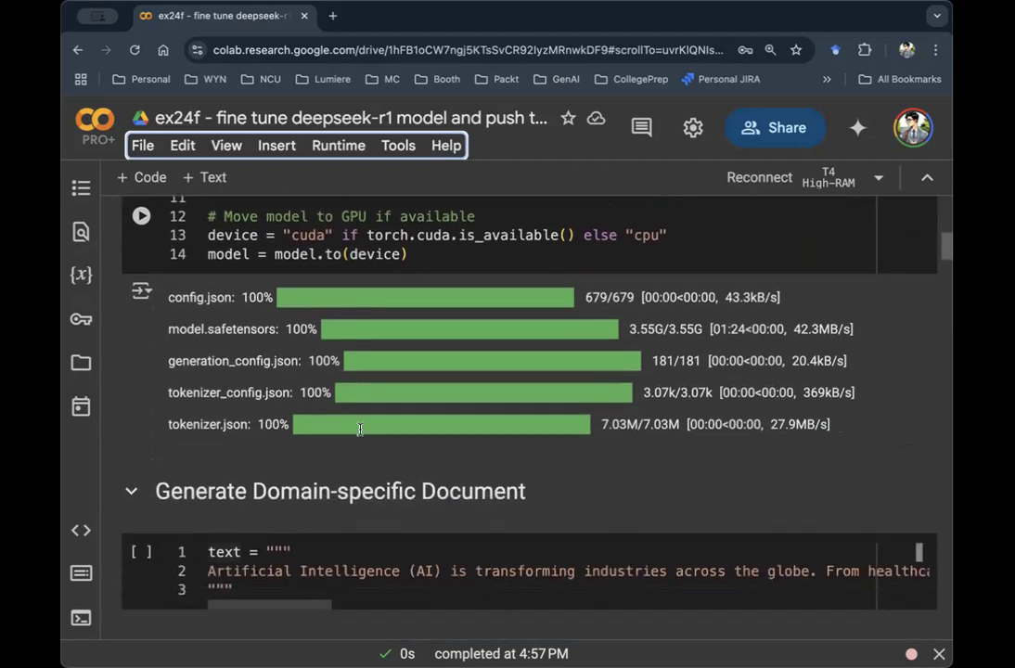
scroll("down", 3)
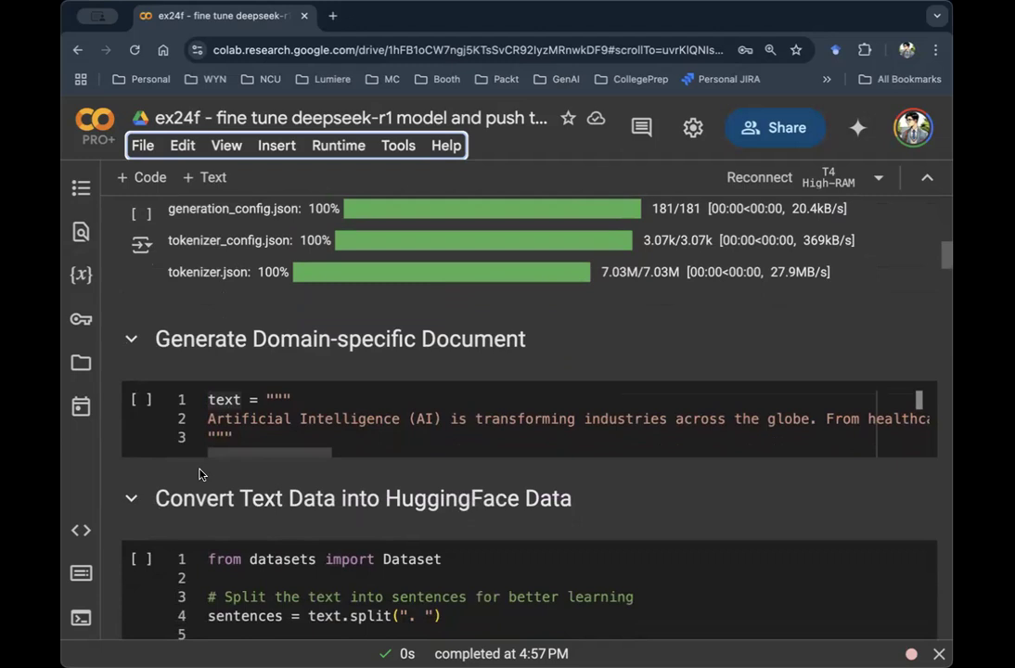
mouse_move(323, 425)
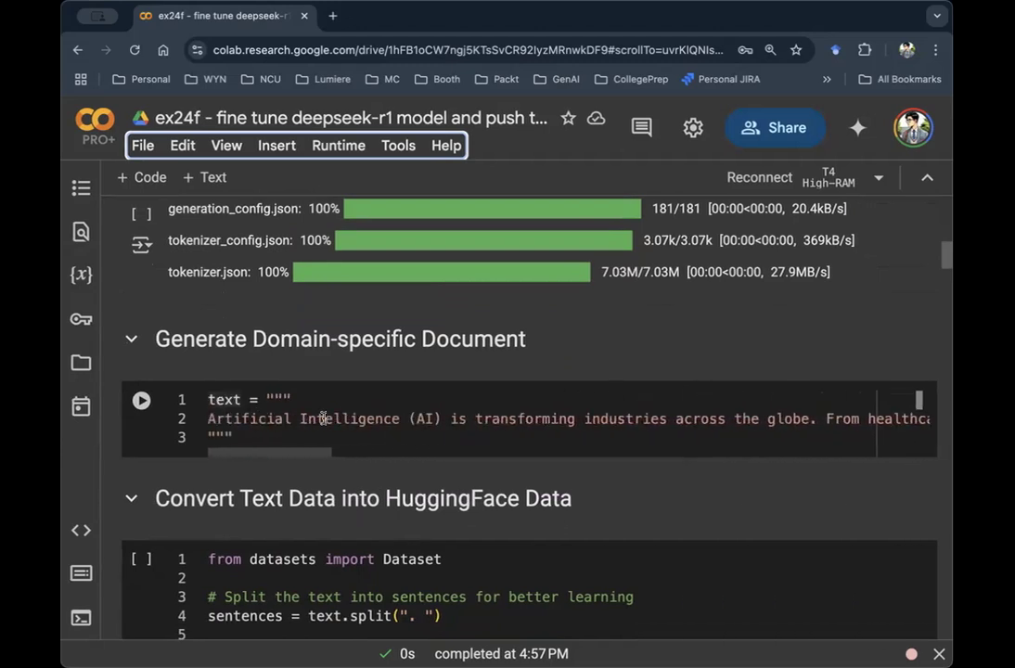
mouse_move(441, 414)
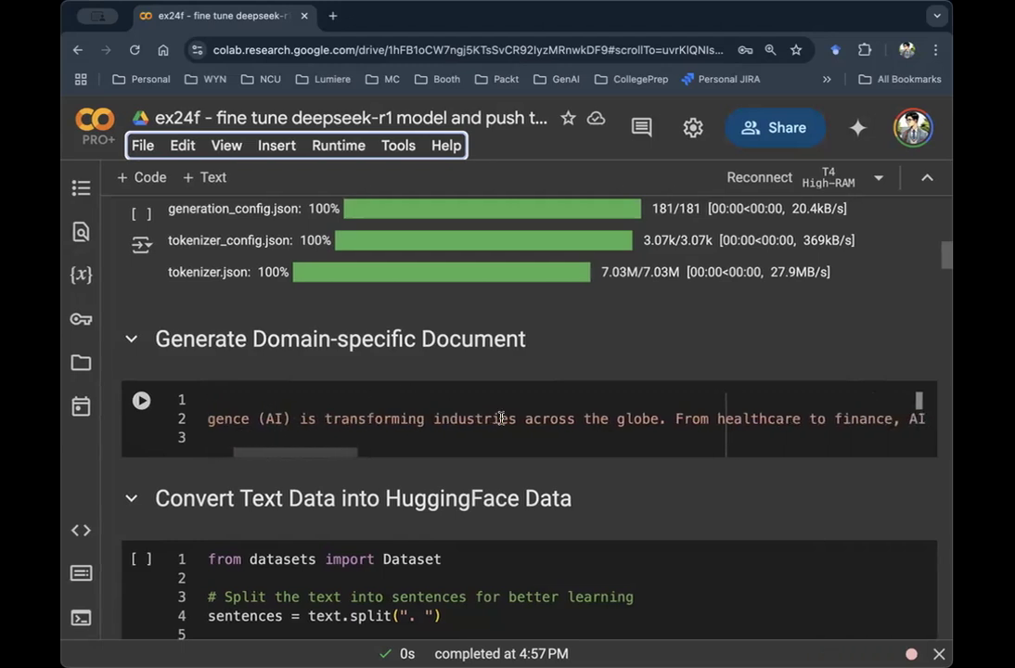
scroll("right", 3)
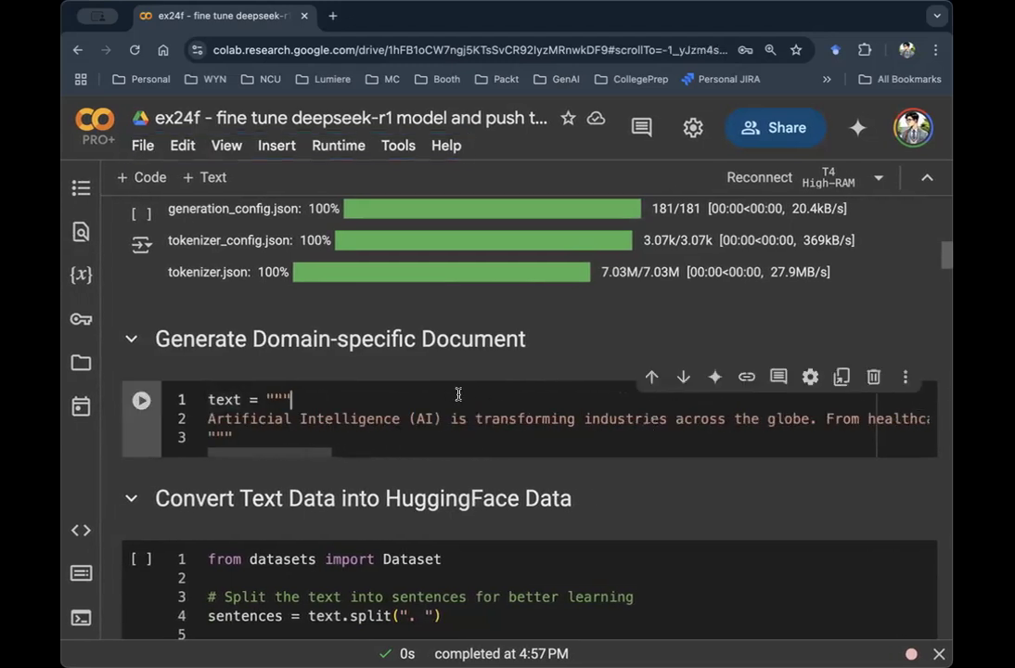
double_click(349, 418)
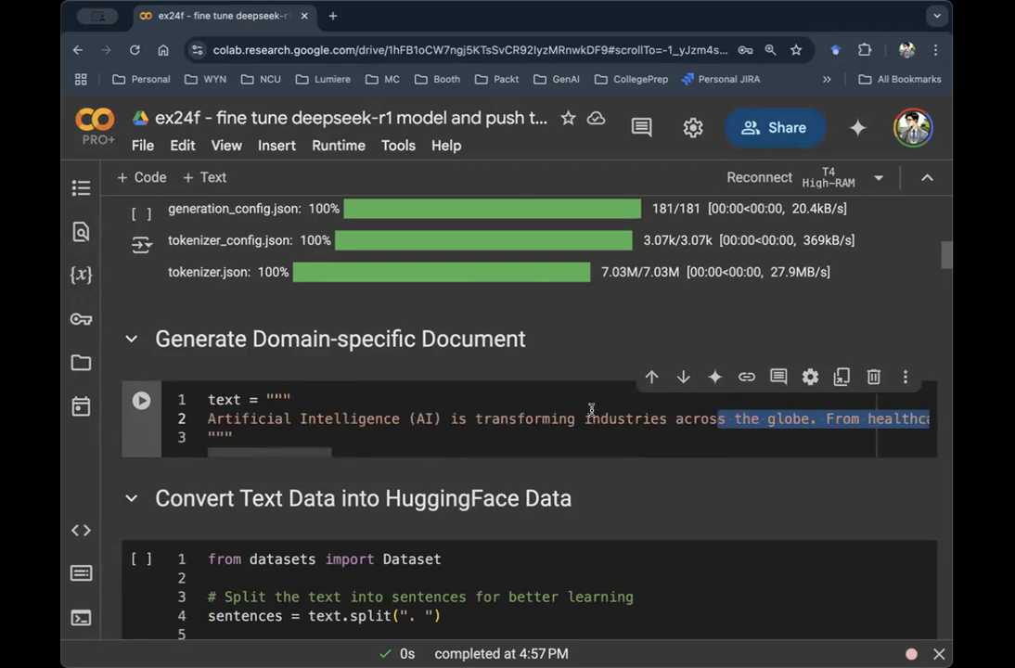
mouse_move(445, 410)
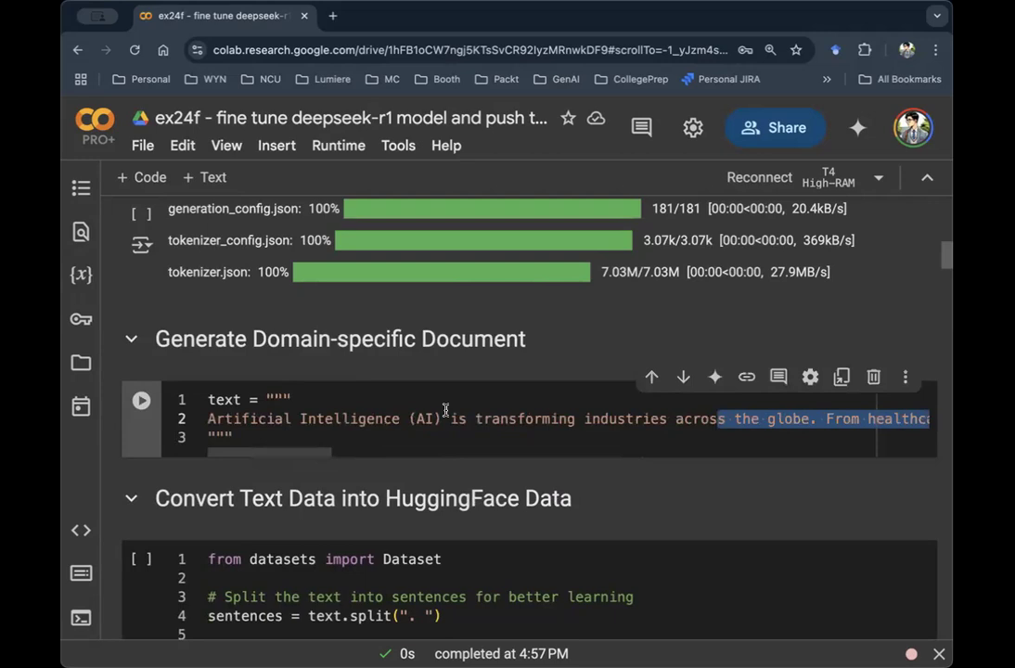
mouse_move(419, 419)
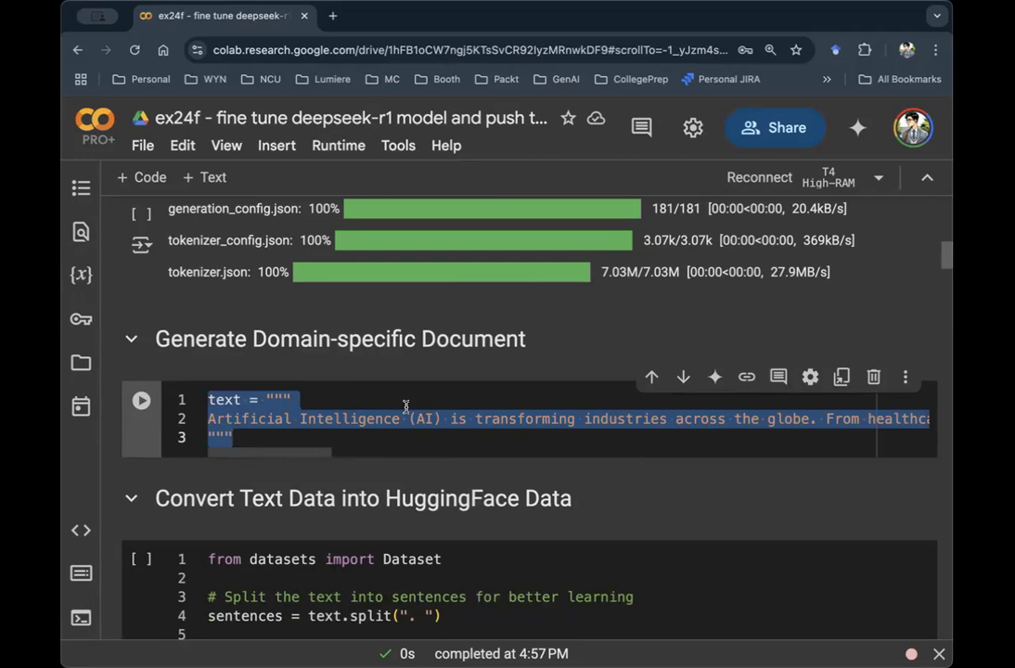
scroll("down", 3)
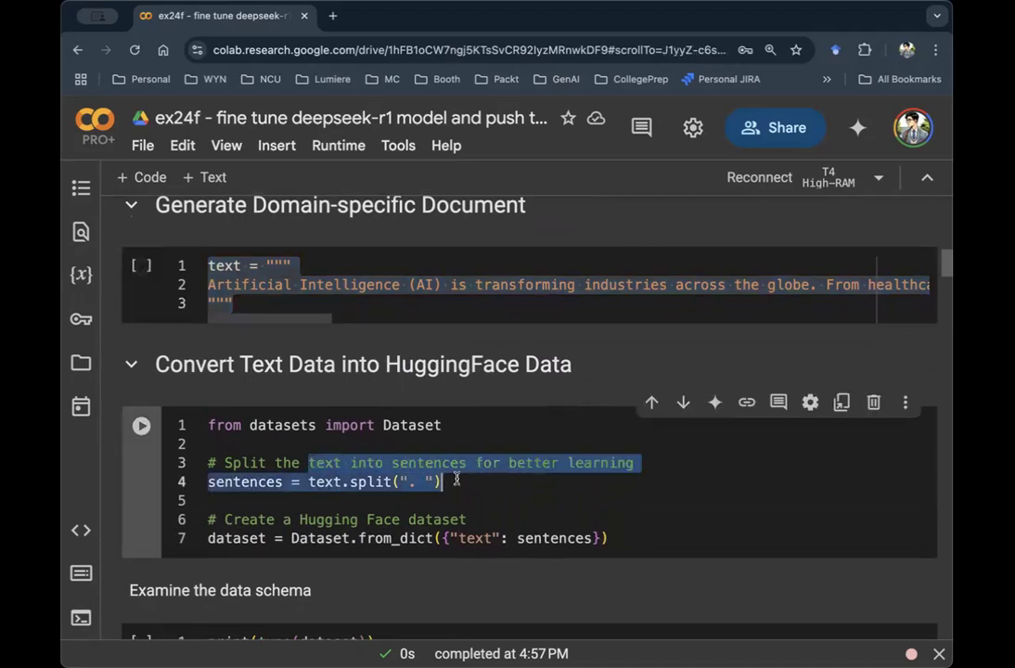
scroll("down", 3)
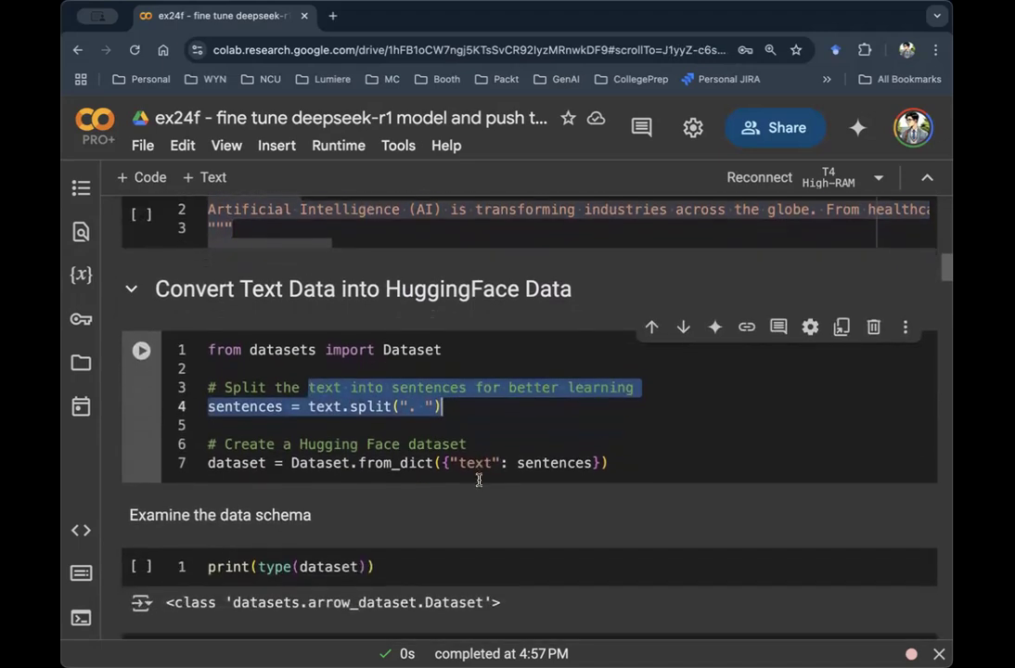
scroll("down", 3)
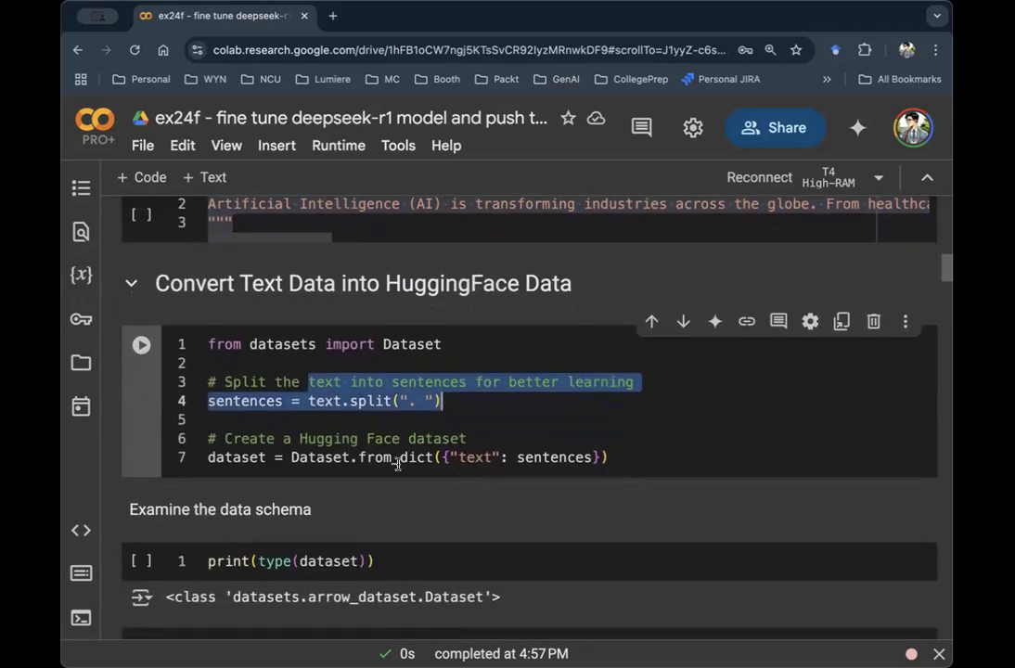
scroll("down", 3)
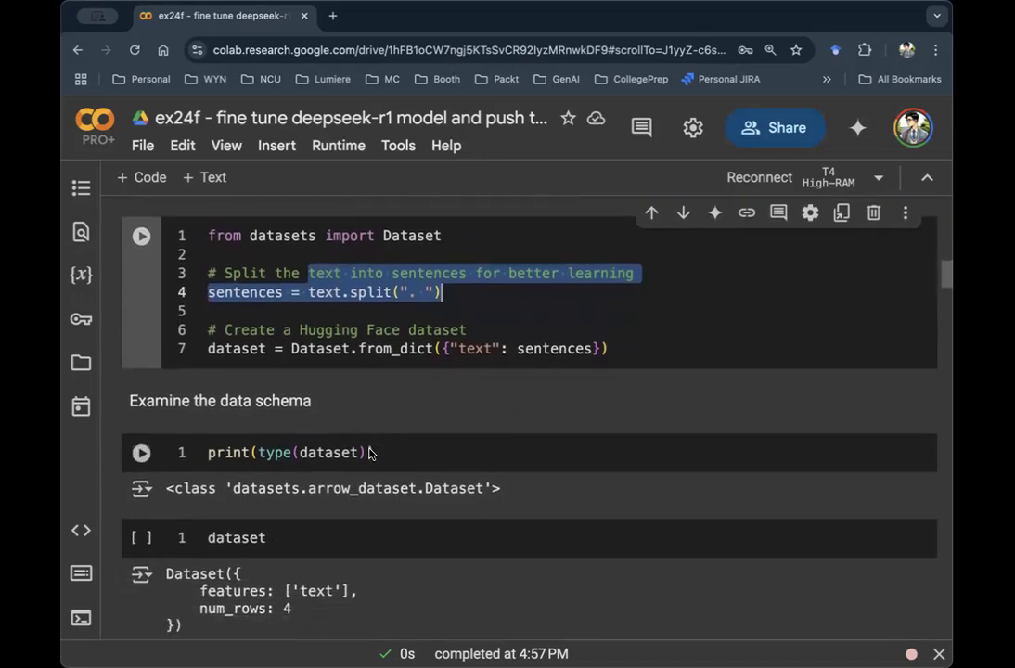
scroll("down", 3)
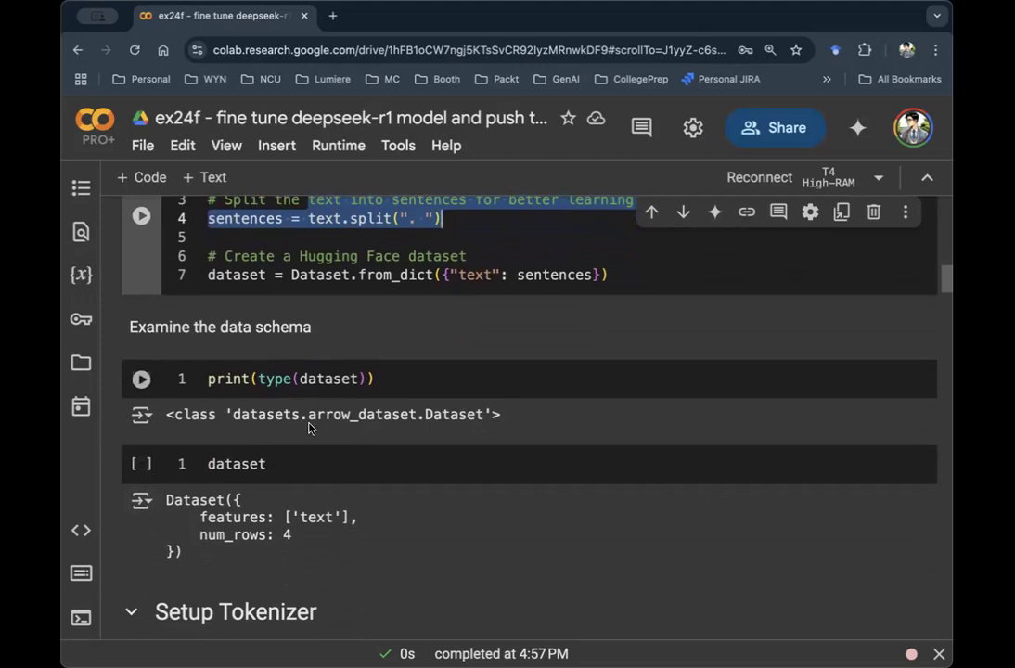
scroll("down", 3)
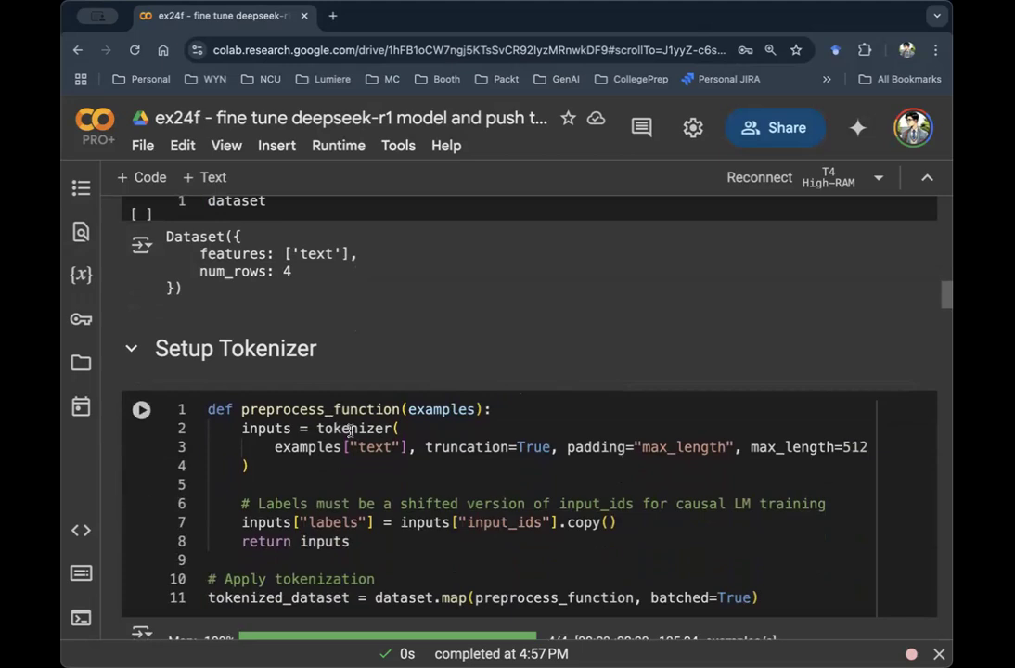
scroll("down", 3)
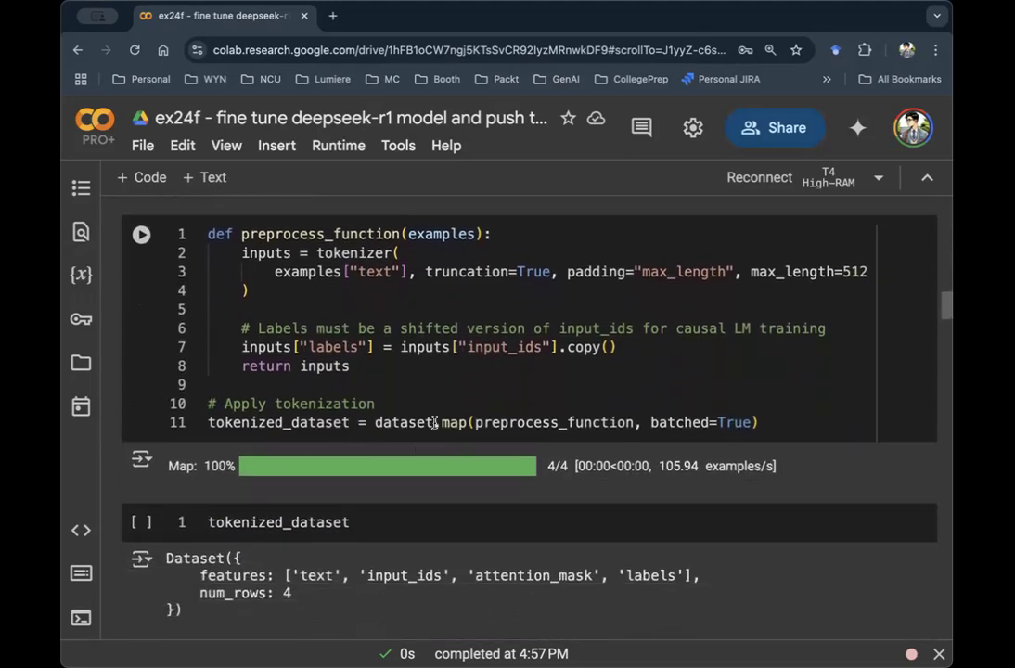
mouse_move(454, 423)
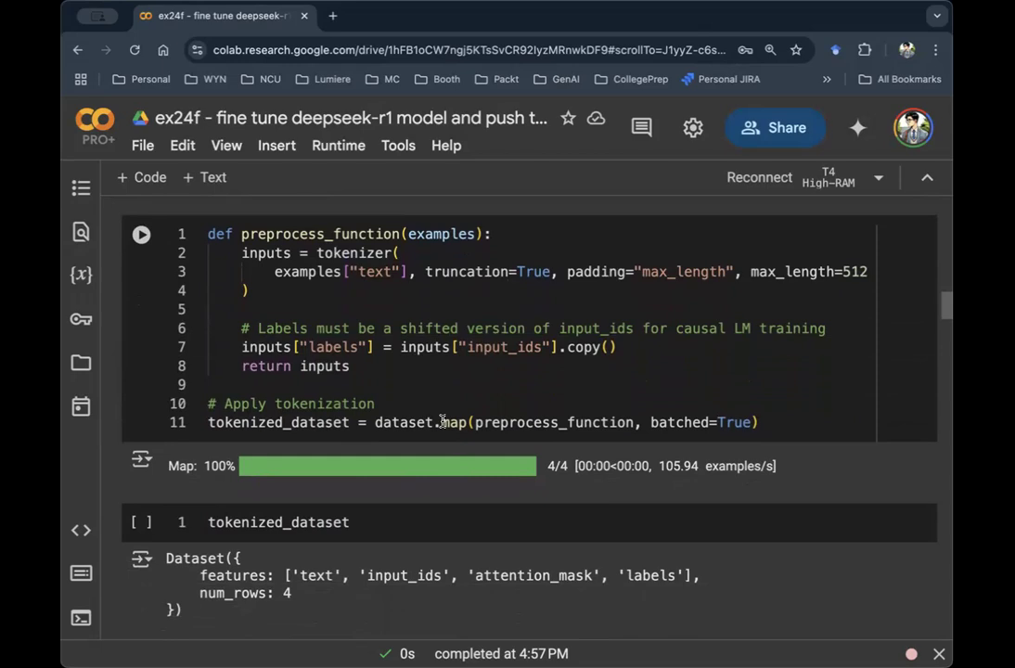
scroll("down", 3)
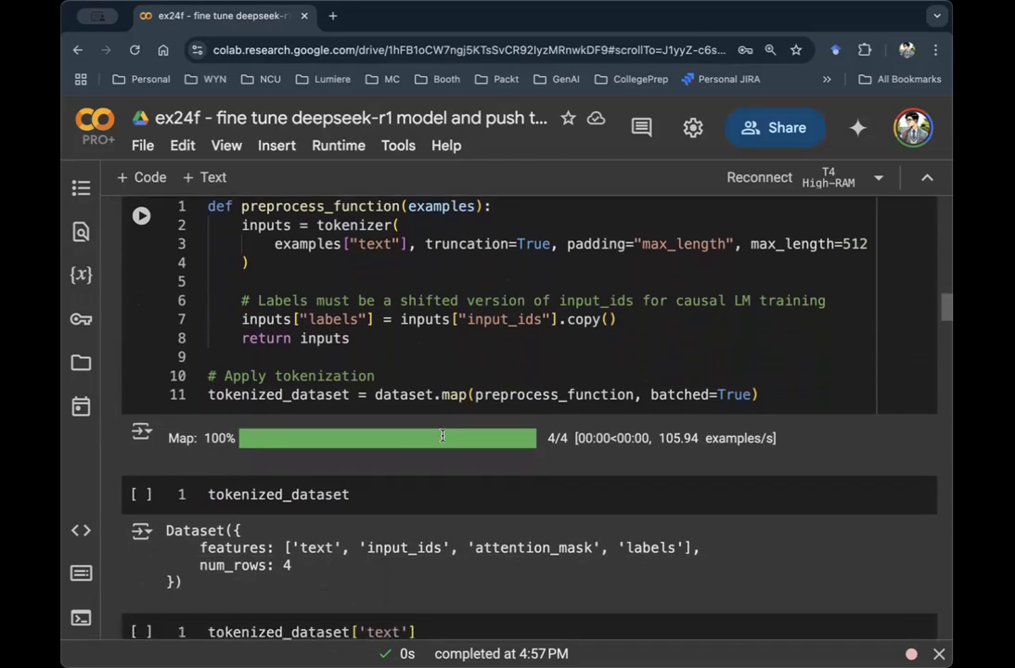
mouse_move(414, 423)
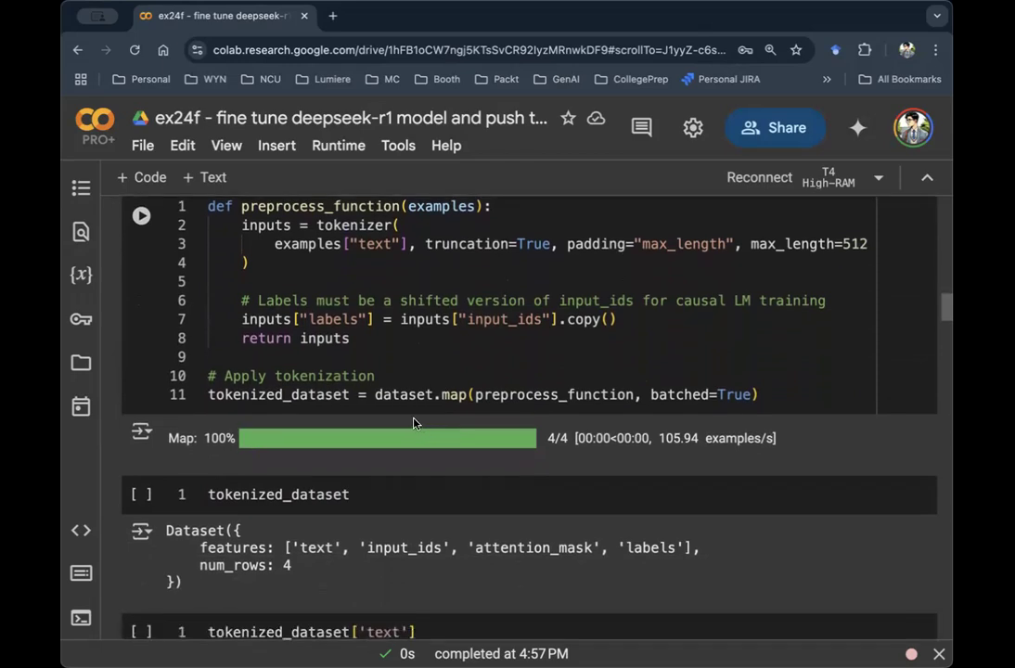
scroll("down", 3)
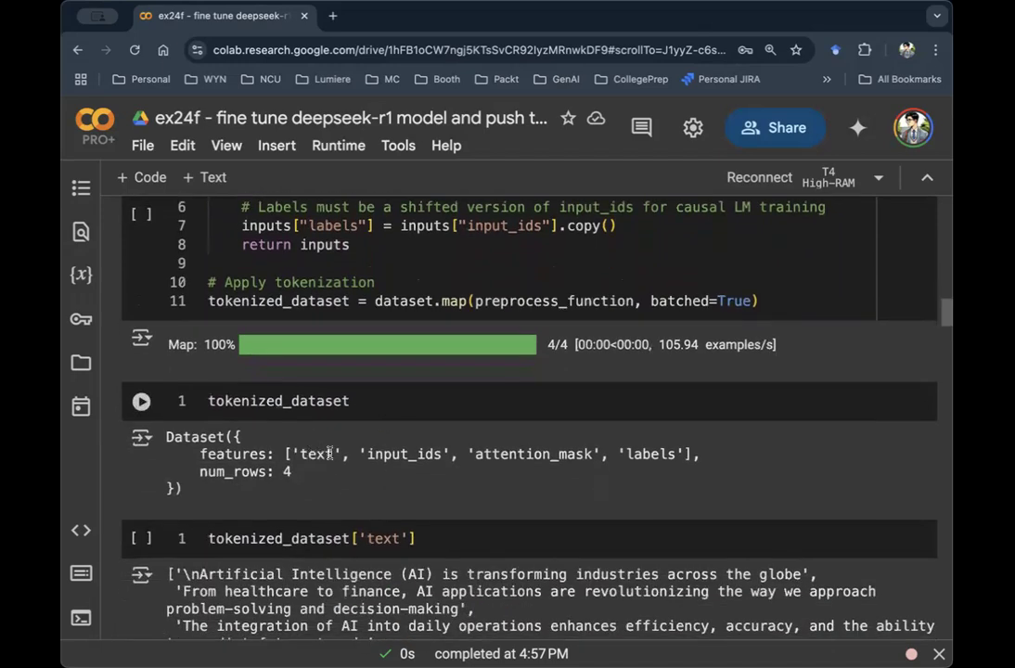
mouse_move(652, 454)
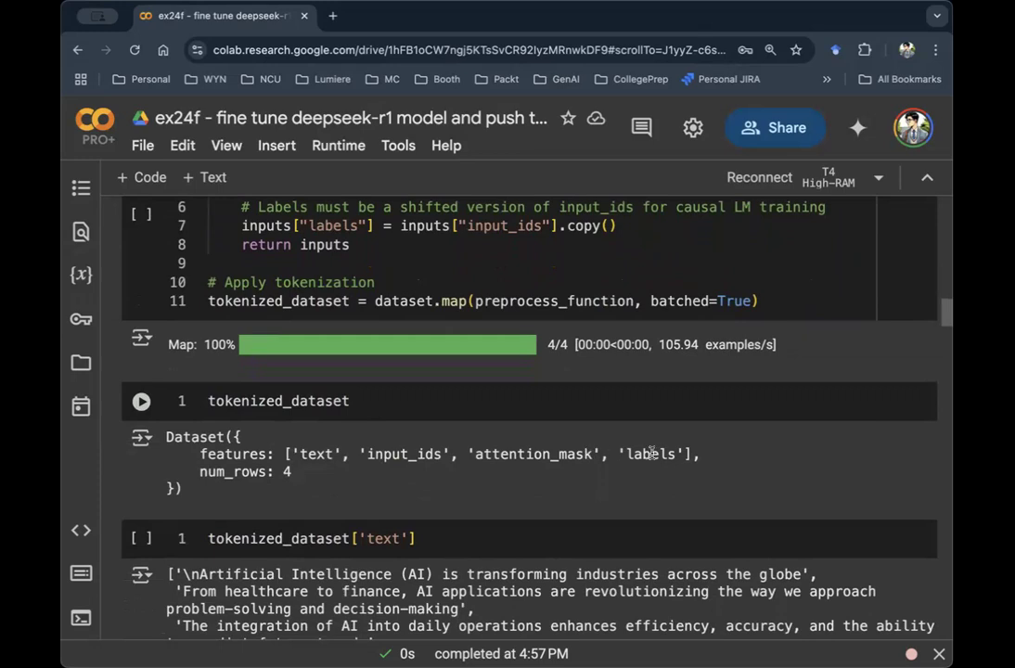
scroll("down", 3)
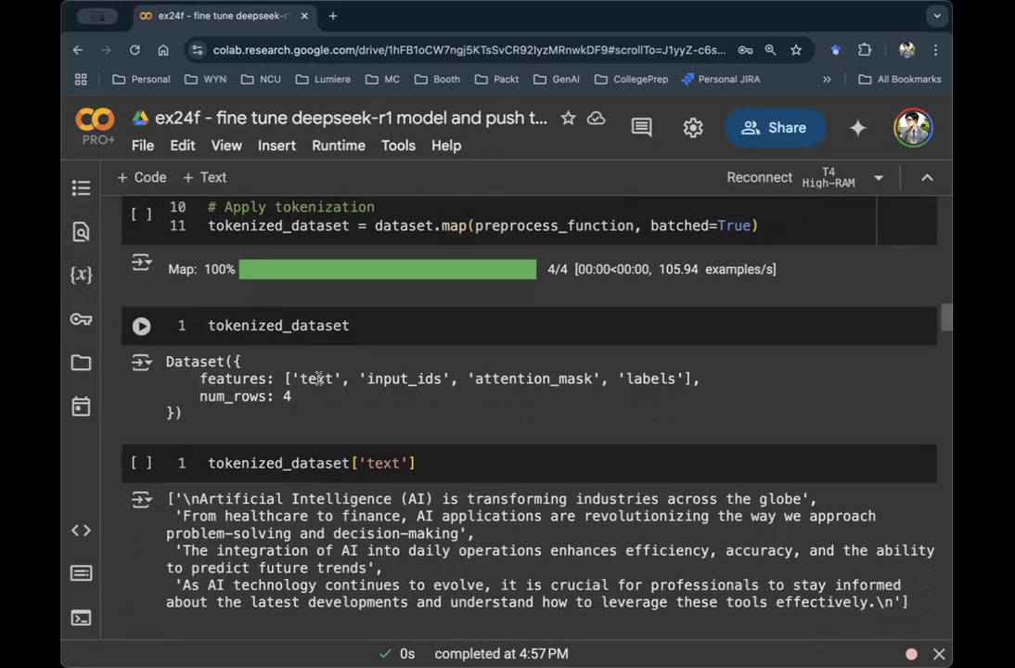
mouse_move(540, 379)
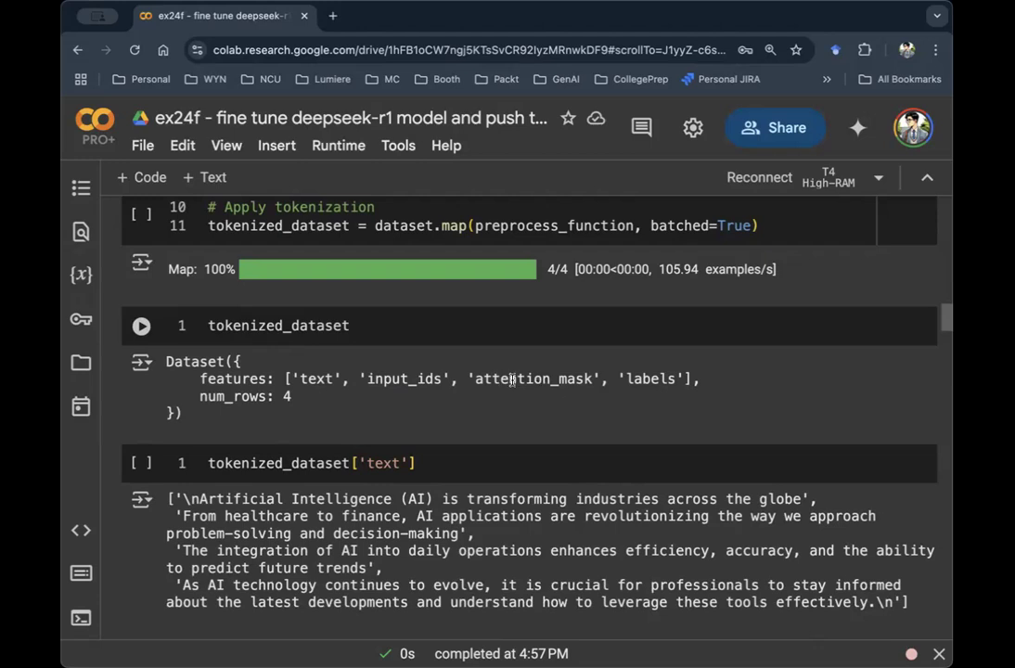
mouse_move(506, 379)
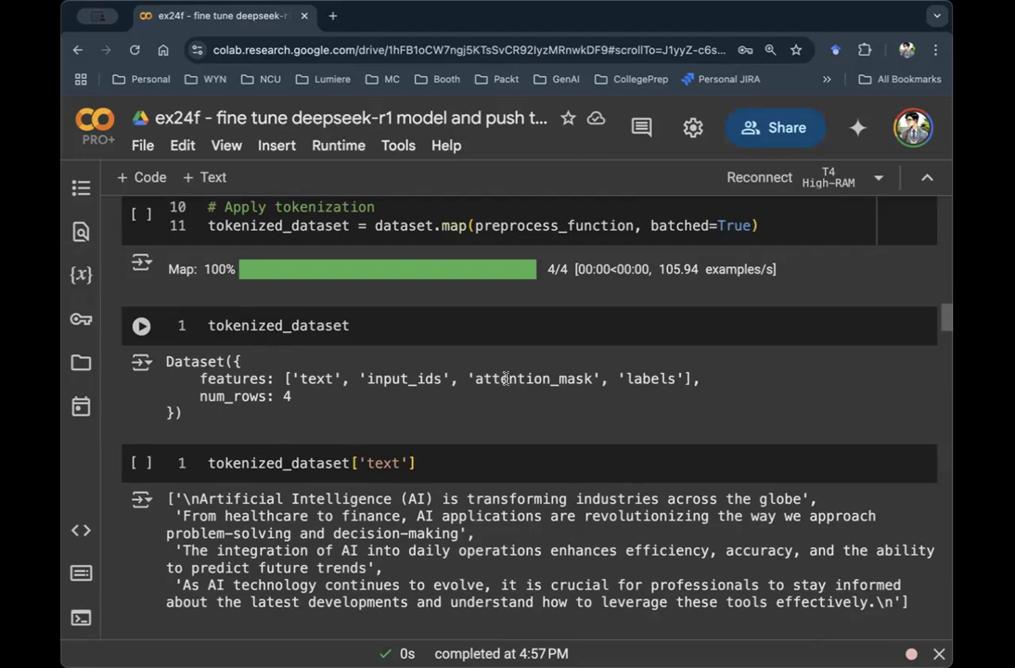
mouse_move(511, 378)
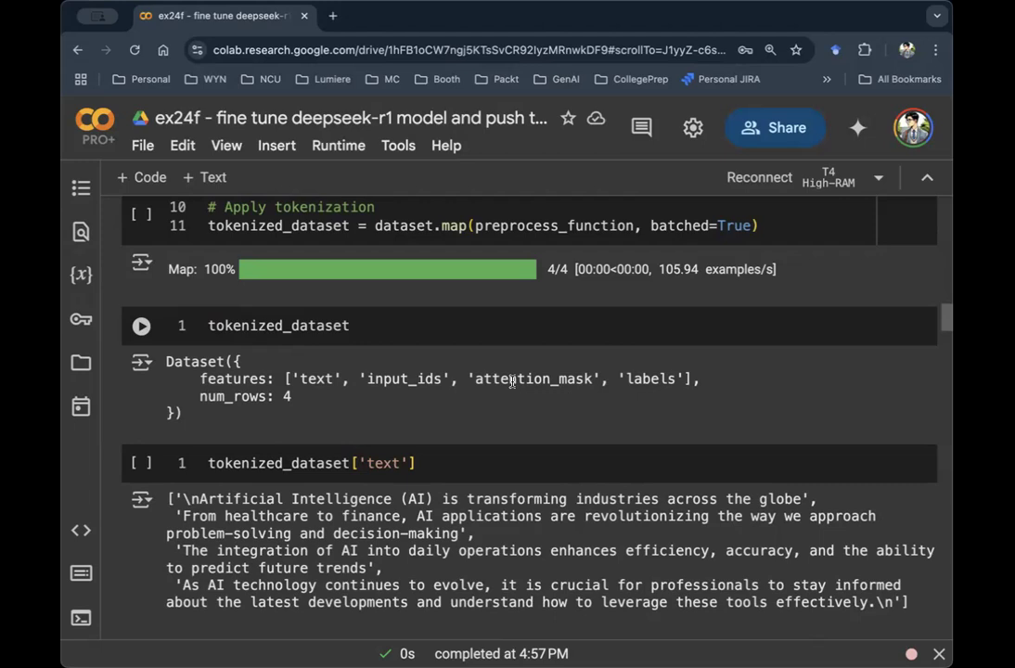
mouse_move(501, 383)
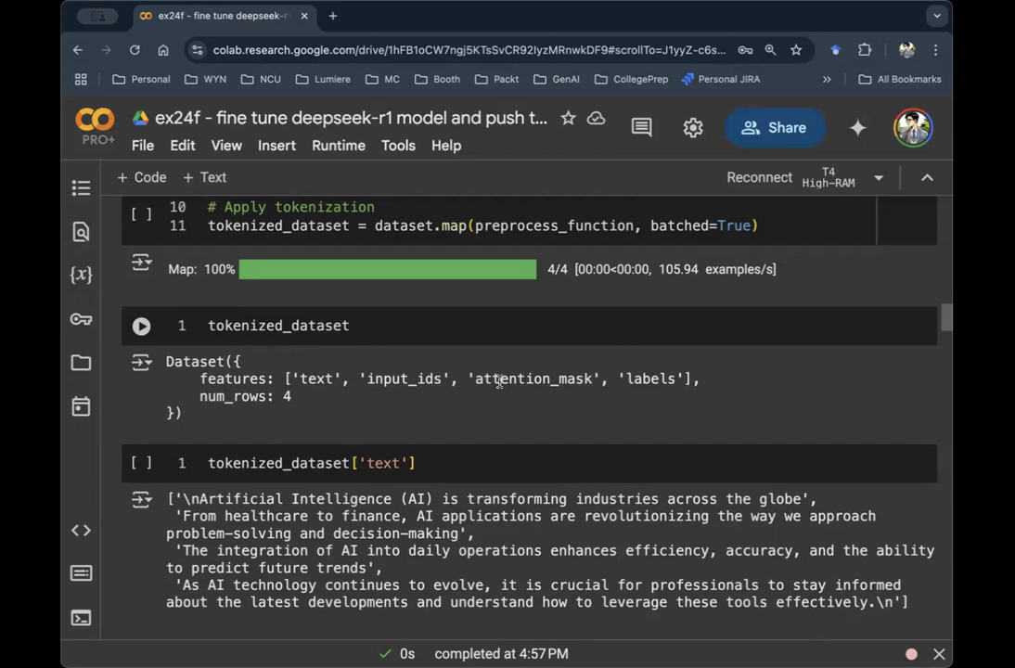
mouse_move(566, 402)
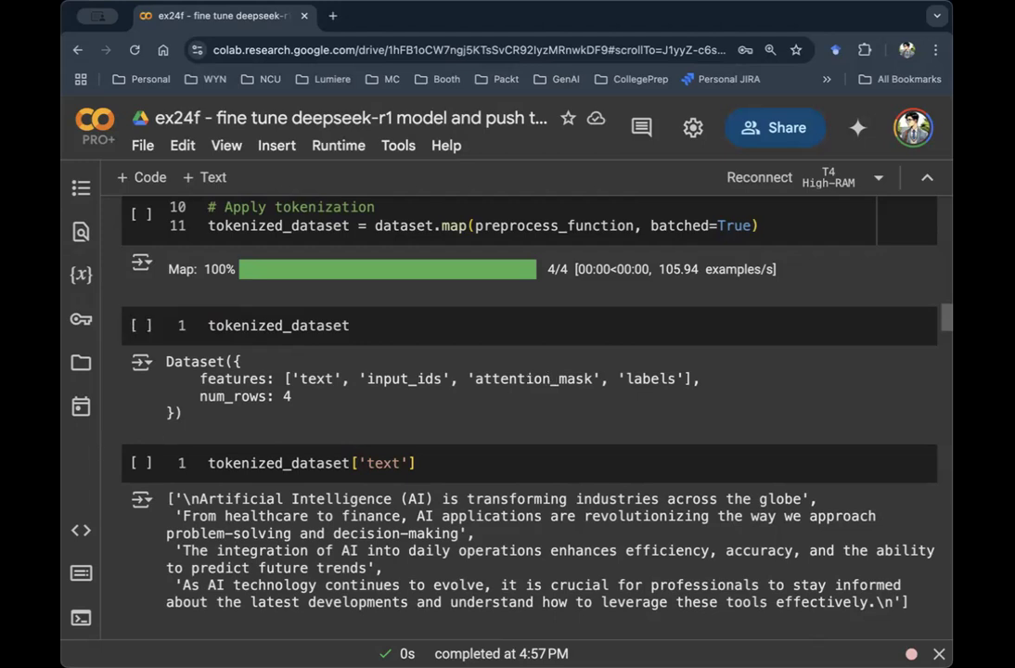
scroll("down", 3)
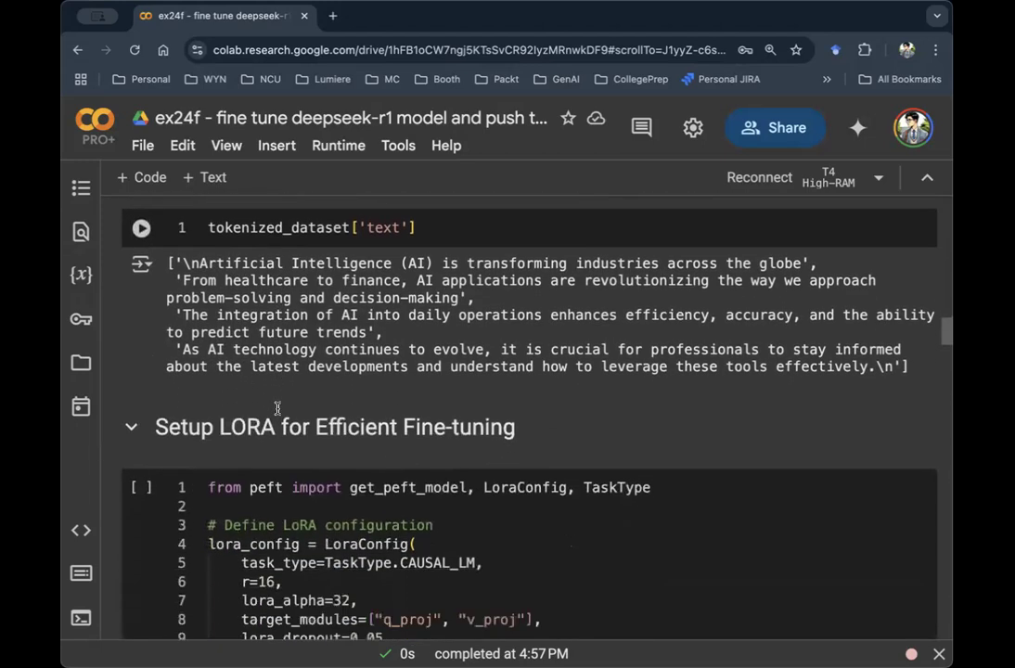
scroll("down", 3)
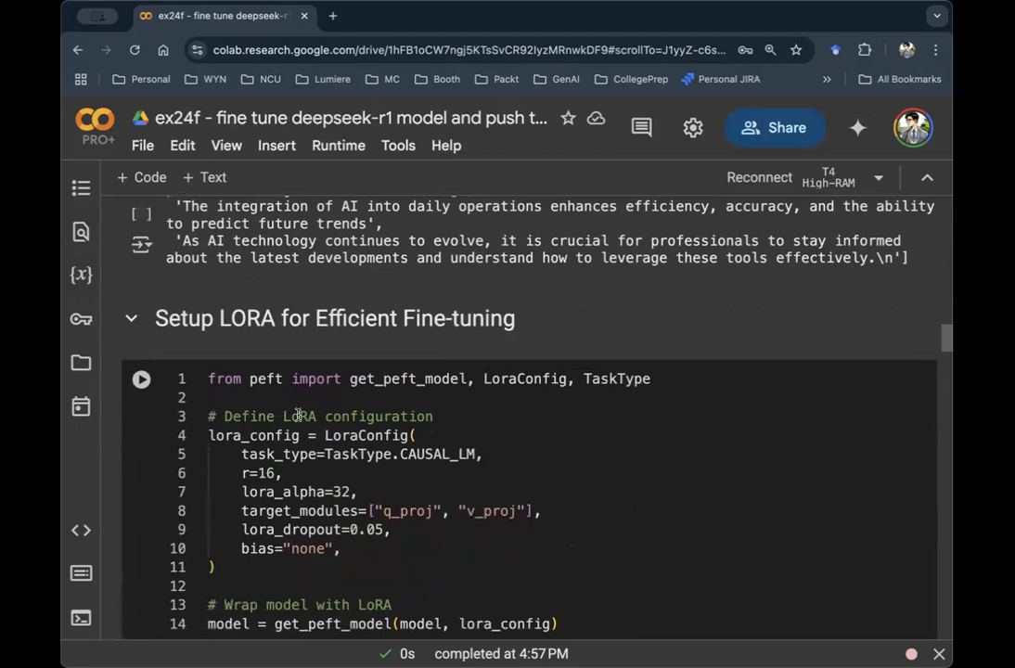
mouse_move(326, 428)
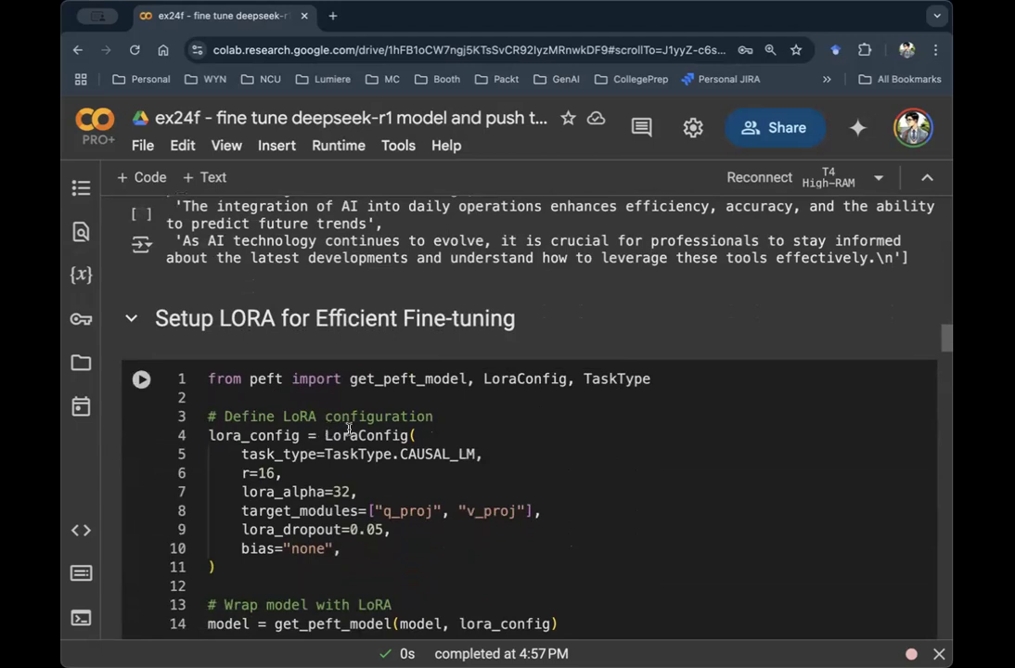
scroll("down", 3)
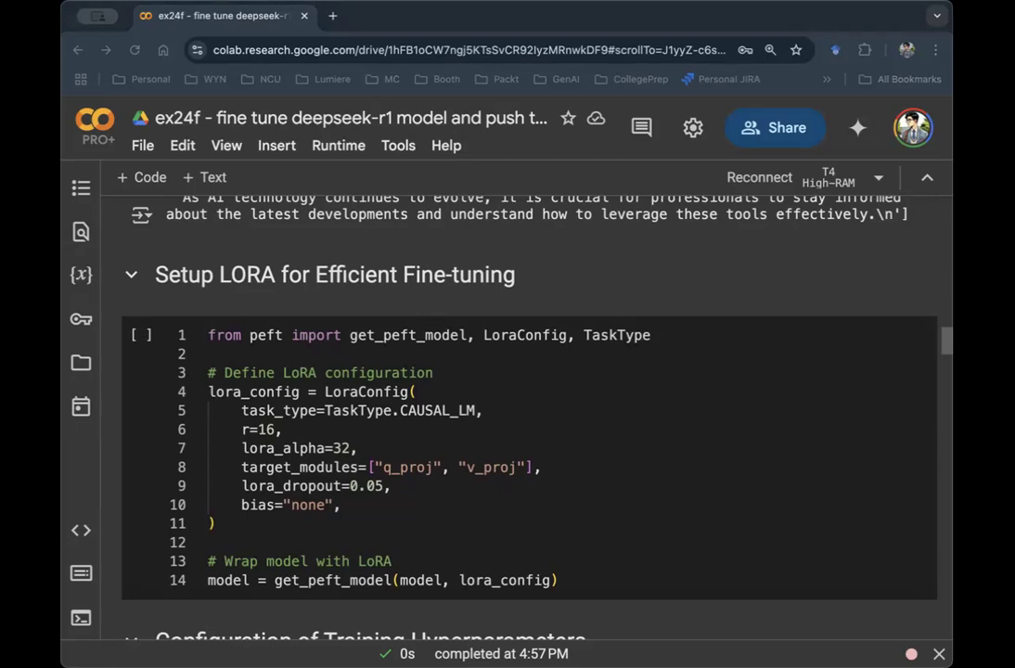
mouse_move(443, 477)
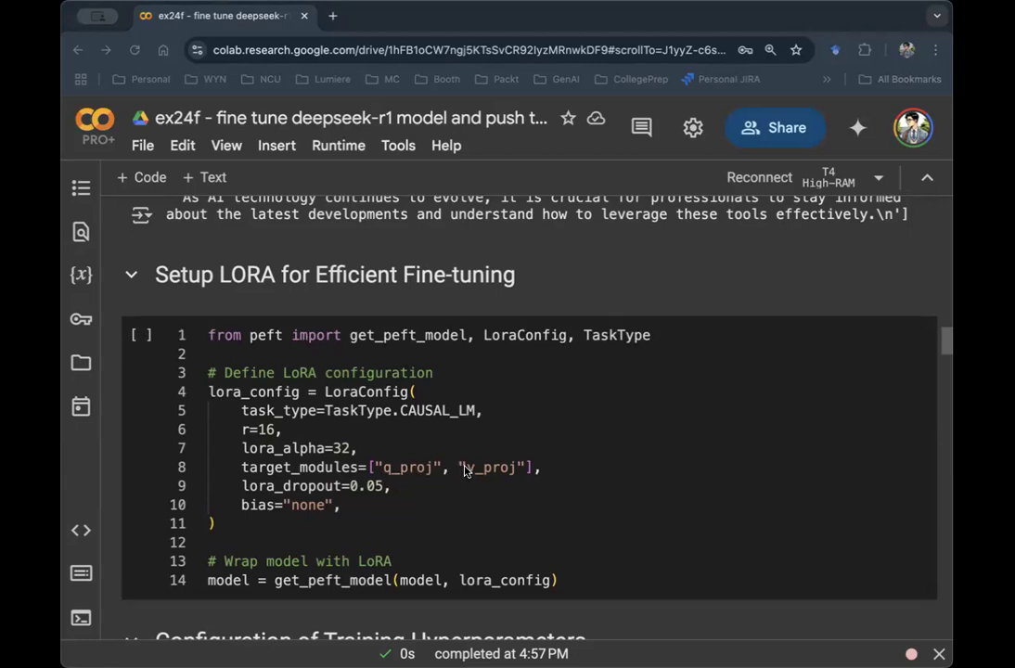
mouse_move(92, 457)
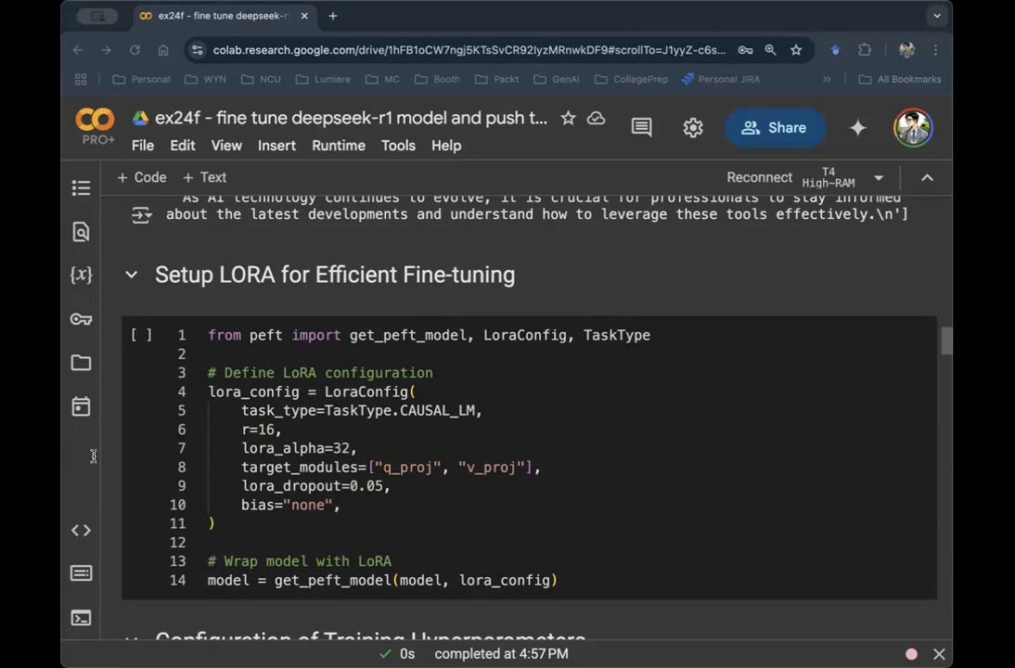
mouse_move(347, 502)
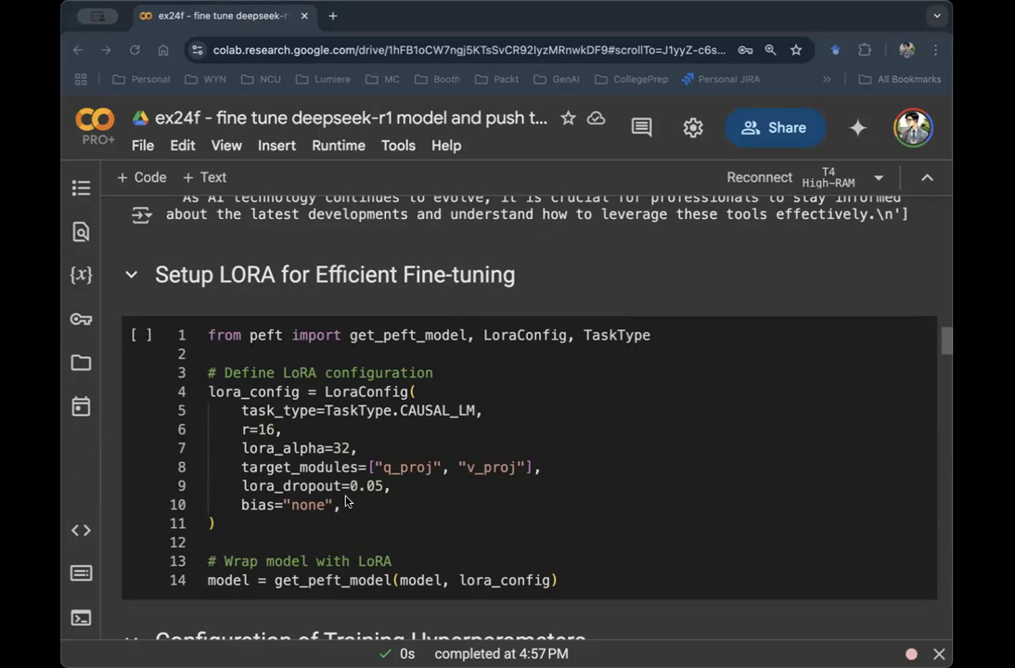
mouse_move(369, 493)
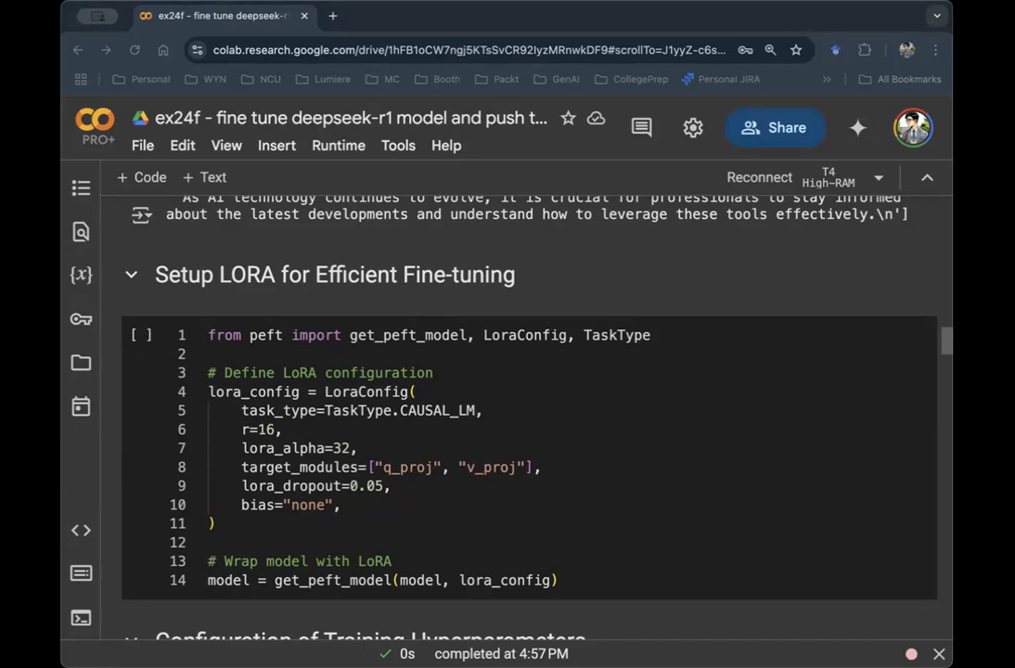
scroll("down", 3)
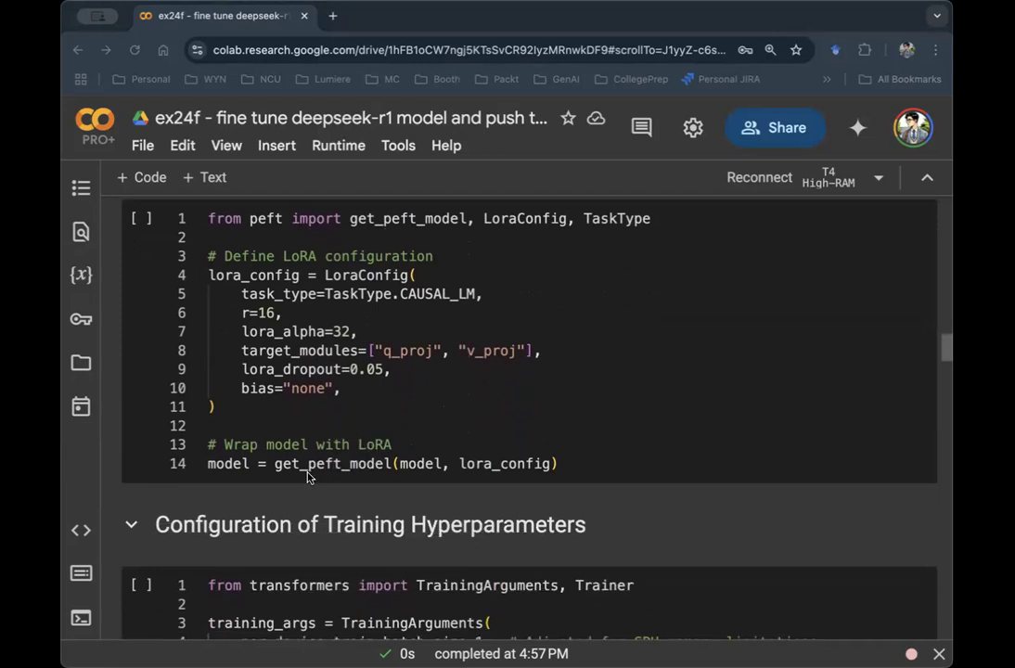
scroll("down", 3)
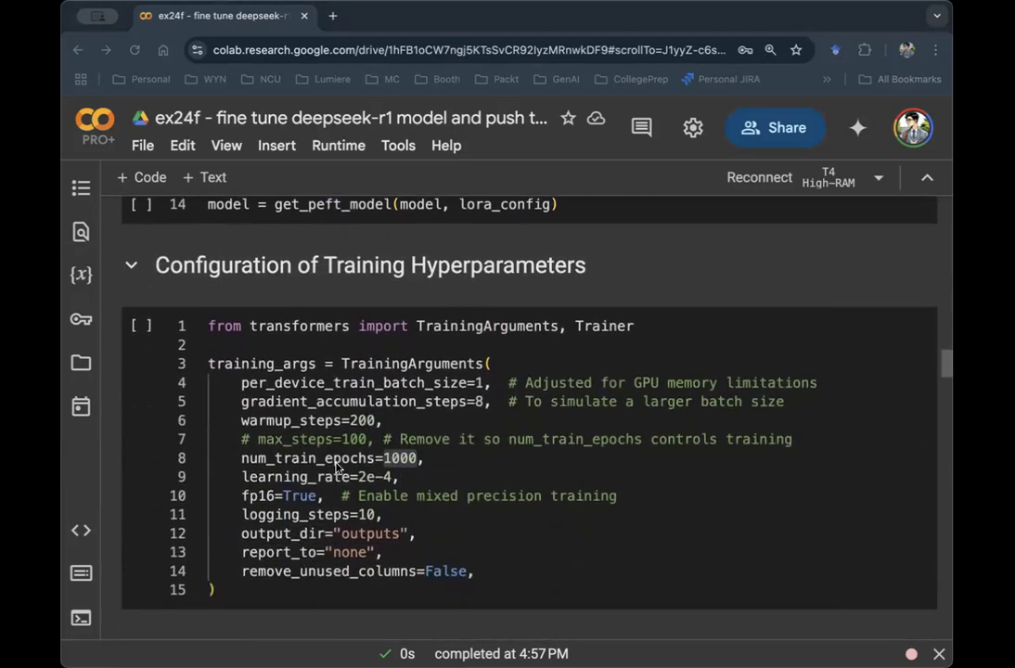
scroll("down", 3)
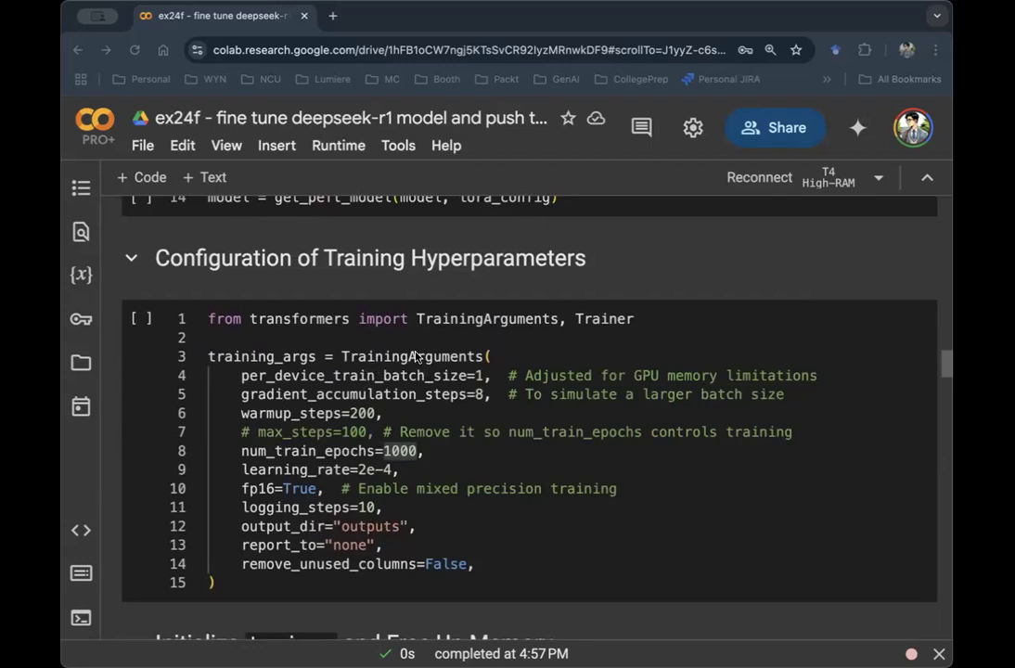
mouse_move(442, 337)
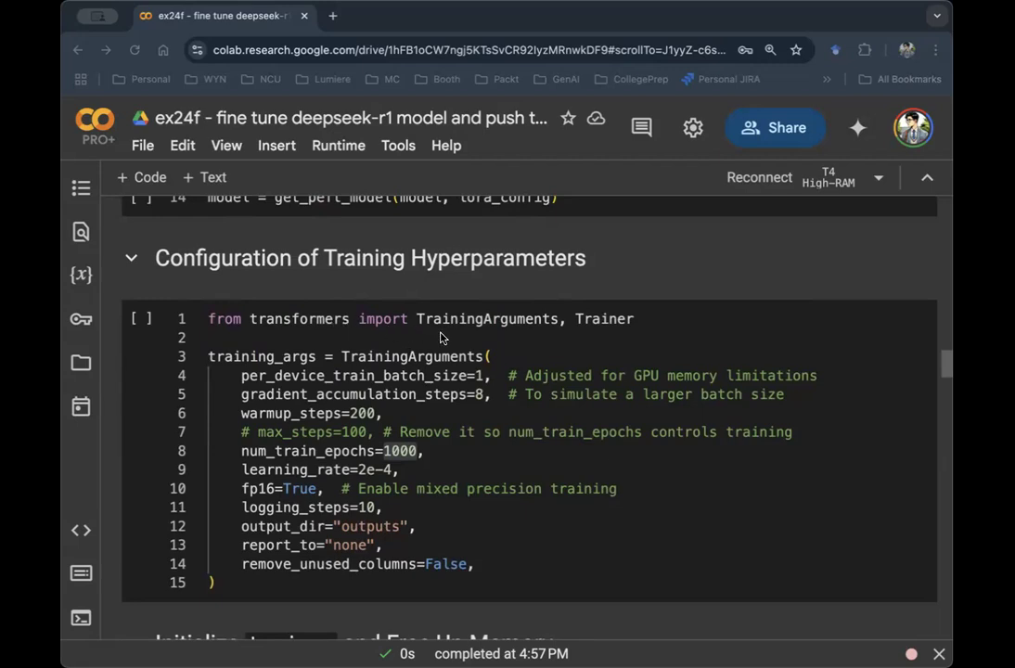
mouse_move(462, 330)
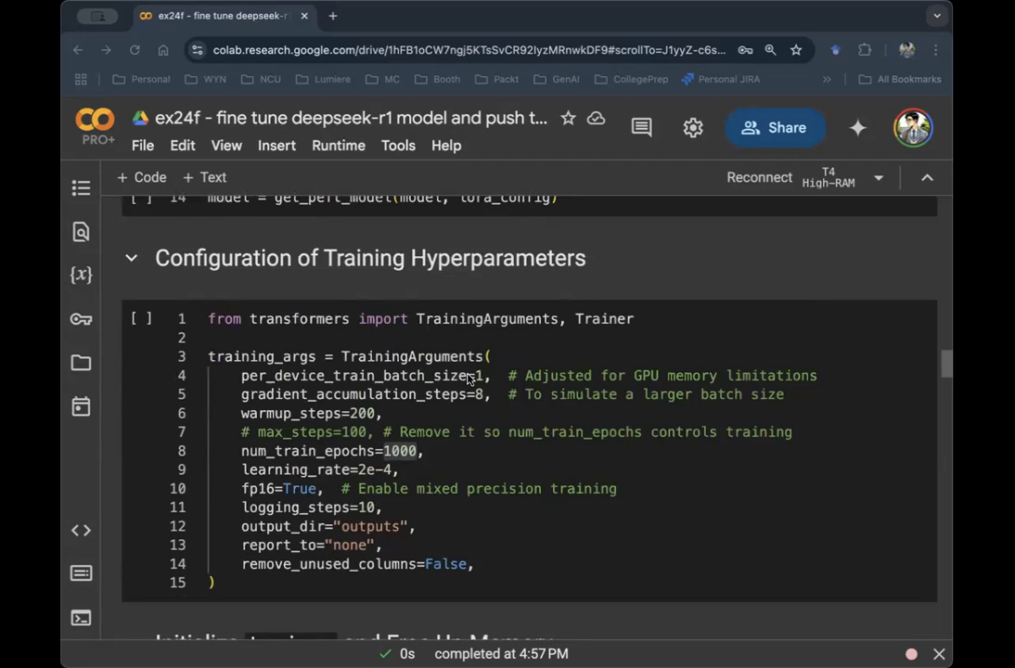
mouse_move(467, 419)
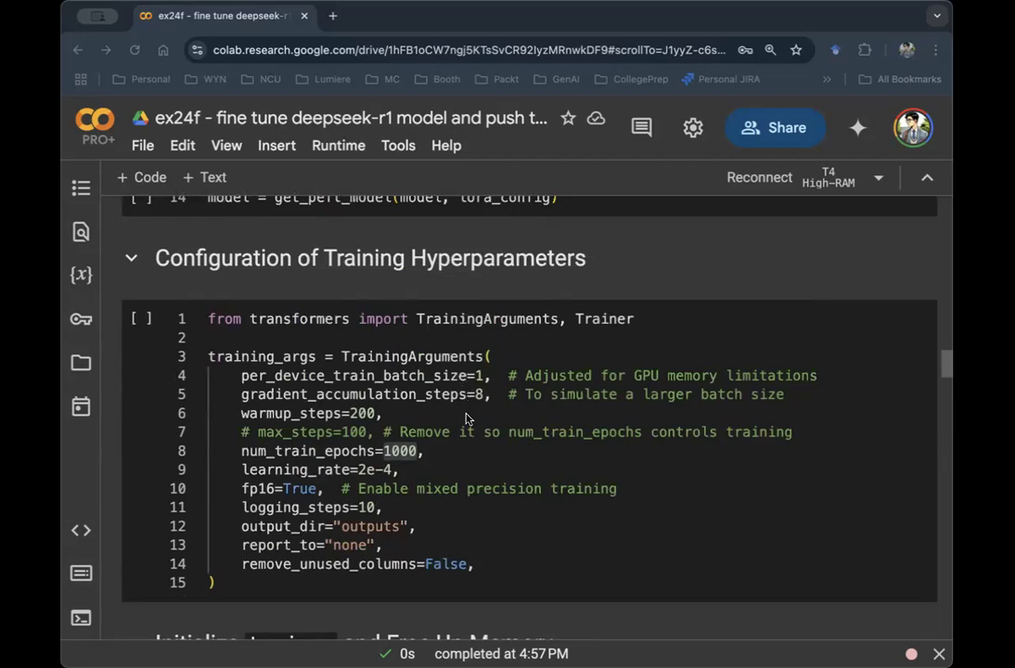
mouse_move(359, 396)
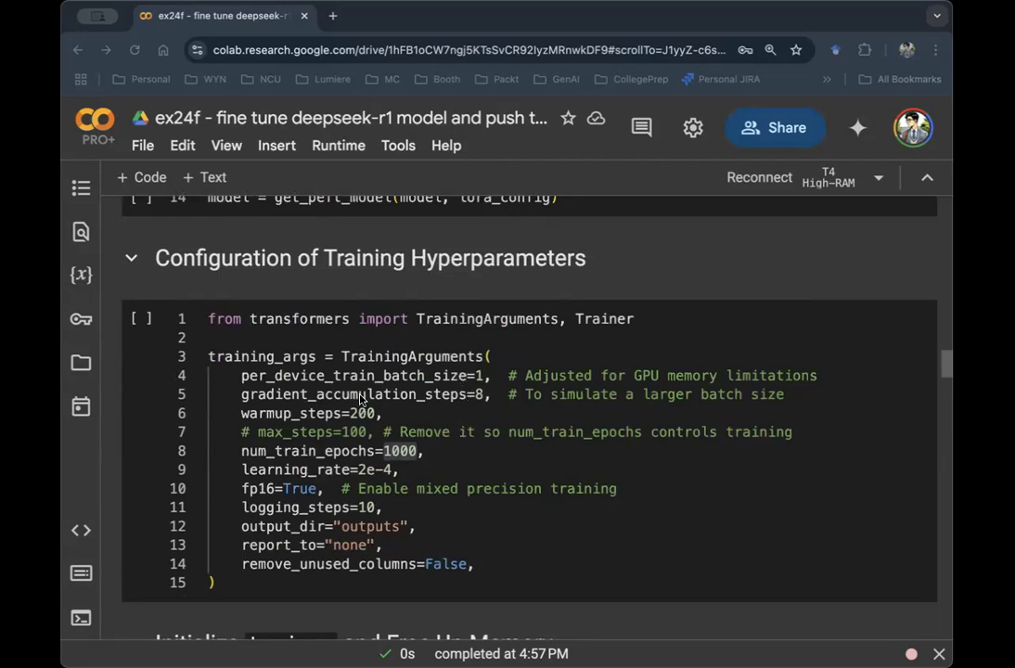
mouse_move(67, 468)
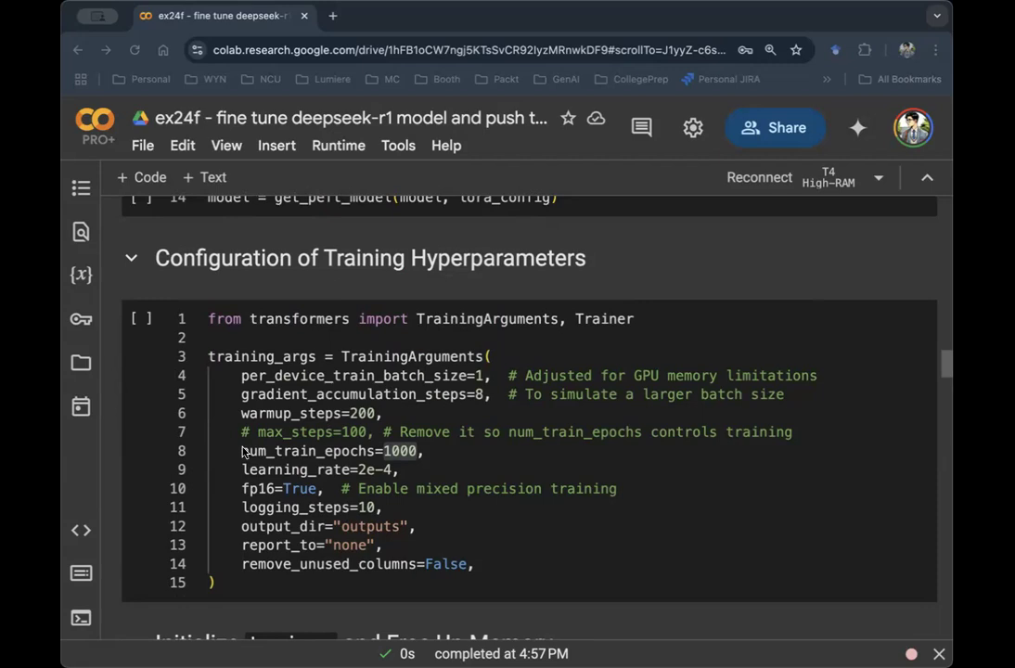
left_click(311, 413)
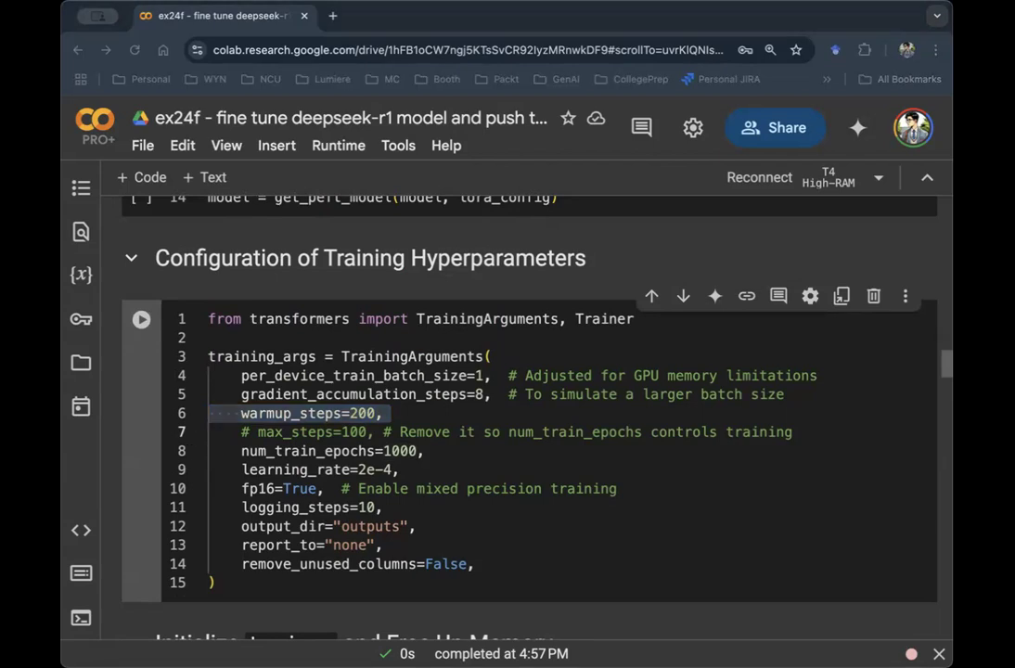
double_click(297, 432)
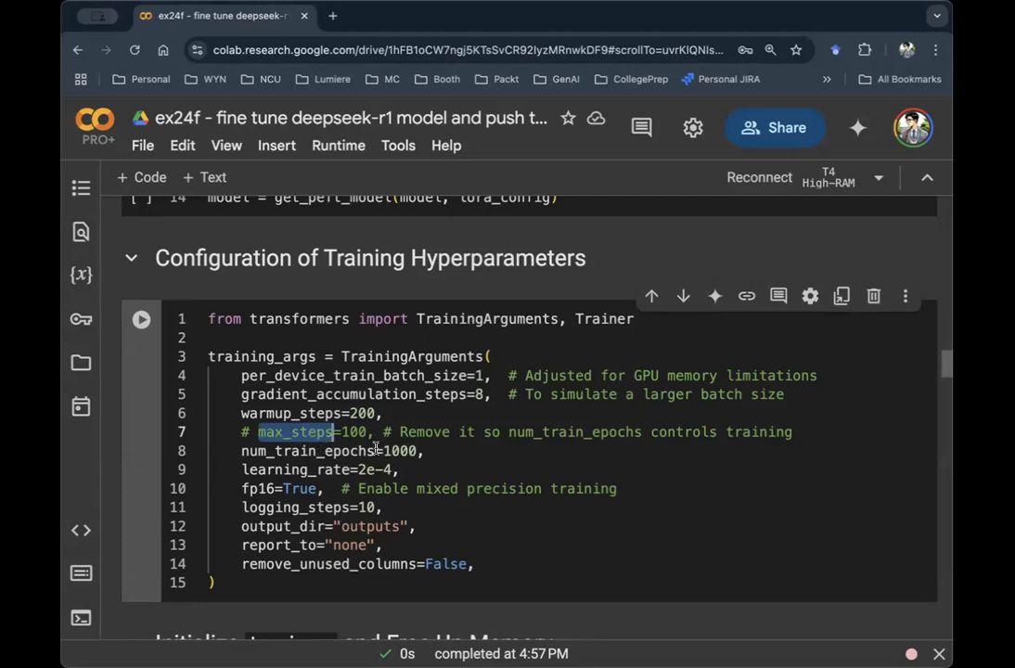
mouse_move(392, 451)
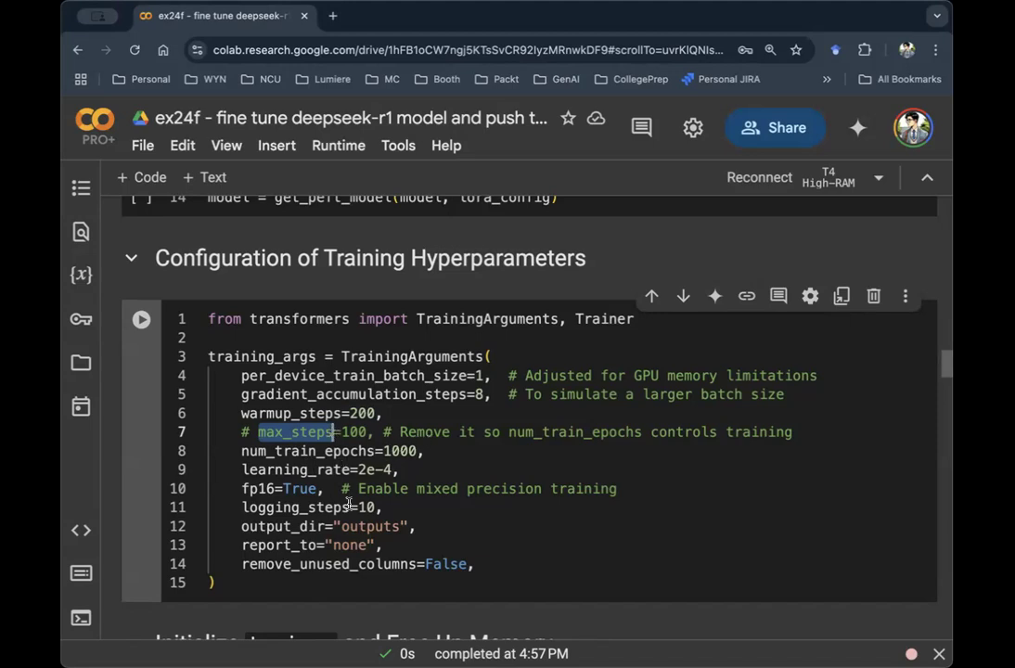
scroll("down", 3)
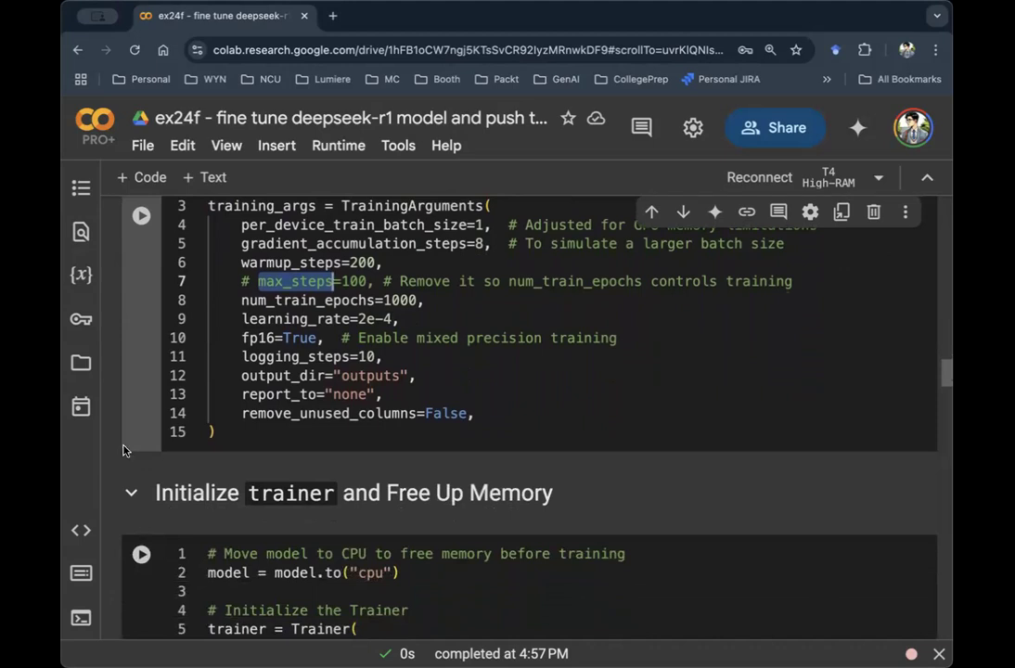
scroll("down", 3)
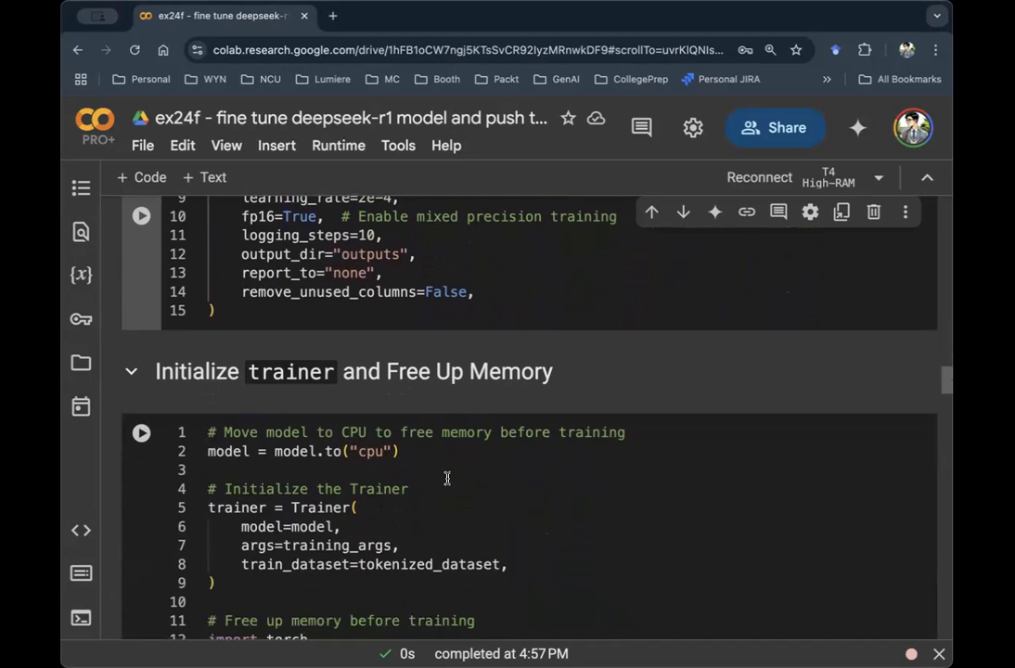
scroll("down", 3)
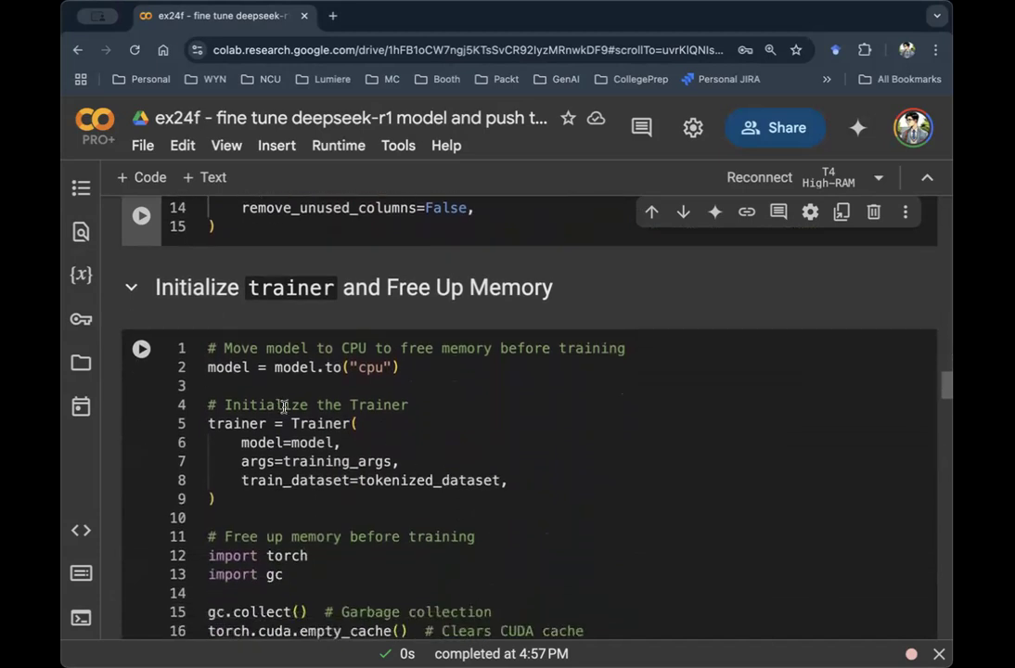
mouse_move(332, 443)
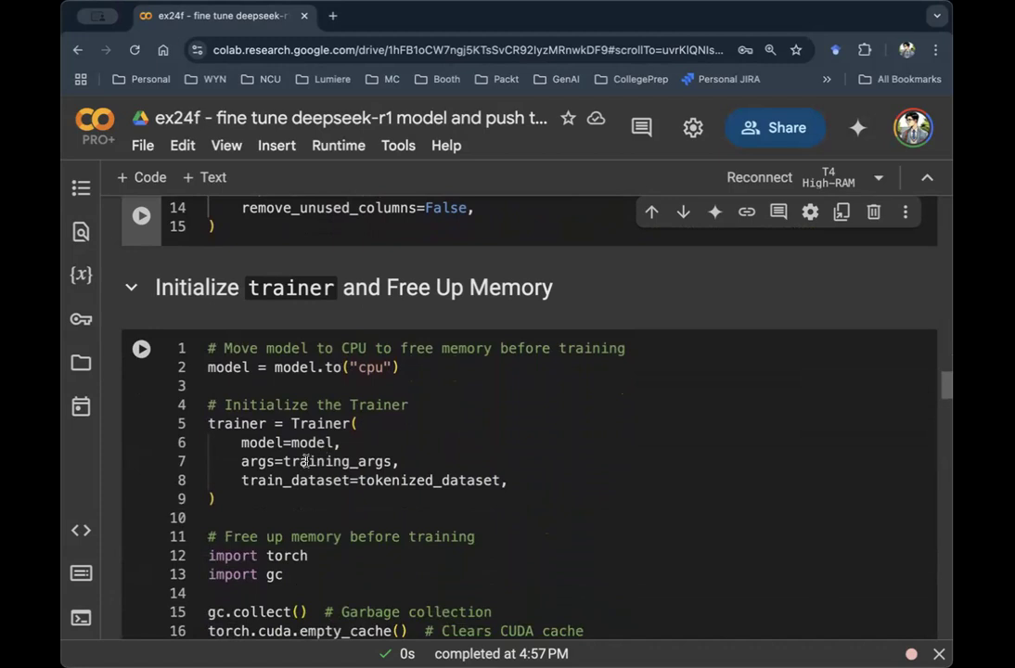
scroll("down", 3)
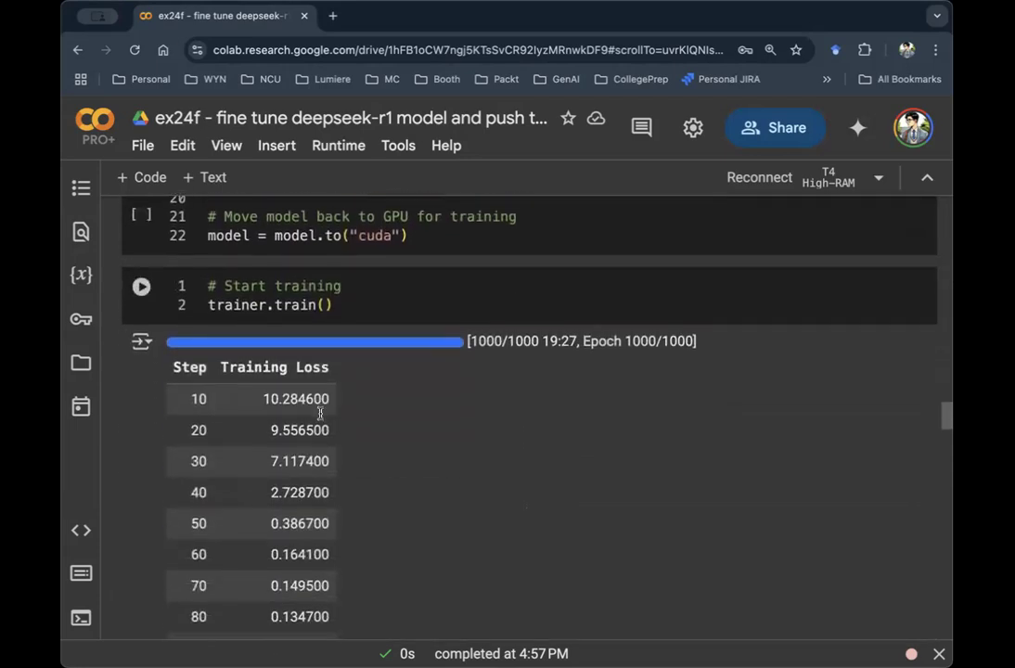
scroll("down", 3)
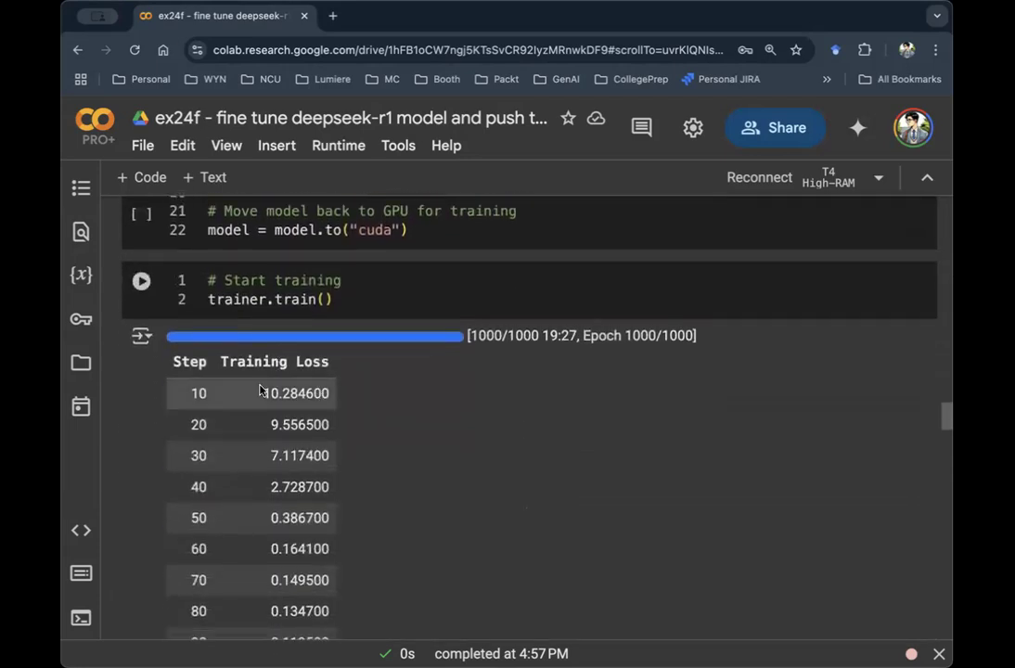
scroll("down", 3)
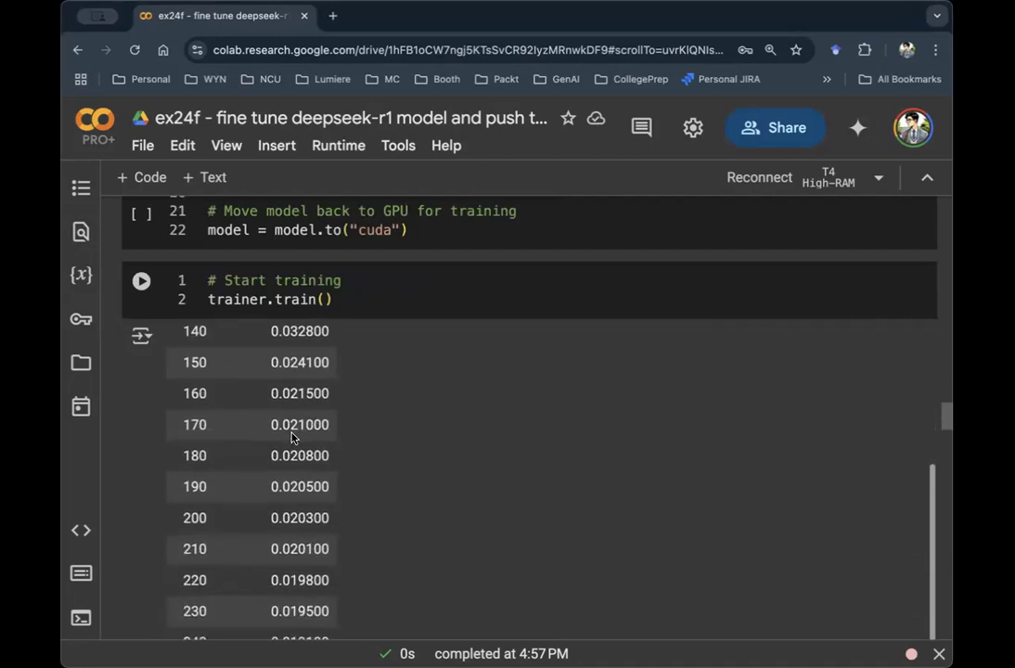
scroll("down", 3)
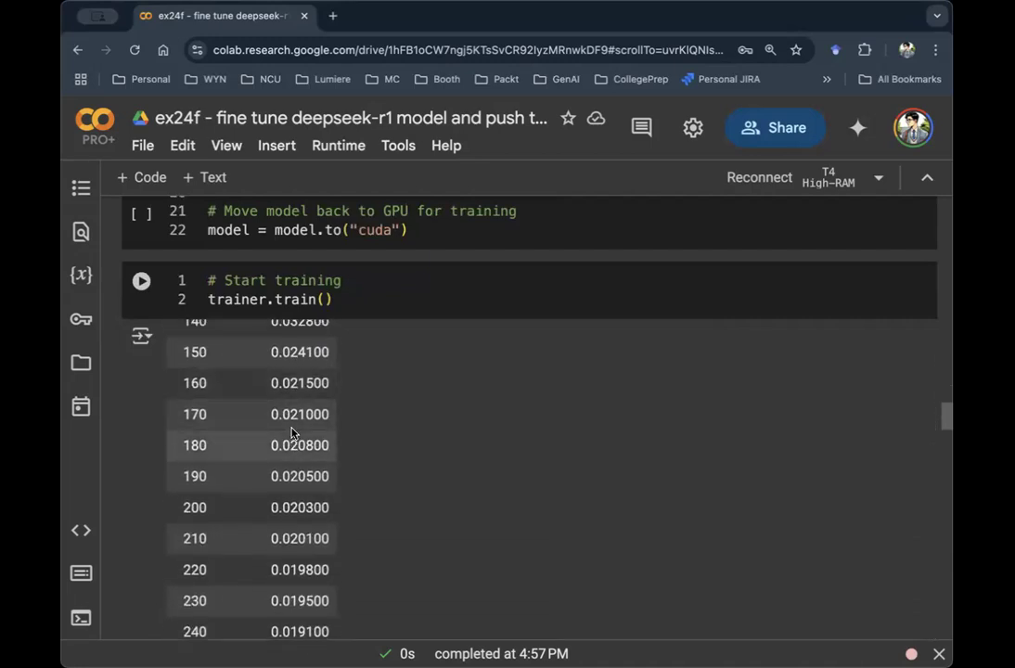
scroll("down", 3)
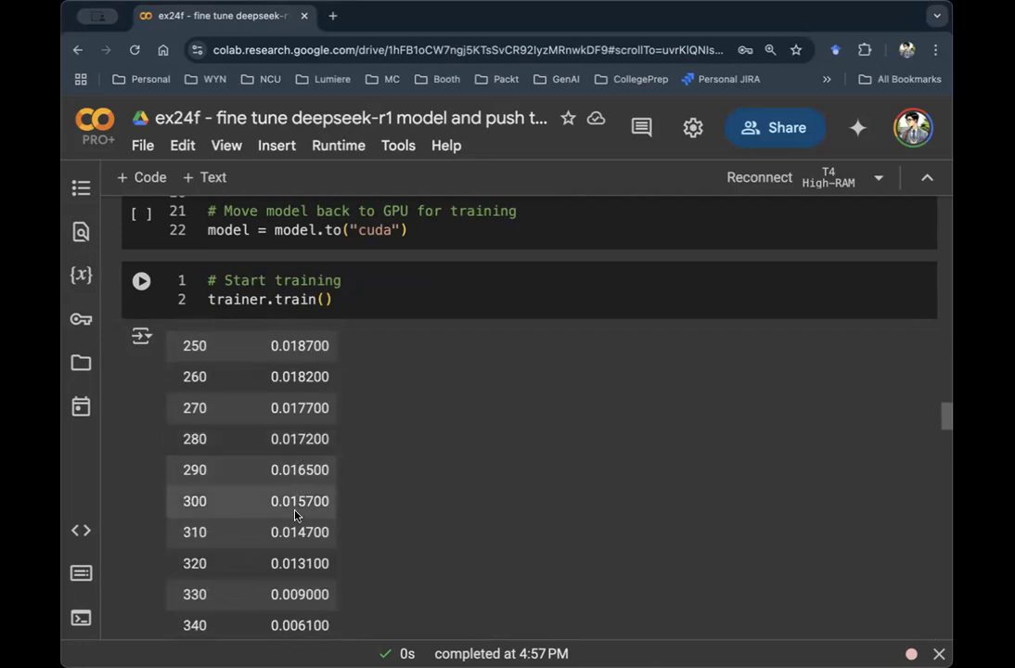
mouse_move(292, 504)
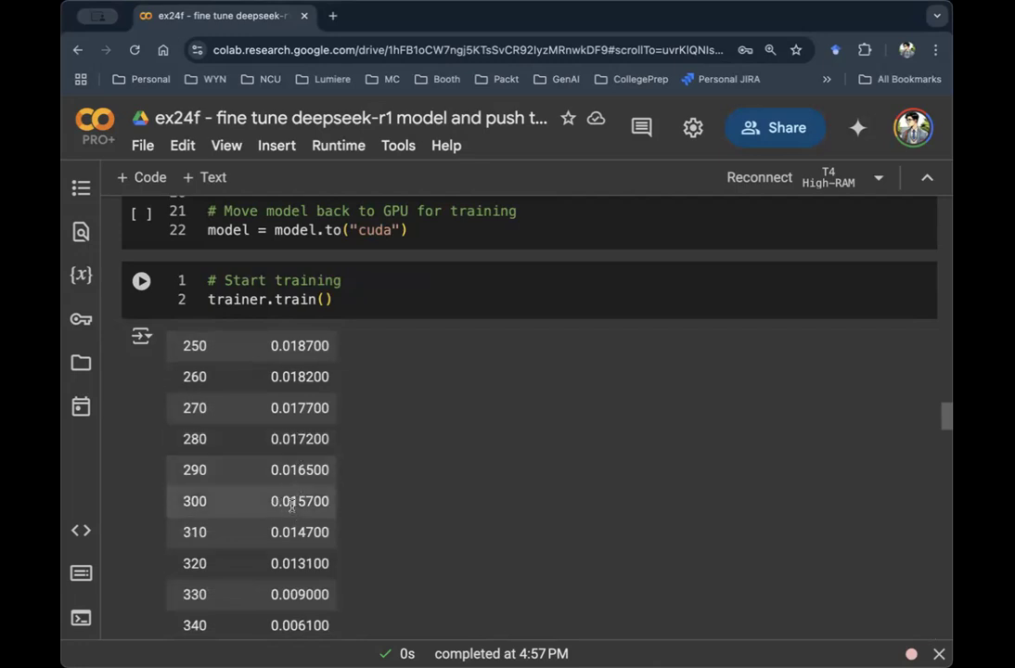
scroll("down", 3)
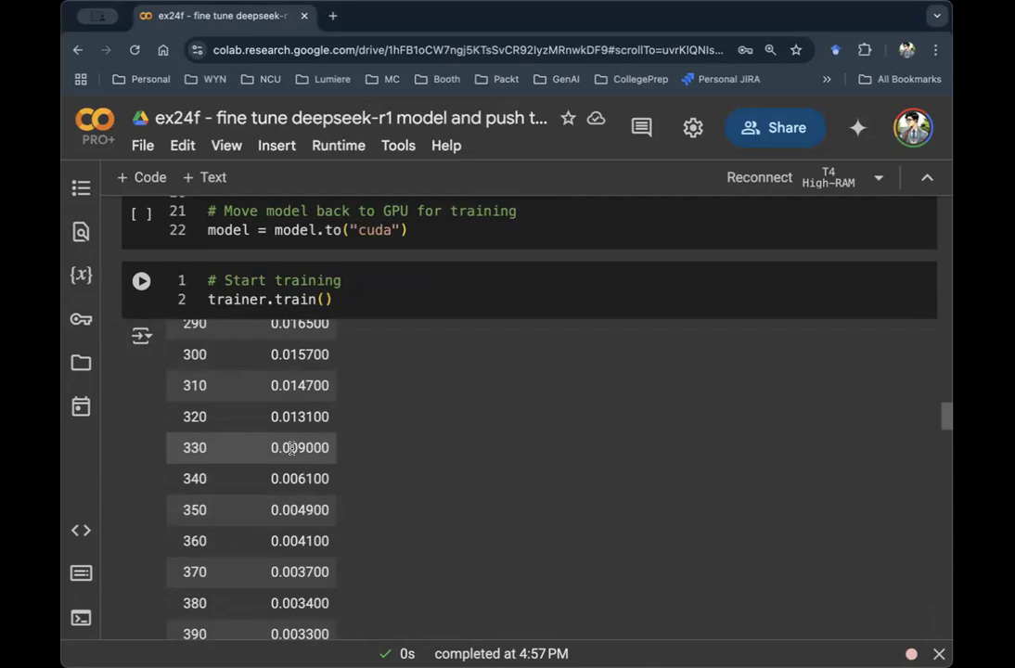
mouse_move(285, 431)
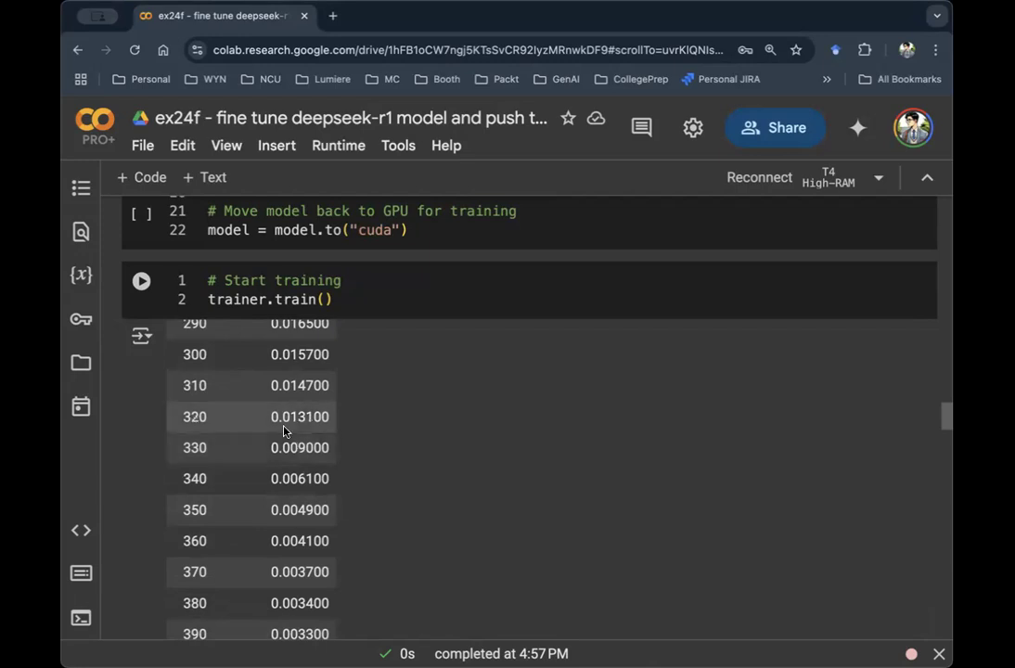
scroll("down", 3)
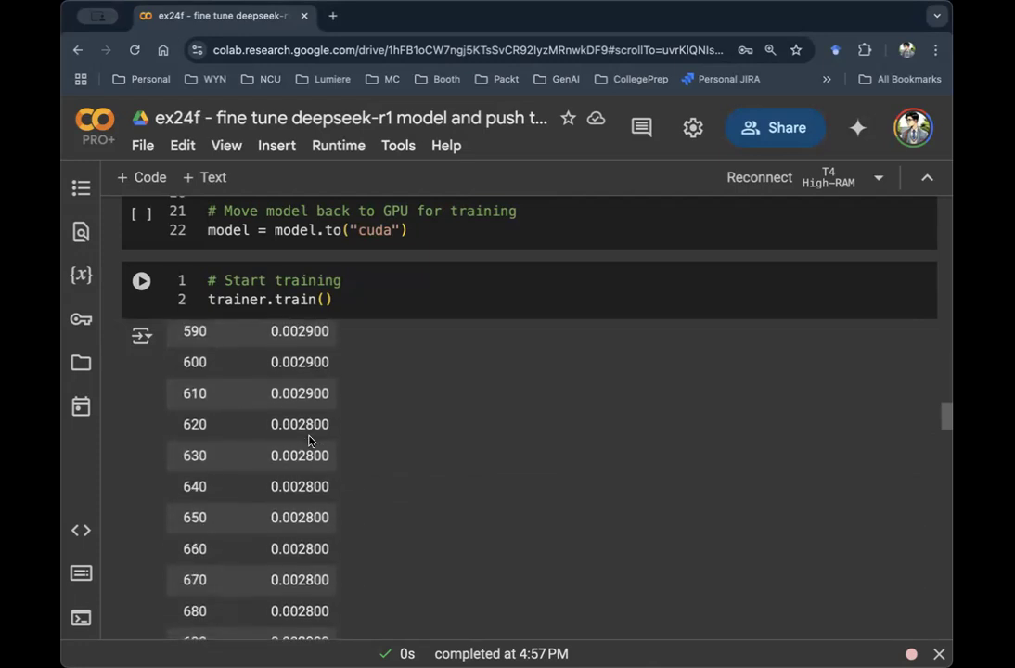
scroll("down", 3)
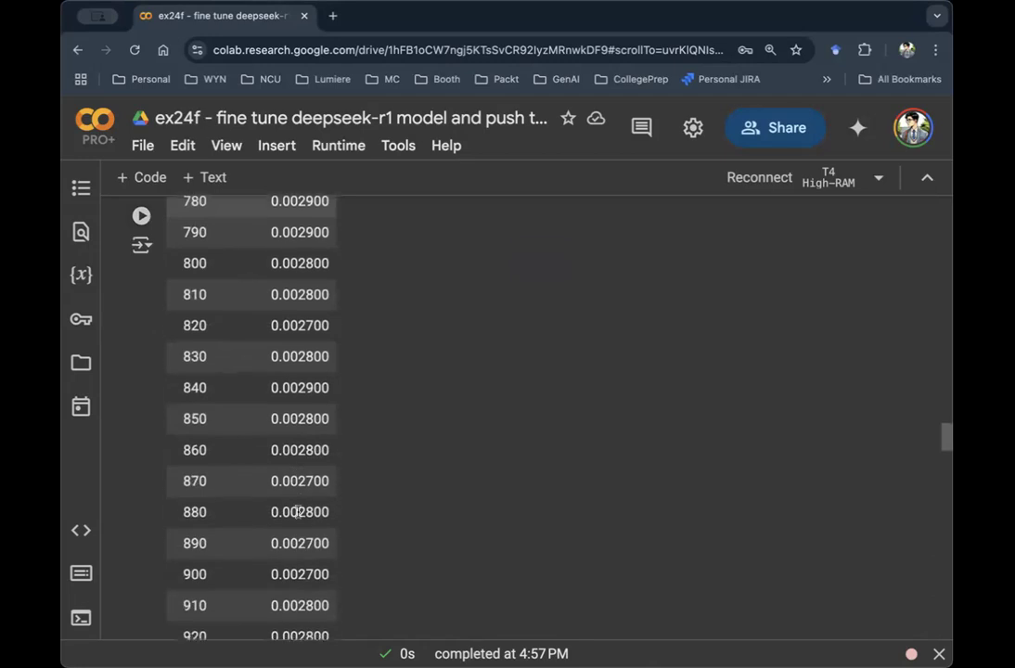
scroll("down", 3)
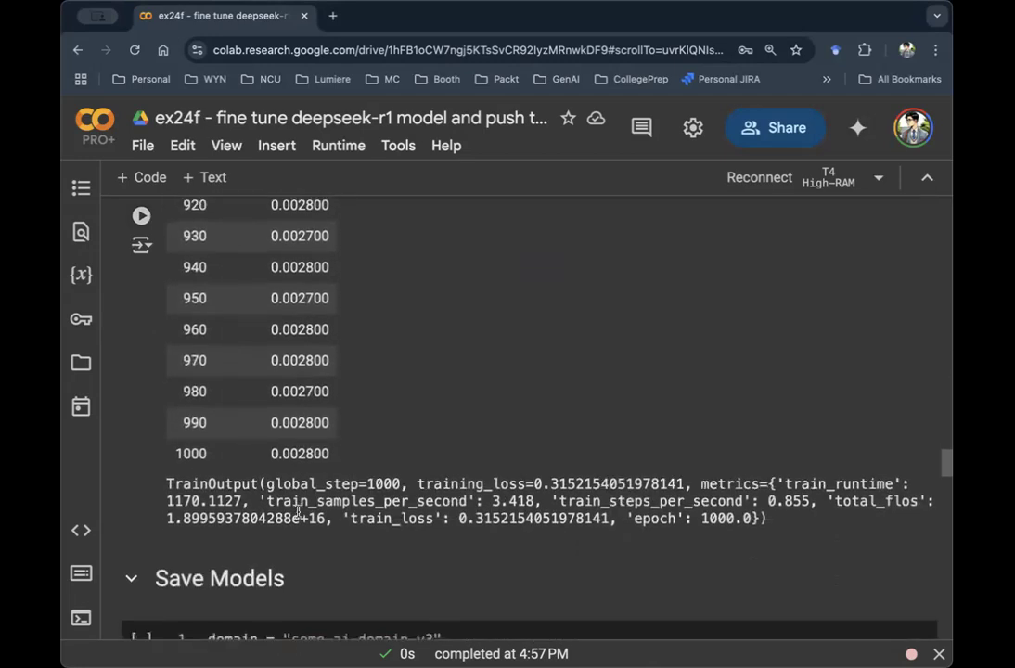
scroll("down", 3)
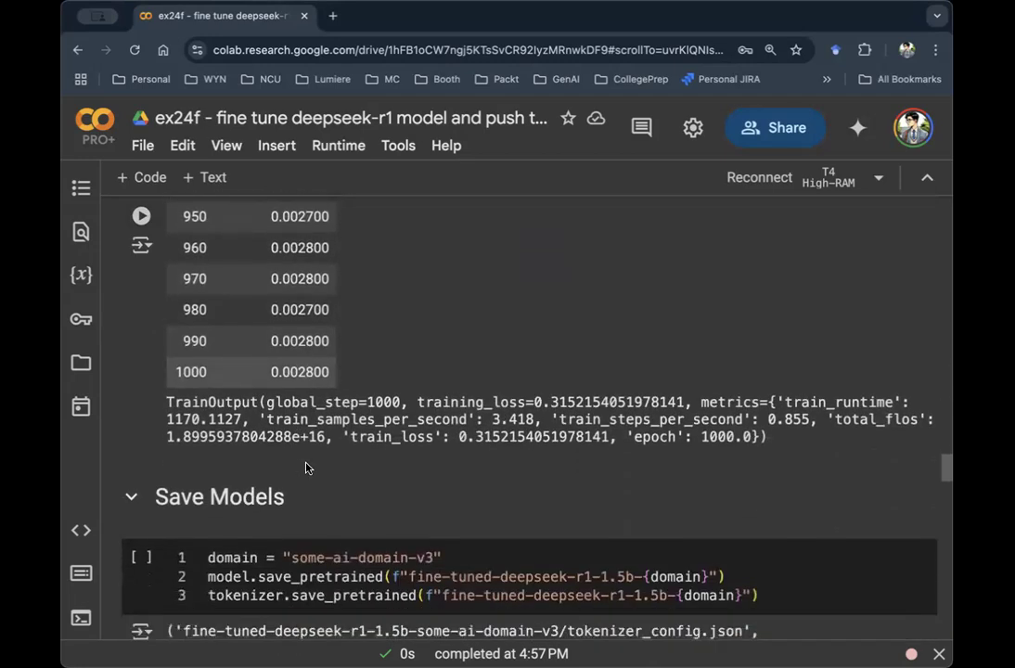
scroll("down", 3)
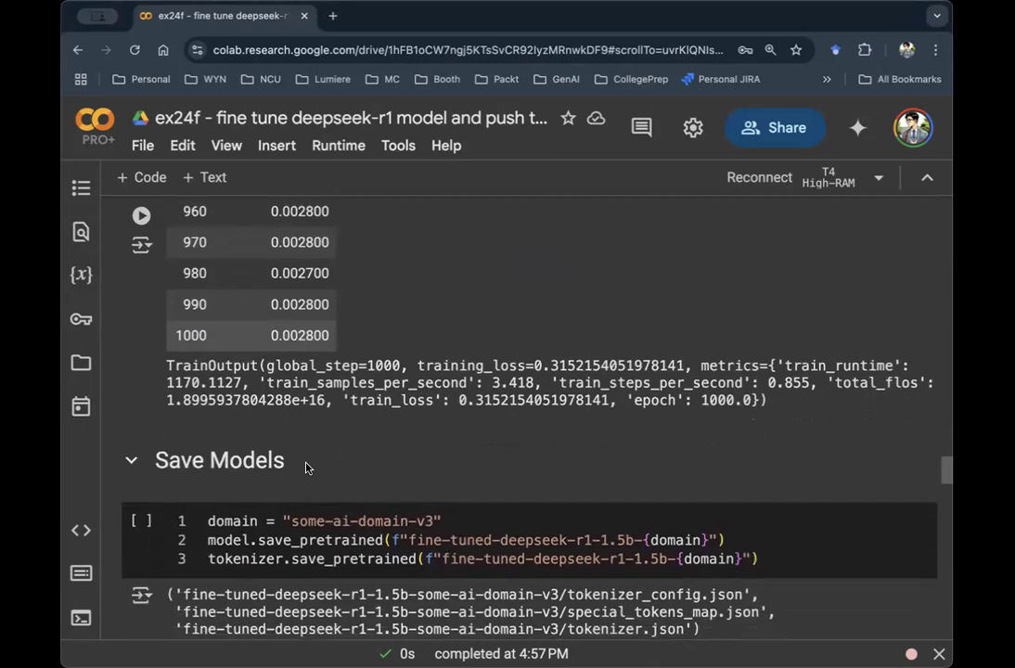
mouse_move(313, 331)
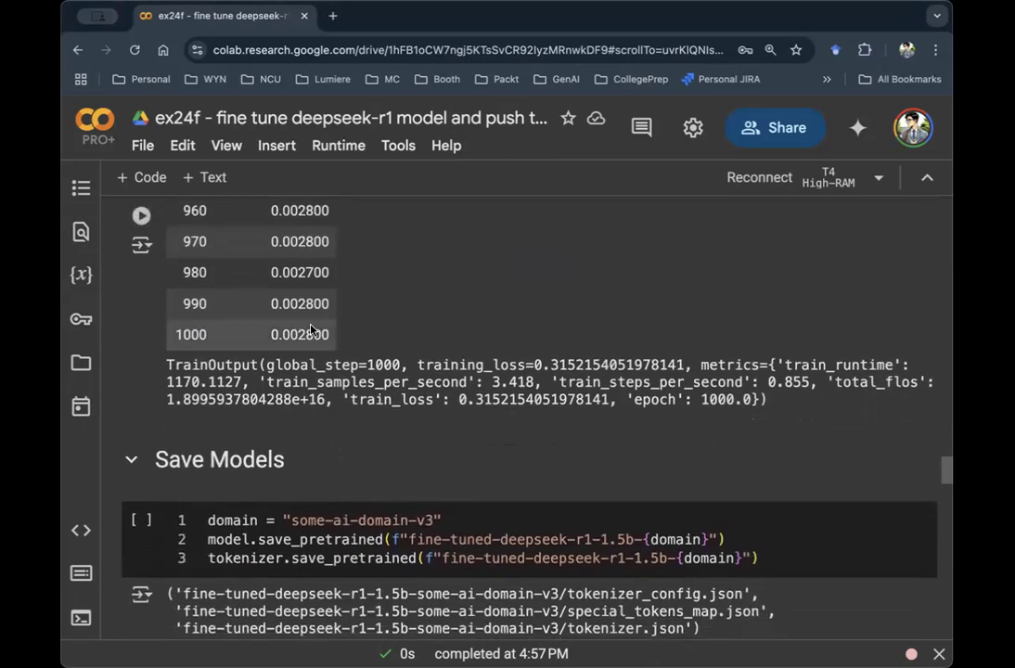
scroll("down", 3)
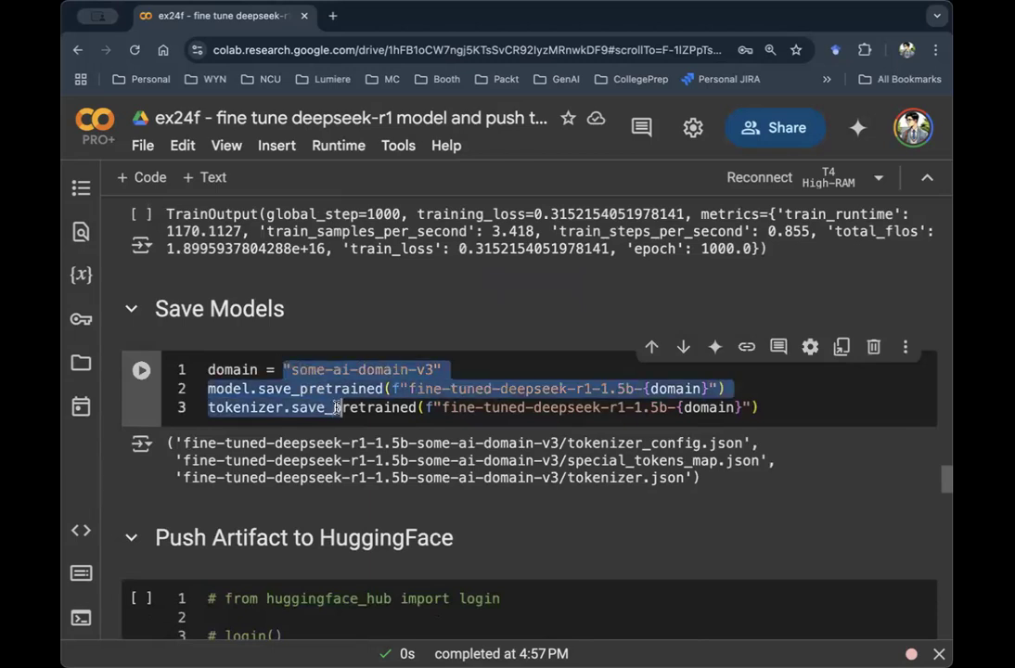
left_click(364, 408)
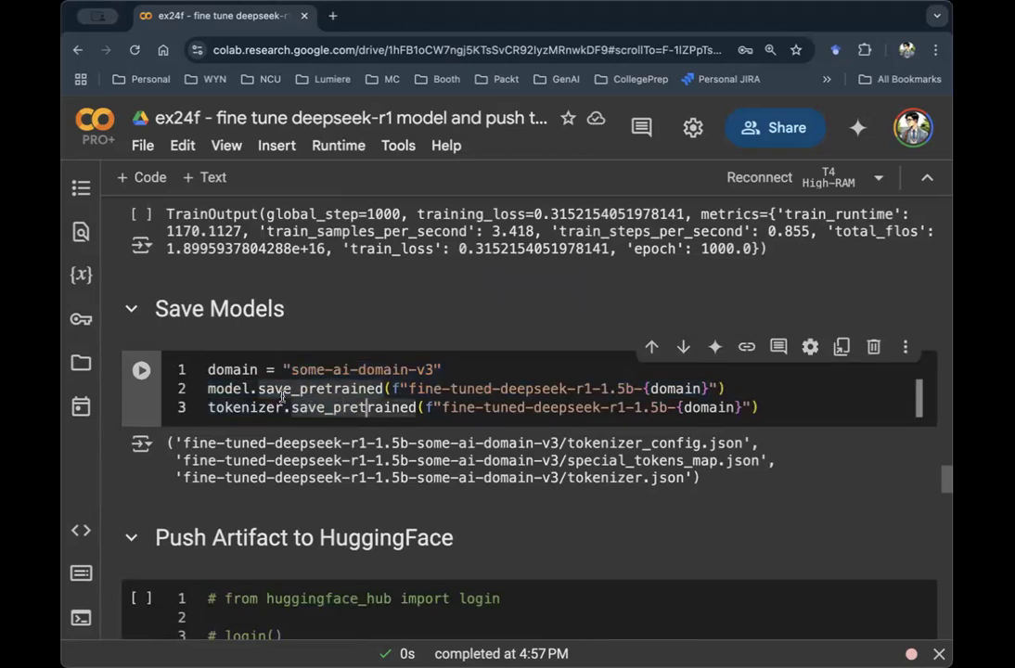
double_click(227, 388)
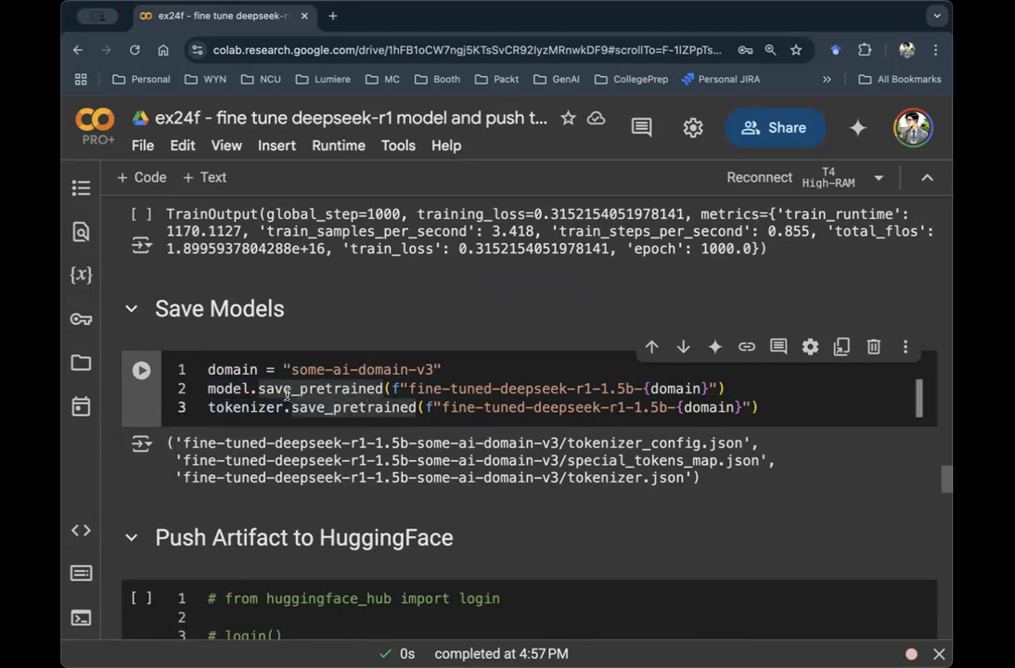
scroll("down", 3)
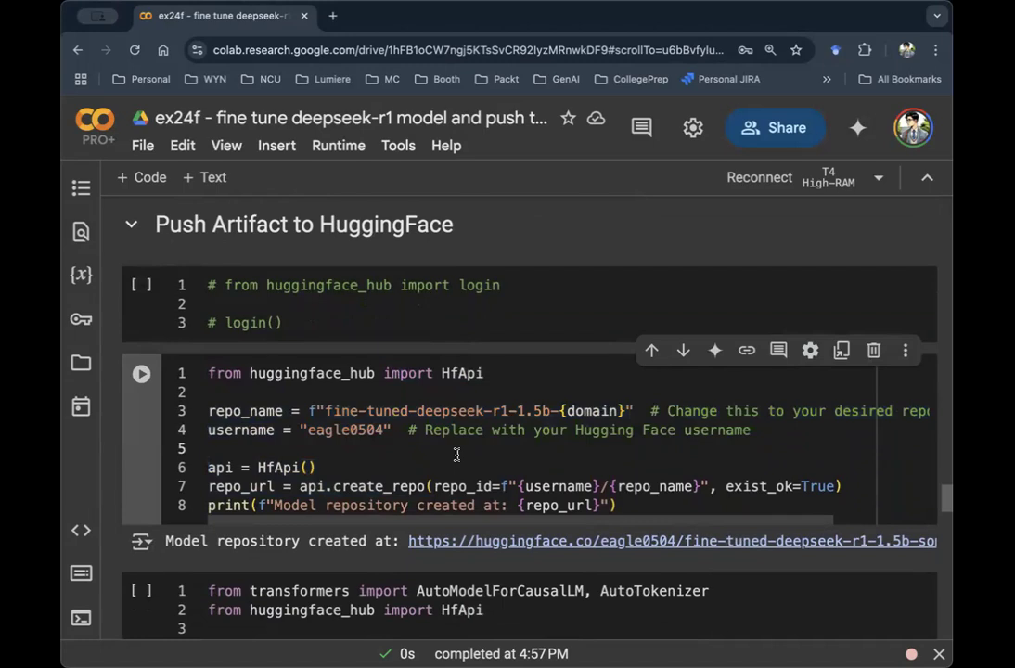
- Review the HfApi and model/tokenizer push_to_hub lines, then open the some-ai-domain-v3 page
double_click(279, 467)
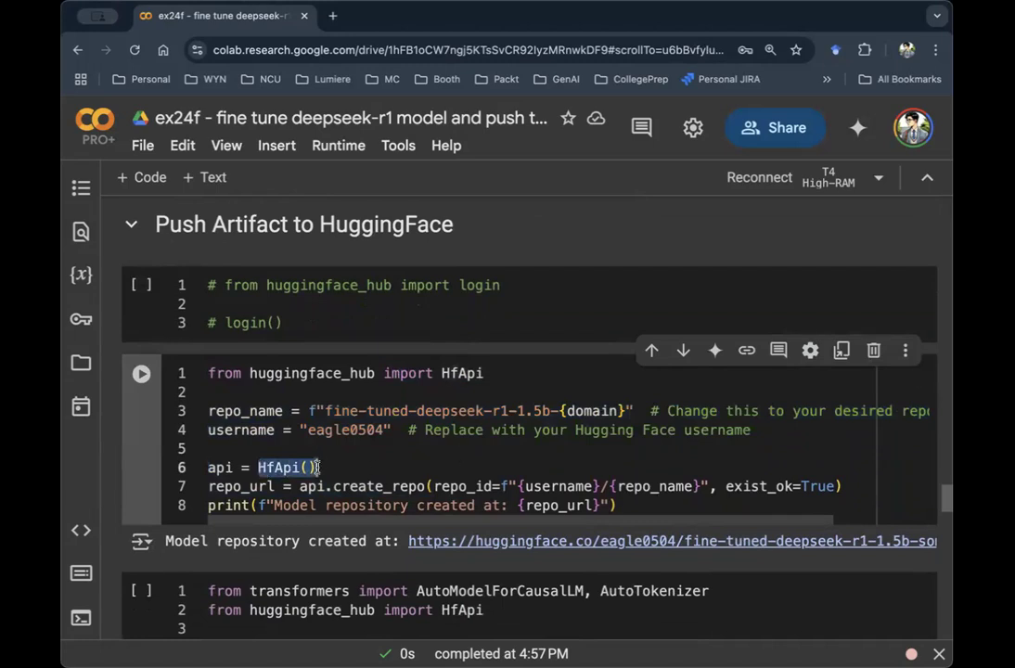
scroll("down", 3)
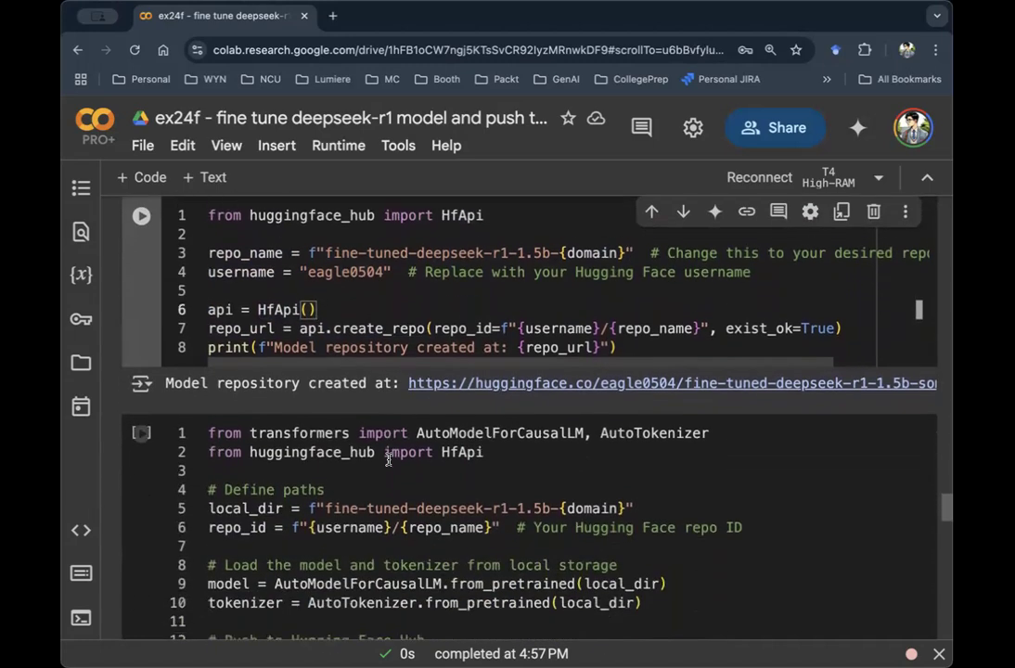
scroll("down", 3)
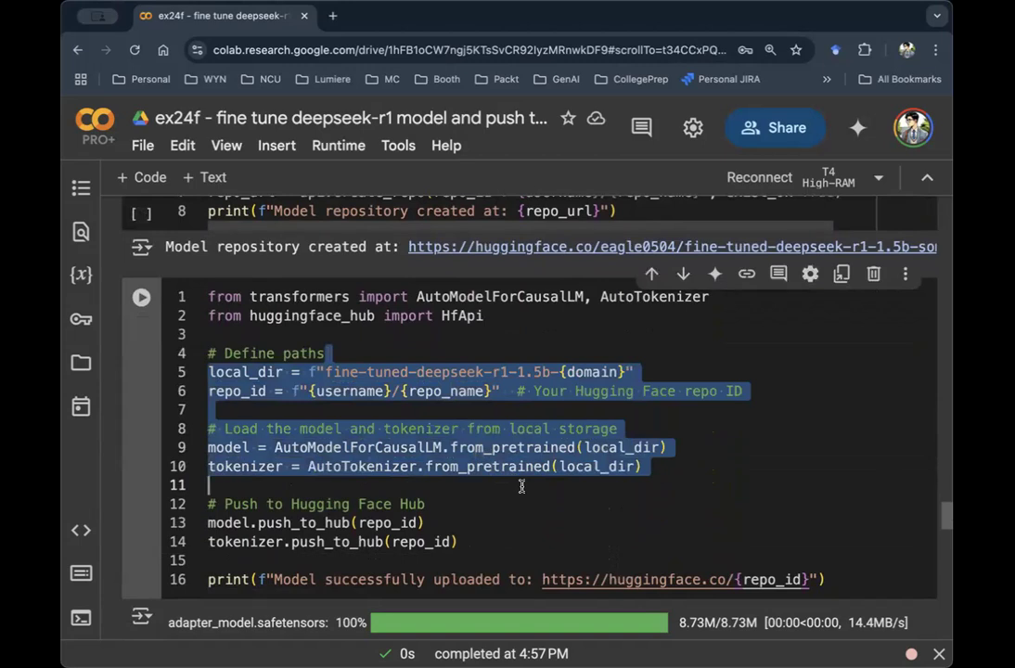
double_click(303, 522)
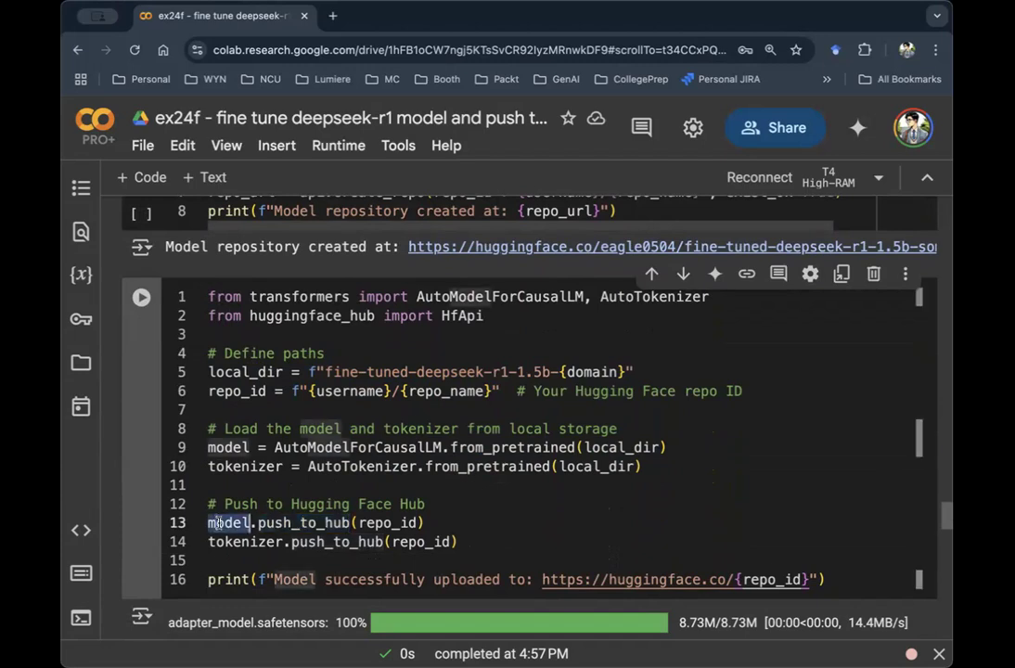
double_click(244, 542)
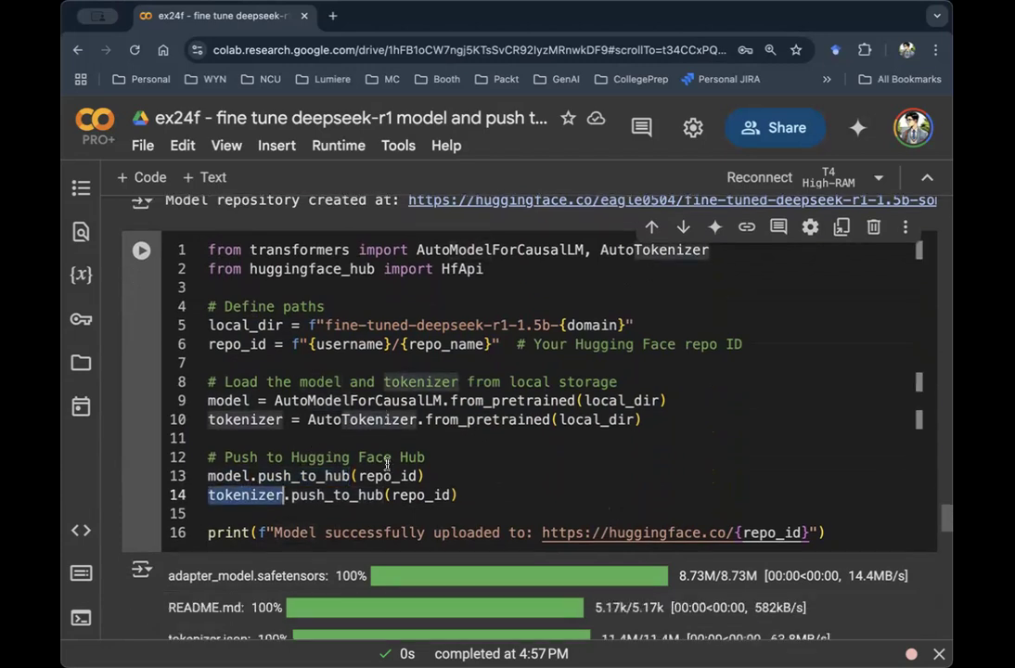
scroll("down", 3)
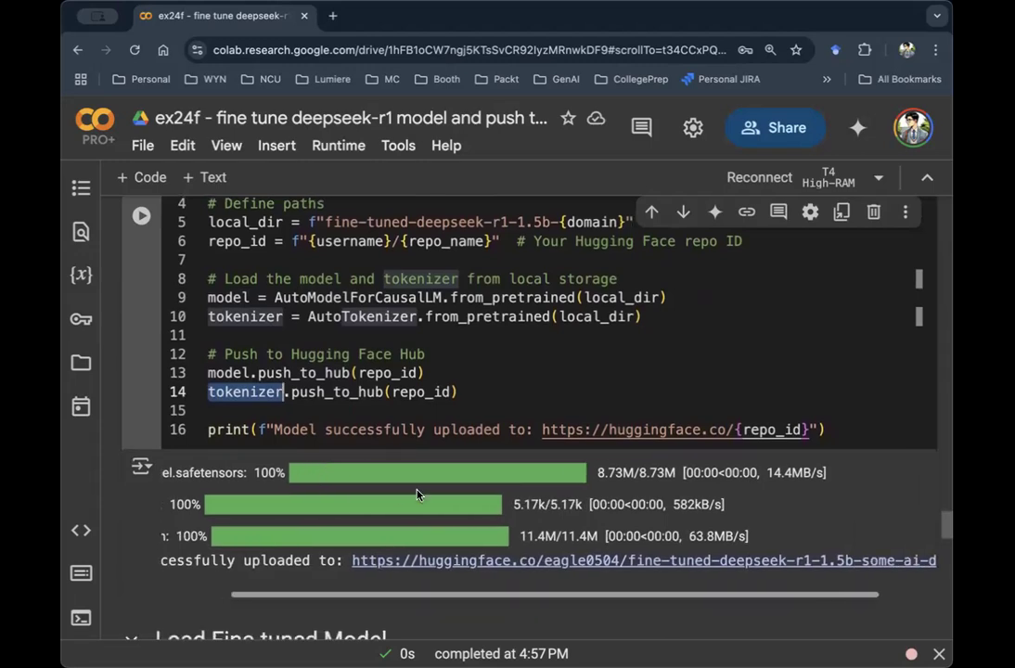
left_click(643, 560)
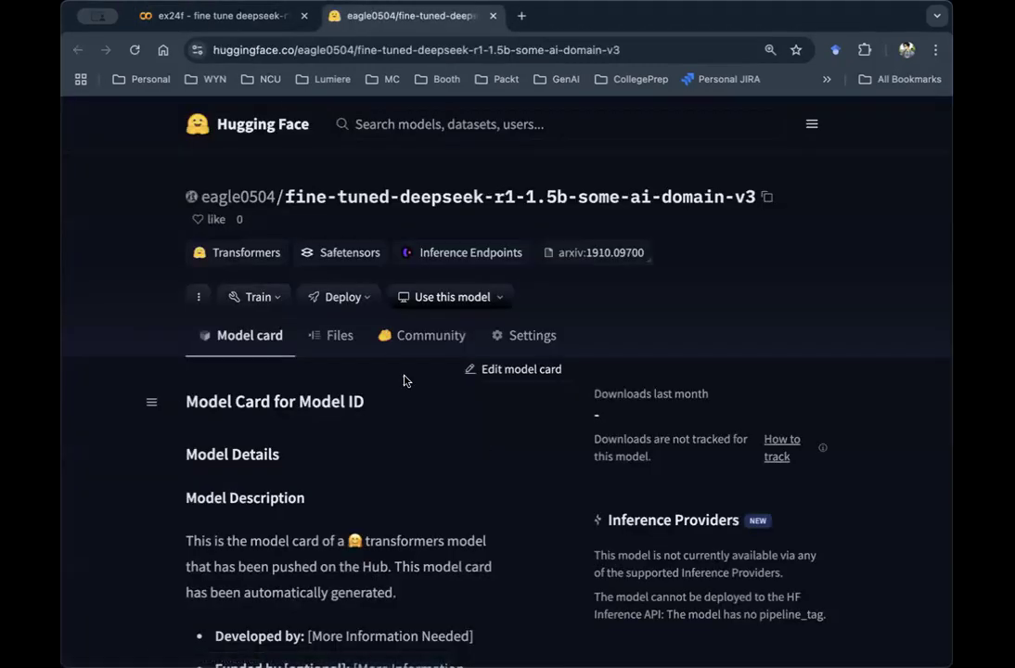
mouse_move(403, 371)
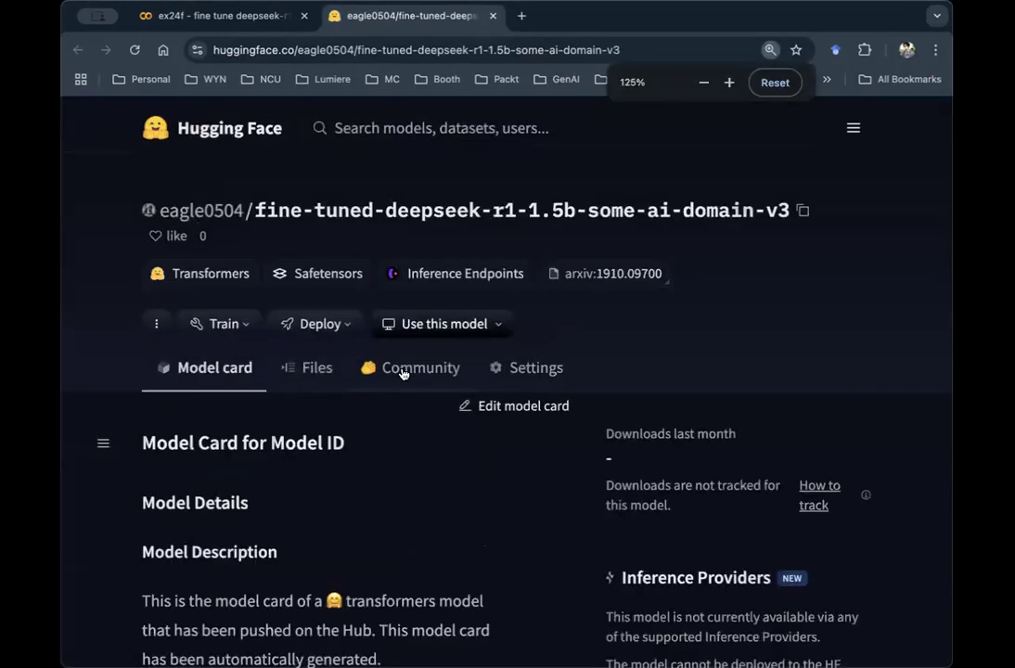
- Browse the repo's adapter weights, configs and tokenizer files, then return to the notebook
left_click(316, 367)
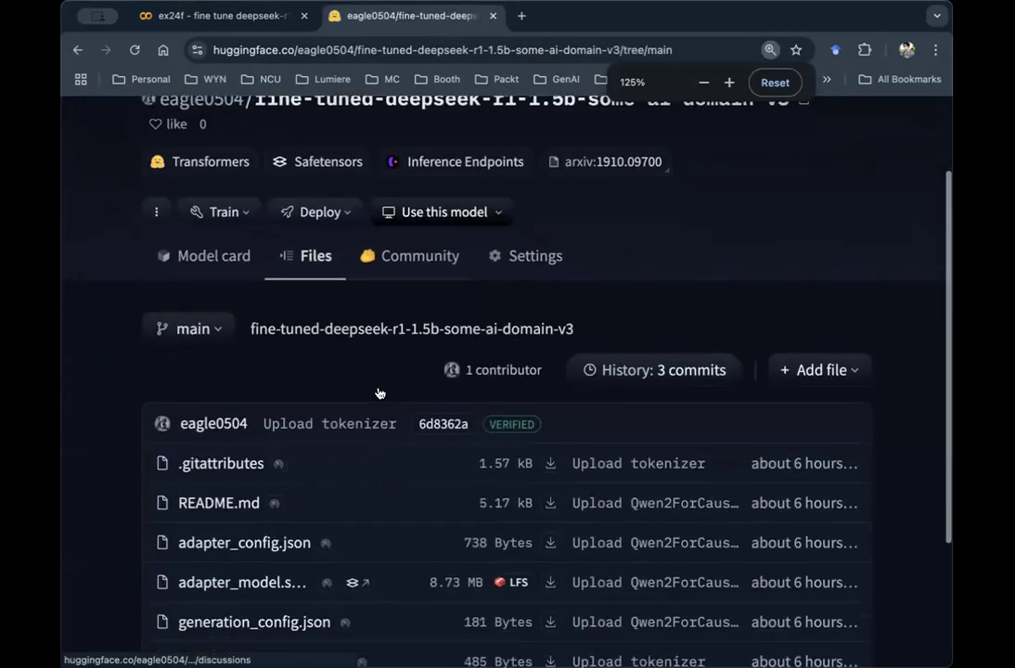
scroll("down", 3)
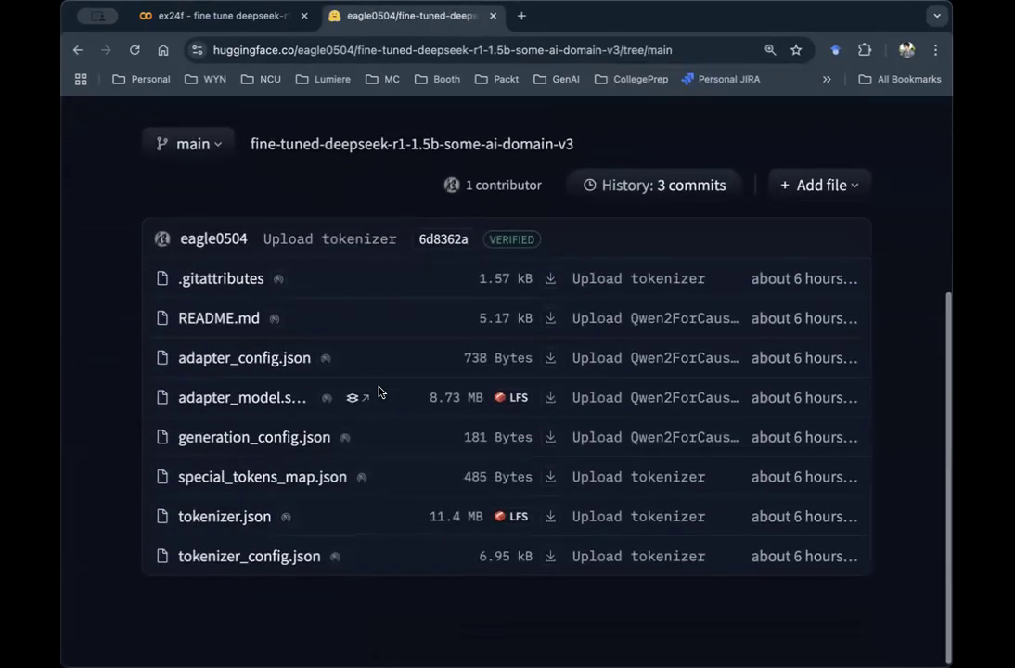
mouse_move(395, 439)
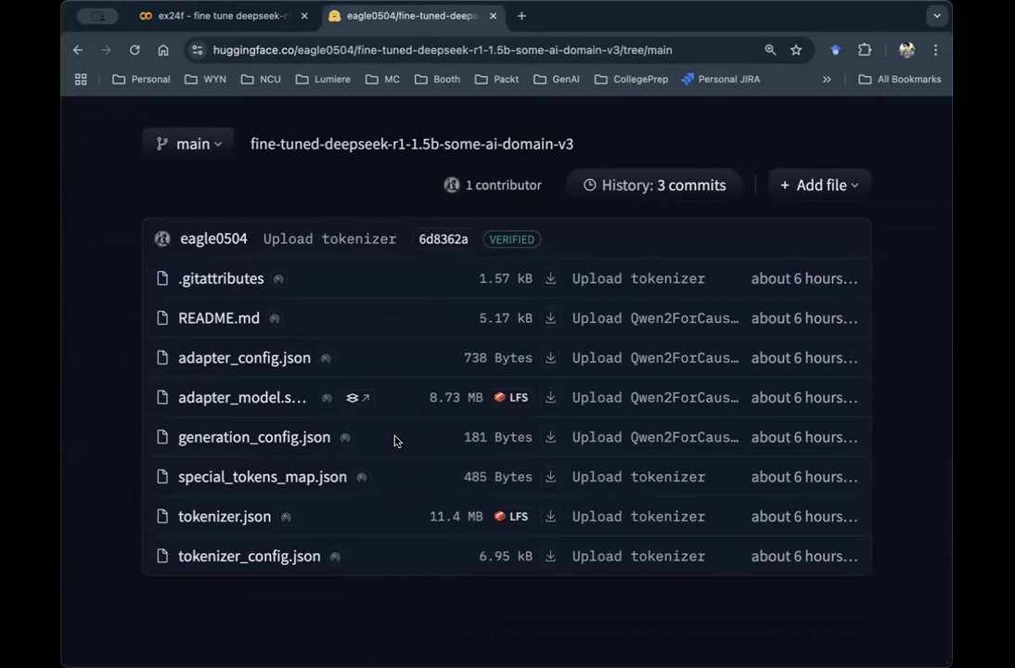
mouse_move(264, 384)
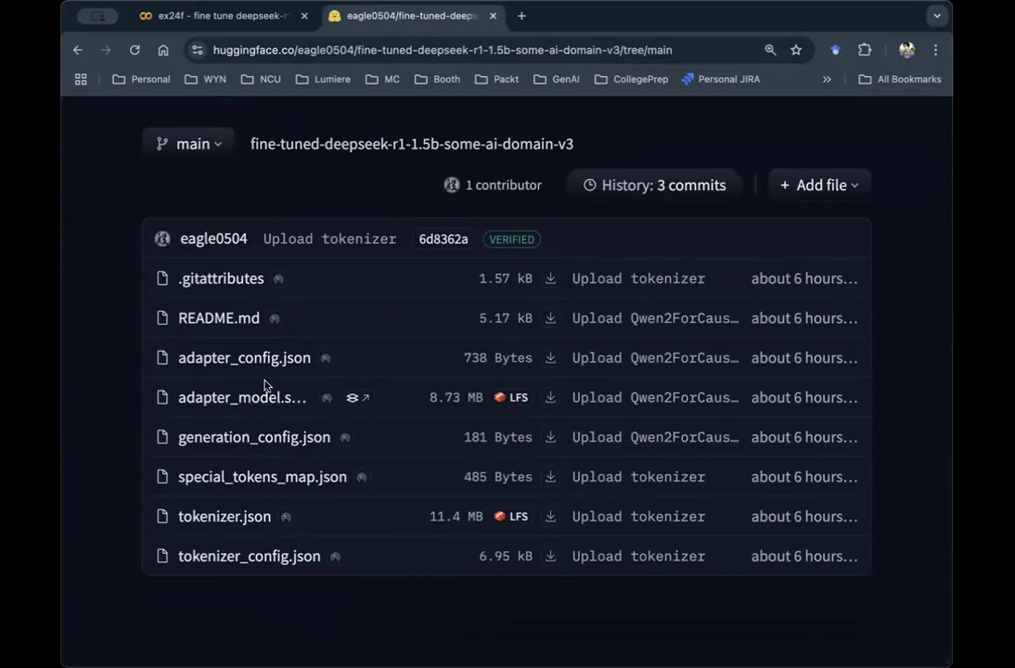
left_click(223, 17)
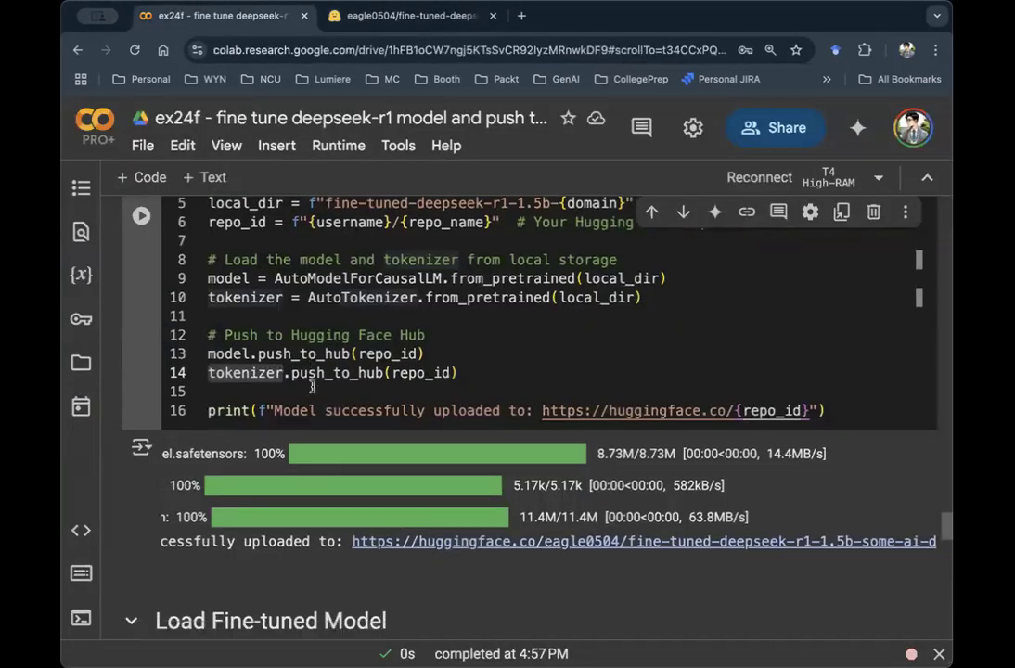
scroll("down", 3)
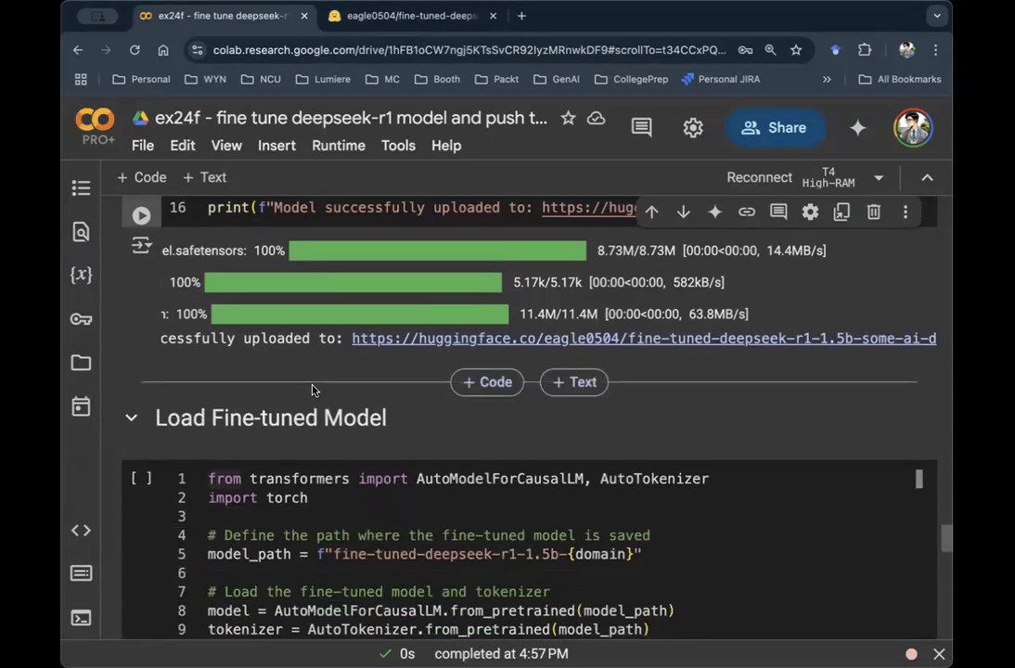
scroll("down", 3)
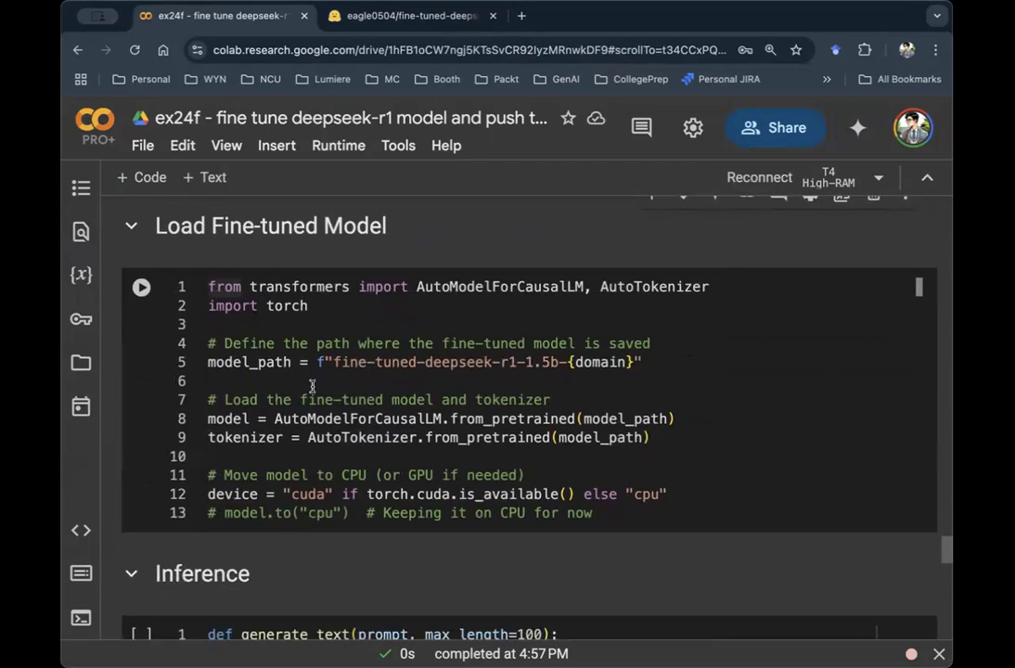
mouse_move(301, 362)
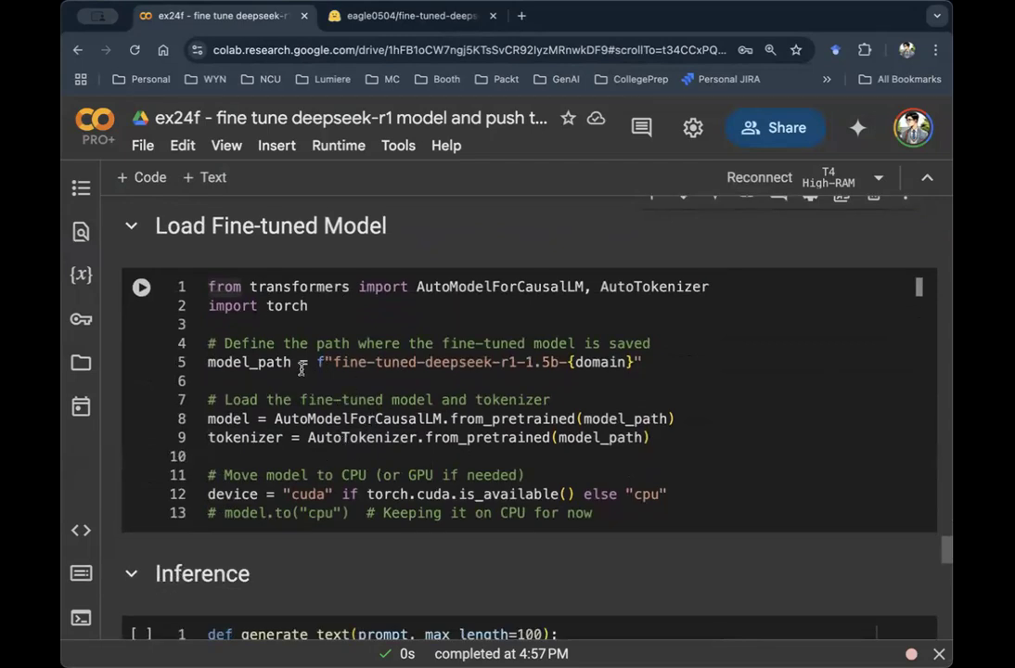
scroll("down", 3)
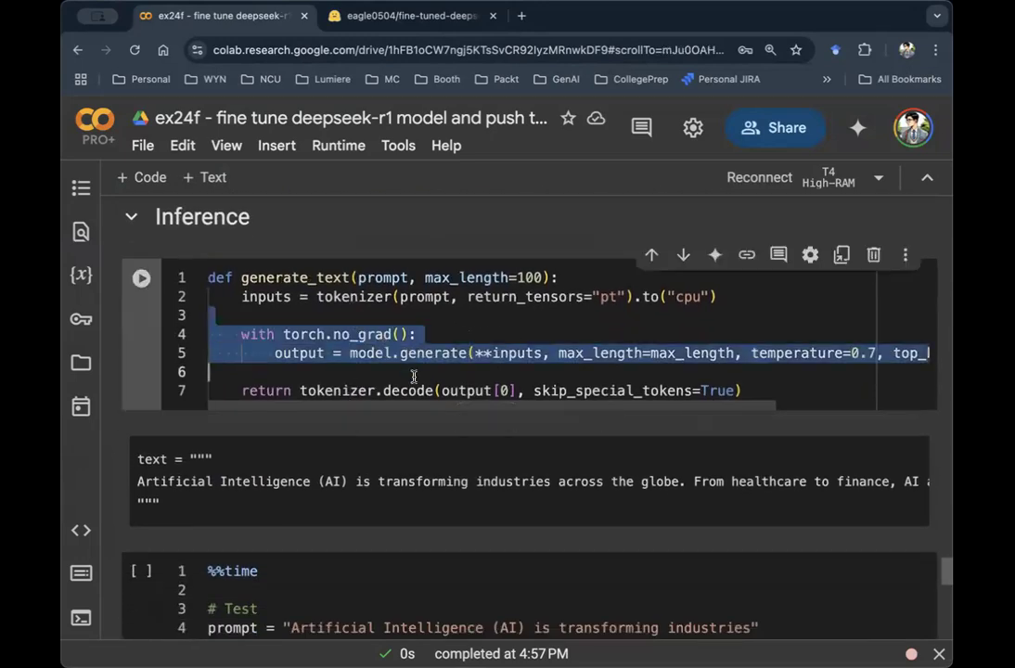
left_click(341, 297)
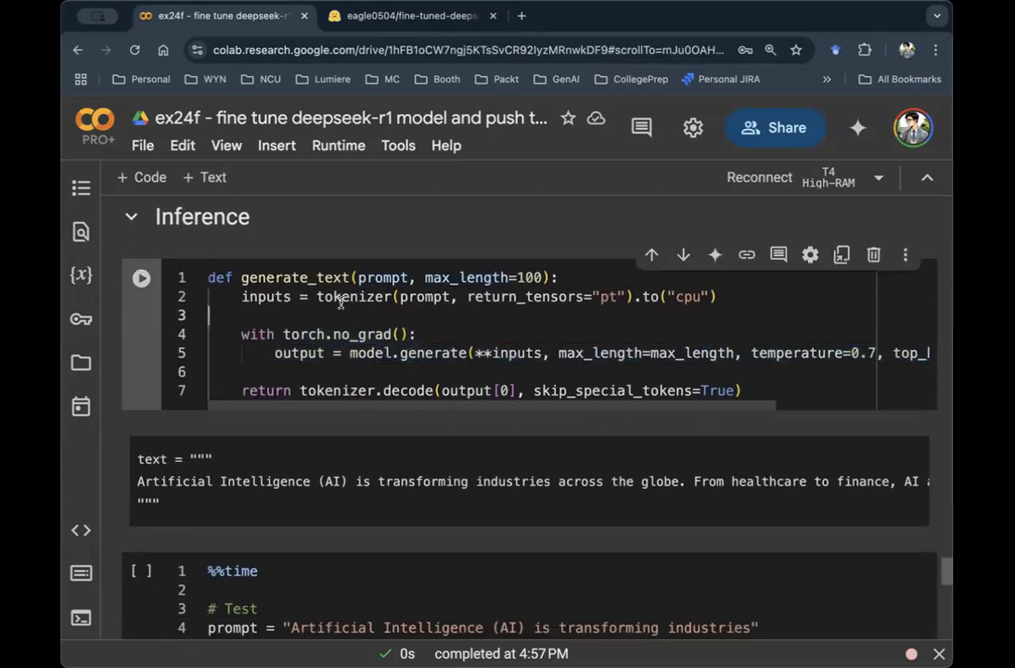
double_click(353, 297)
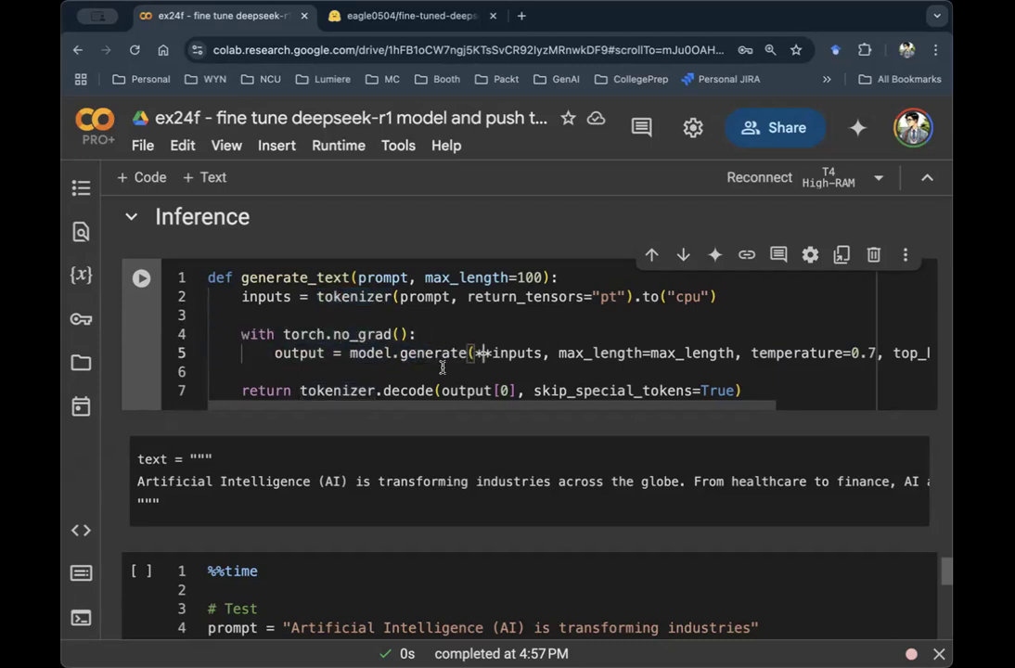
double_click(408, 390)
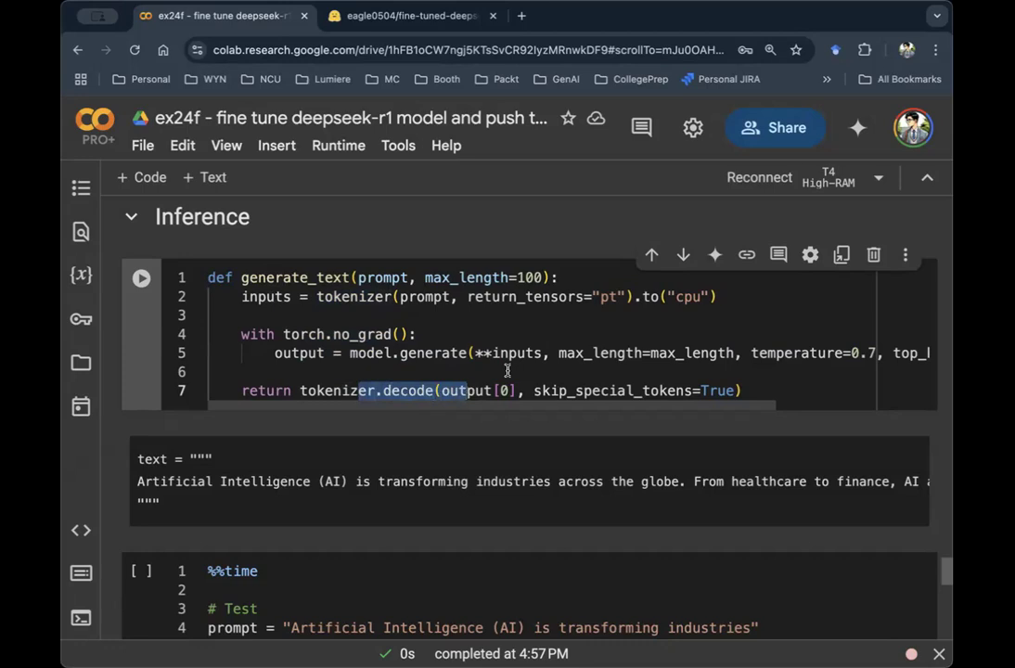
scroll("down", 3)
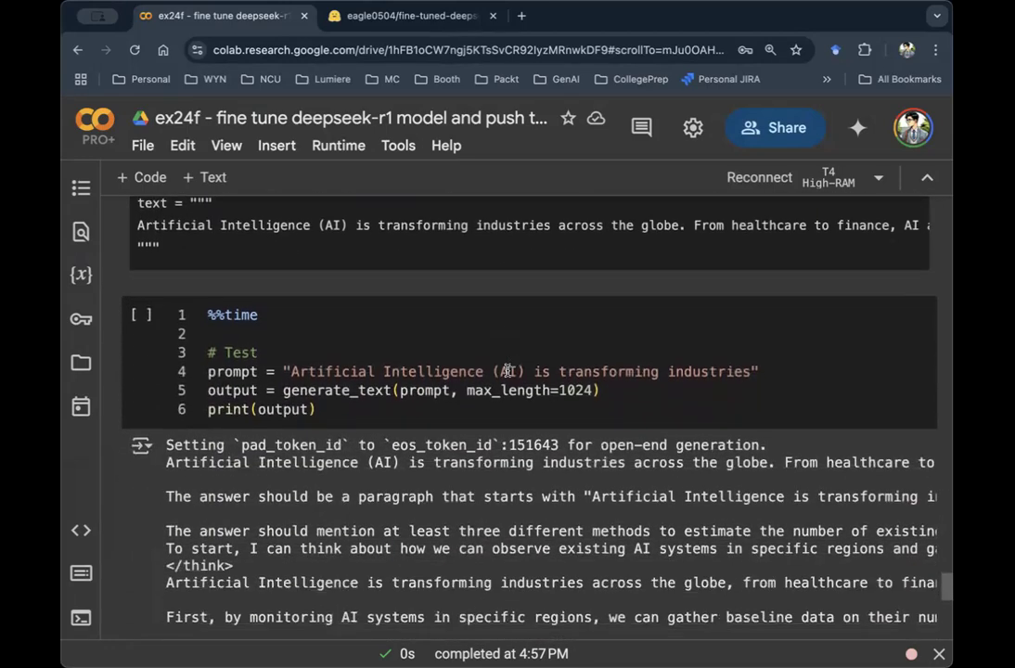
double_click(427, 372)
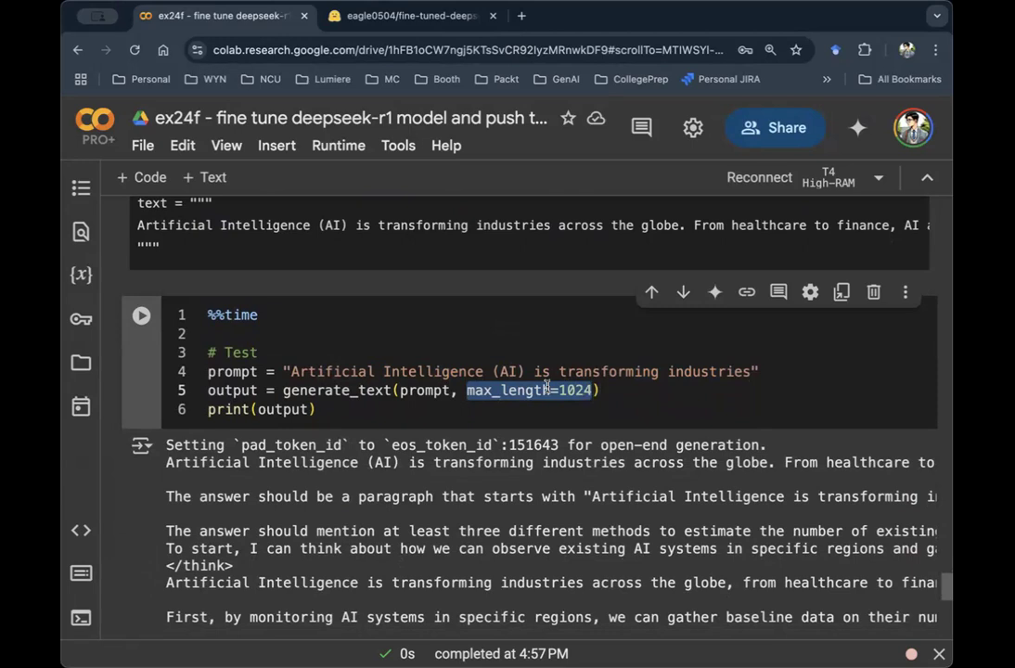
scroll("down", 3)
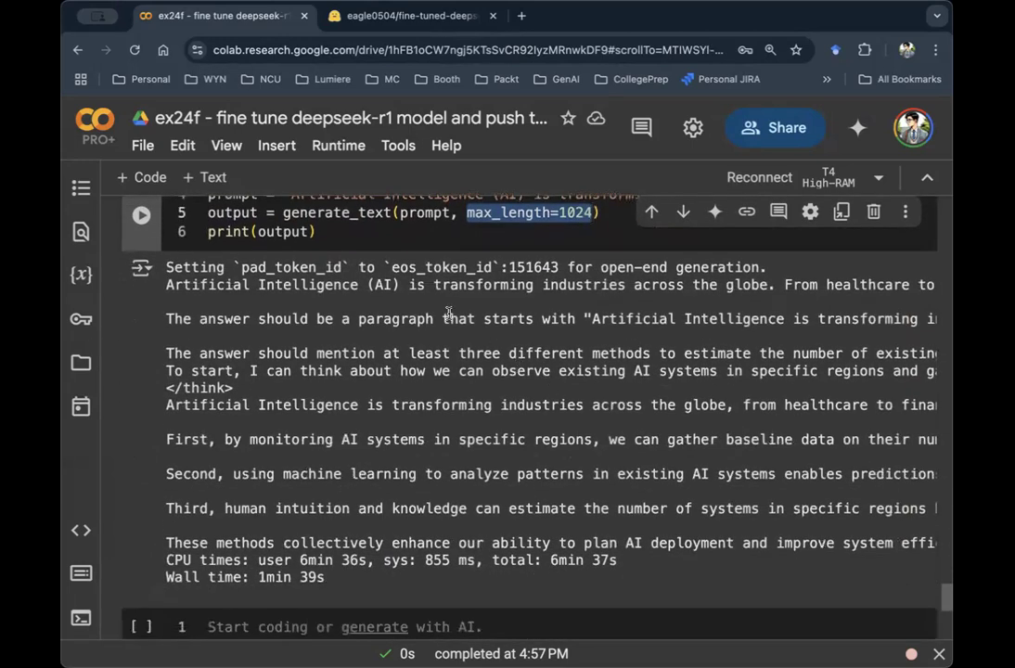
left_click_drag(325, 285, 490, 285)
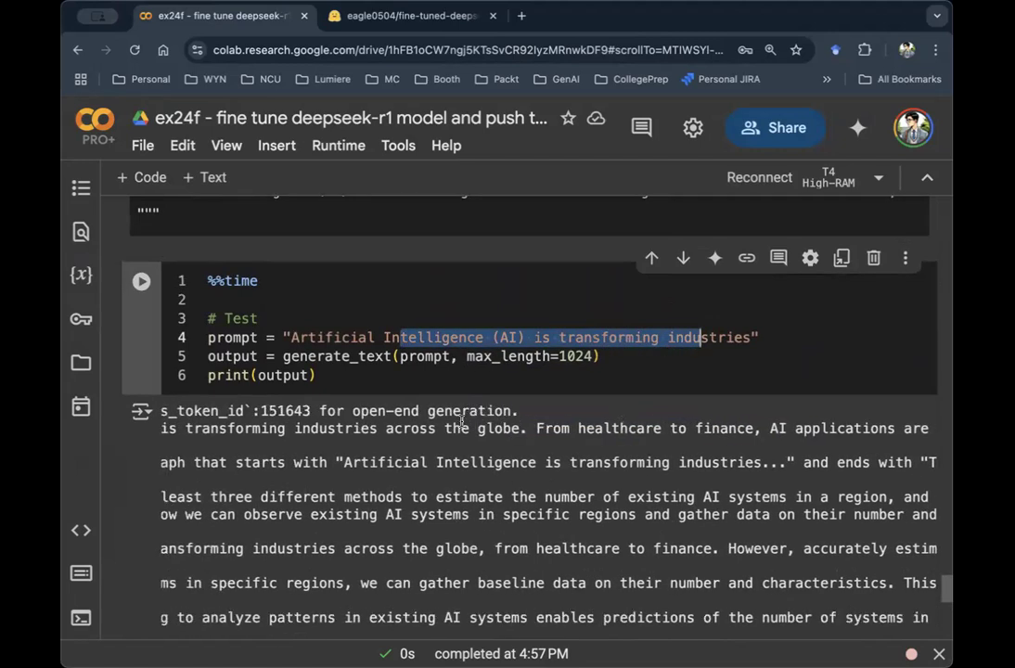
left_click_drag(399, 428, 719, 428)
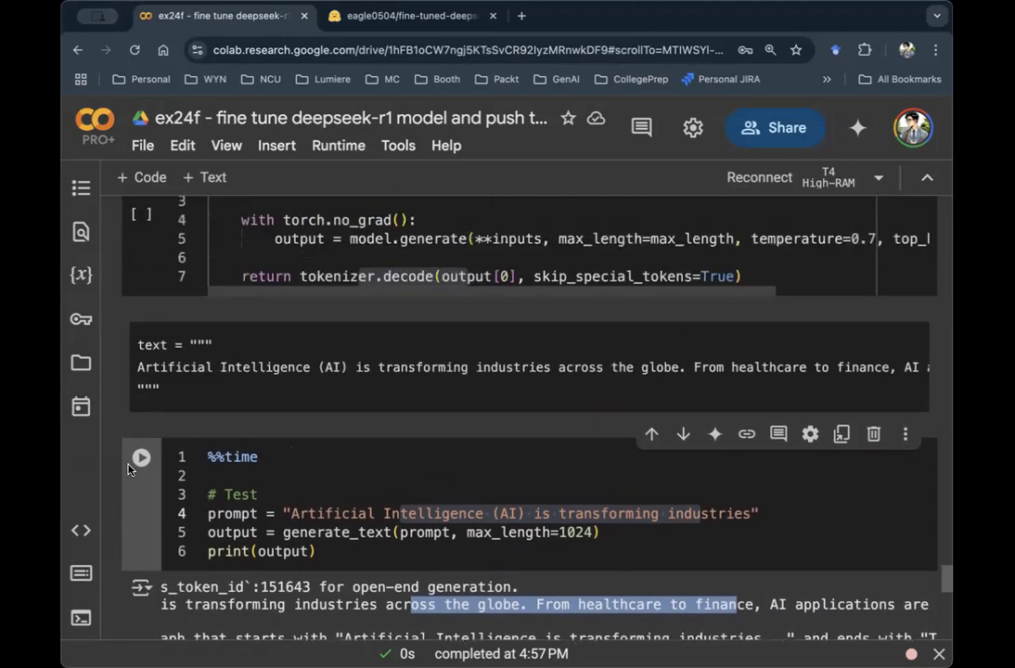
scroll("down", 3)
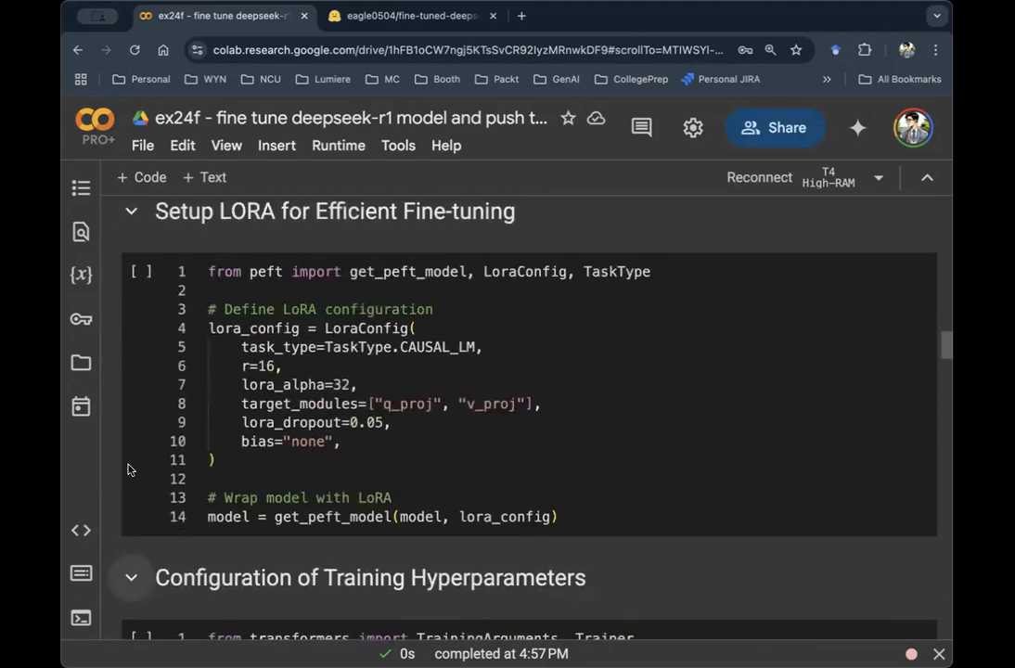
scroll("down", 3)
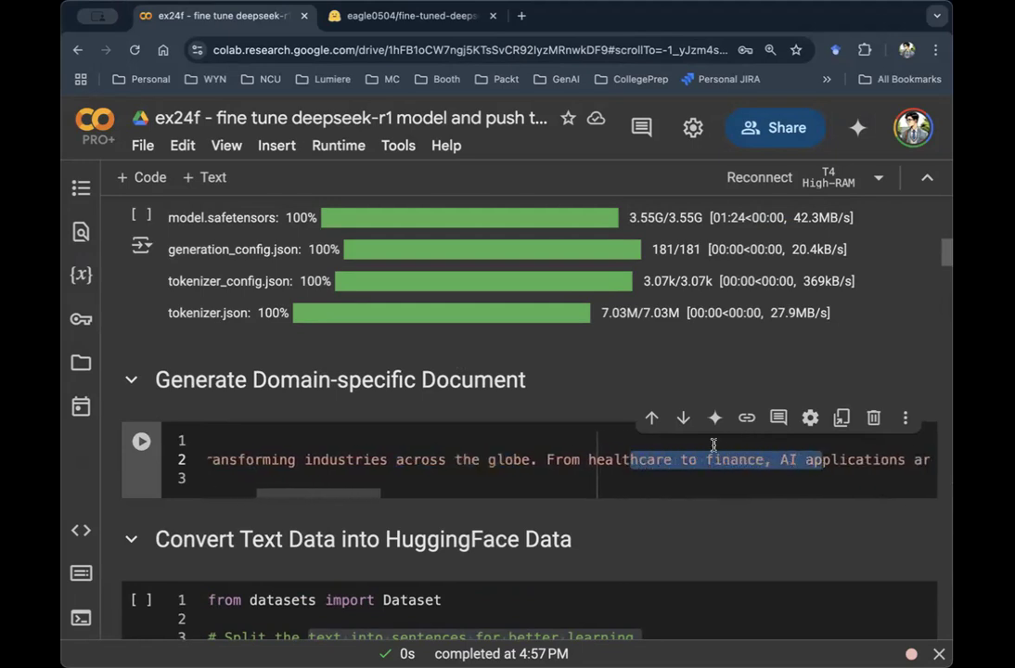
scroll("down", 3)
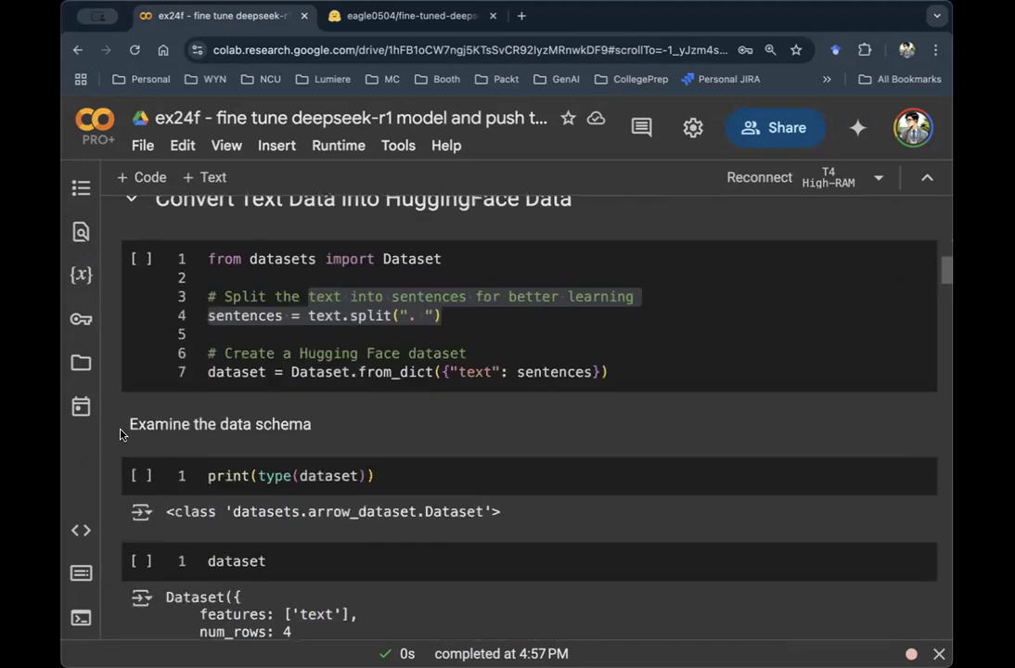
scroll("down", 3)
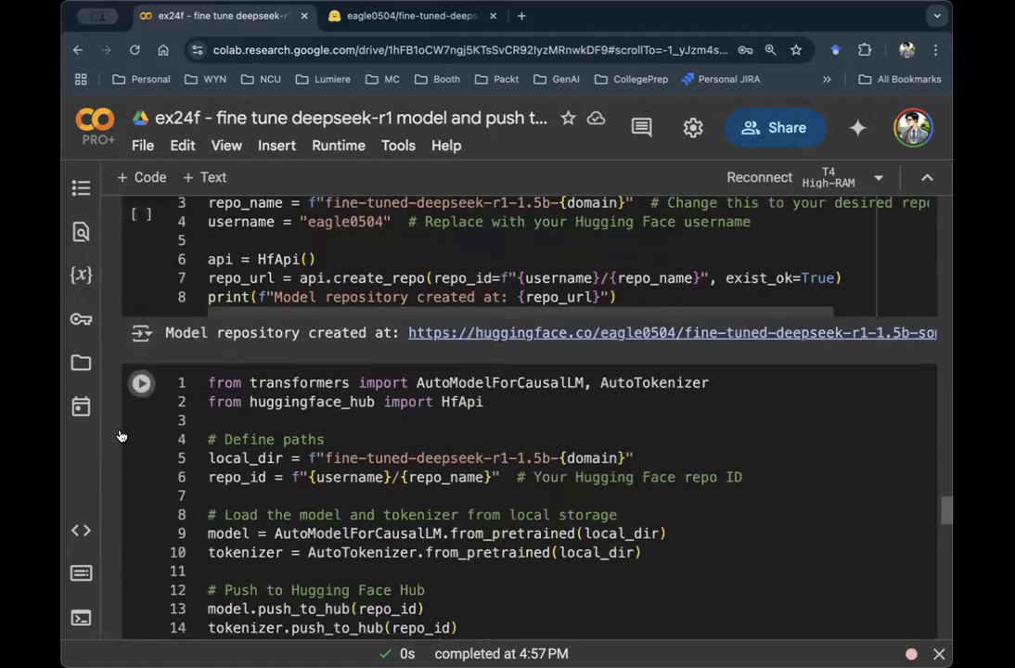
scroll("down", 3)
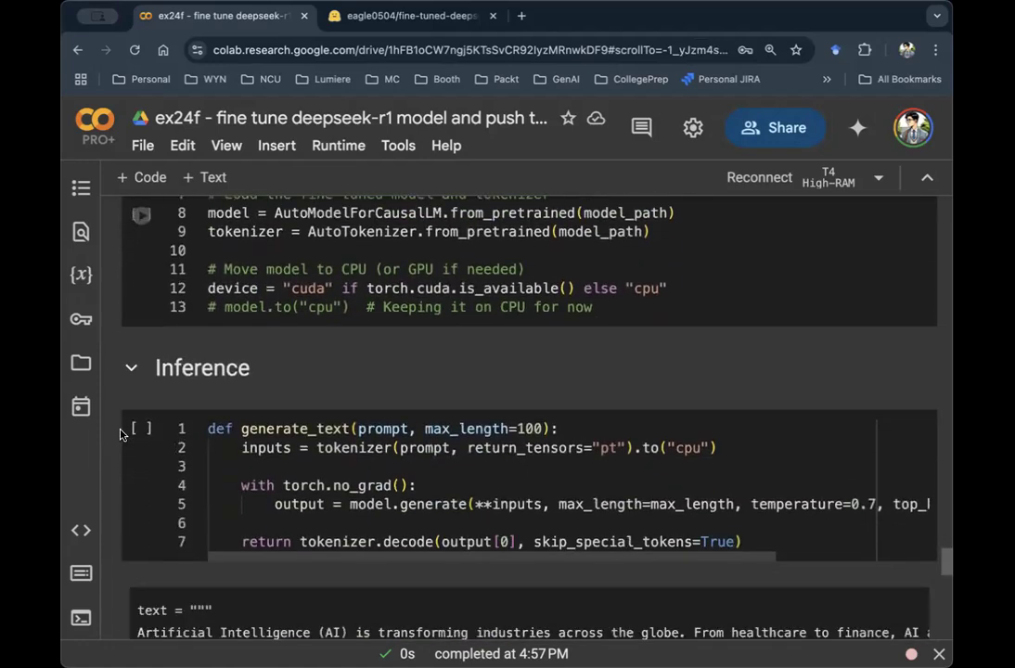
scroll("down", 3)
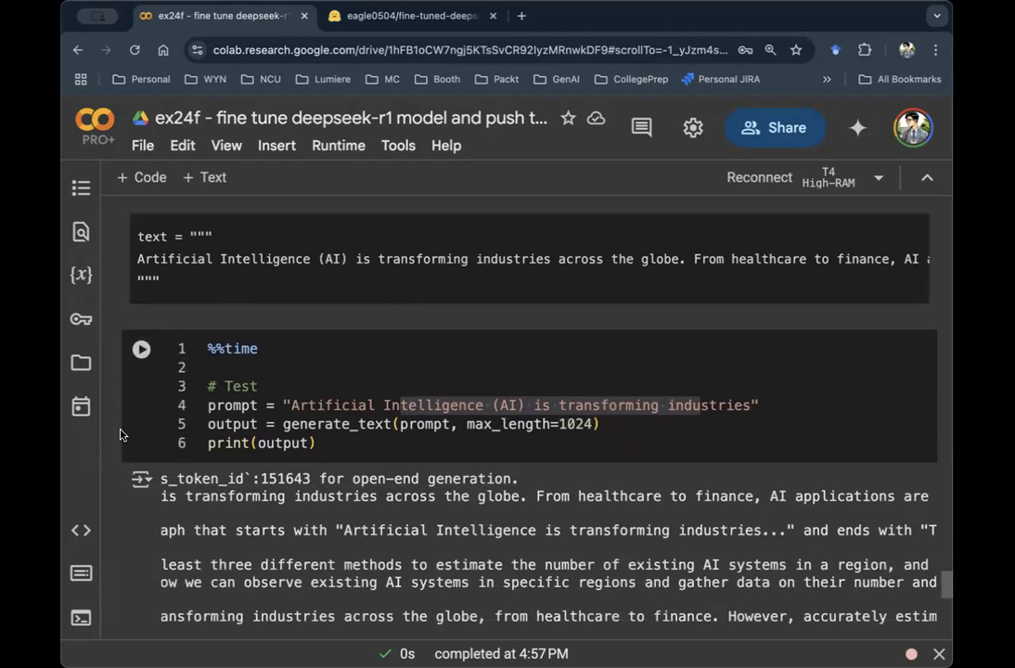
mouse_move(357, 424)
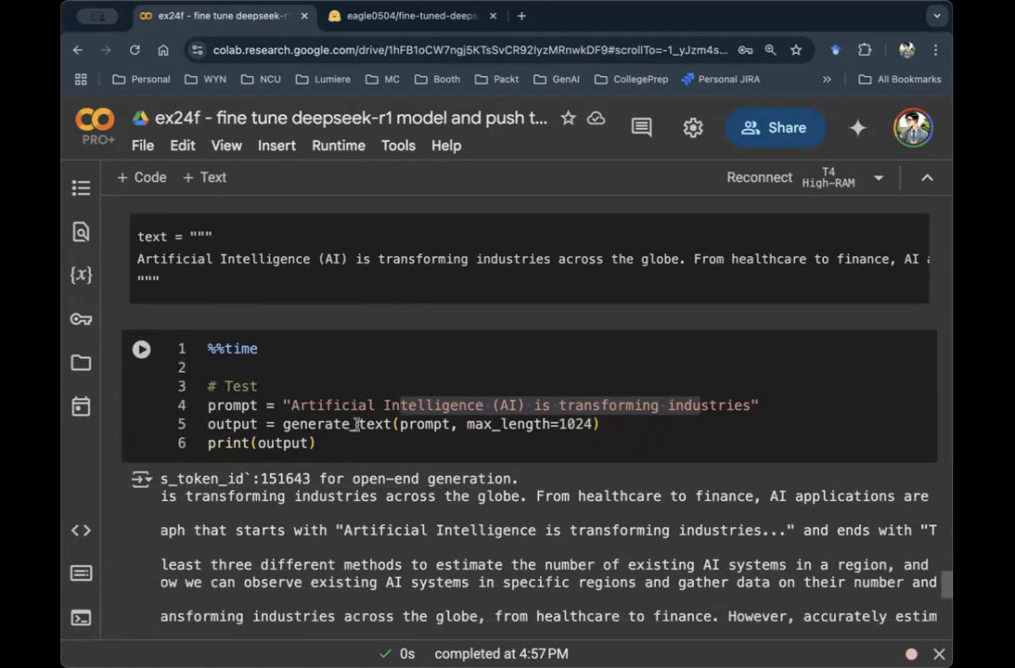
mouse_move(357, 519)
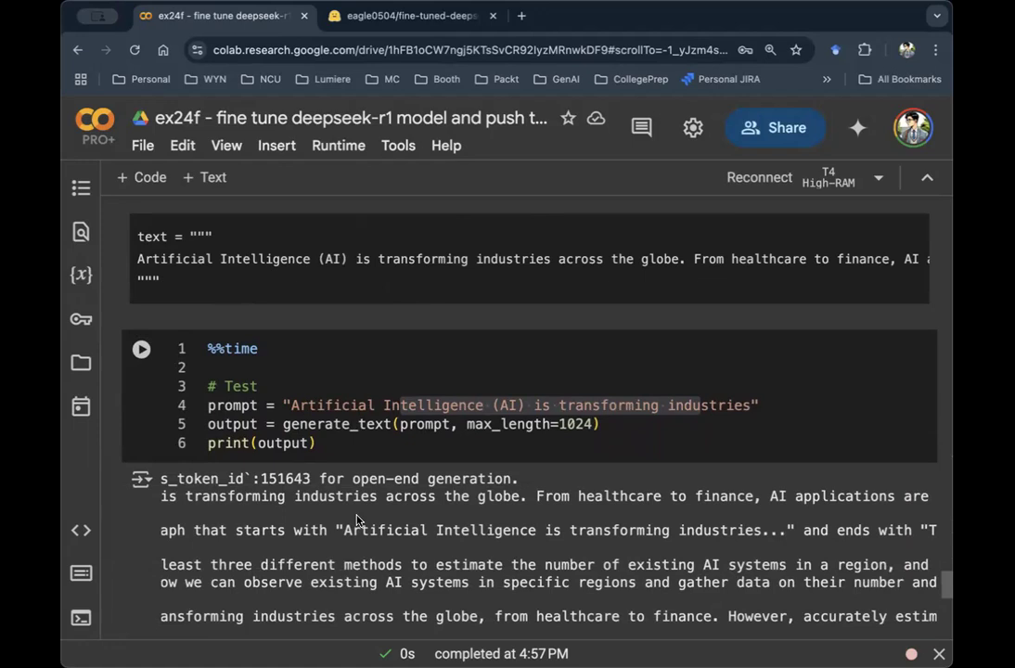
scroll("down", 3)
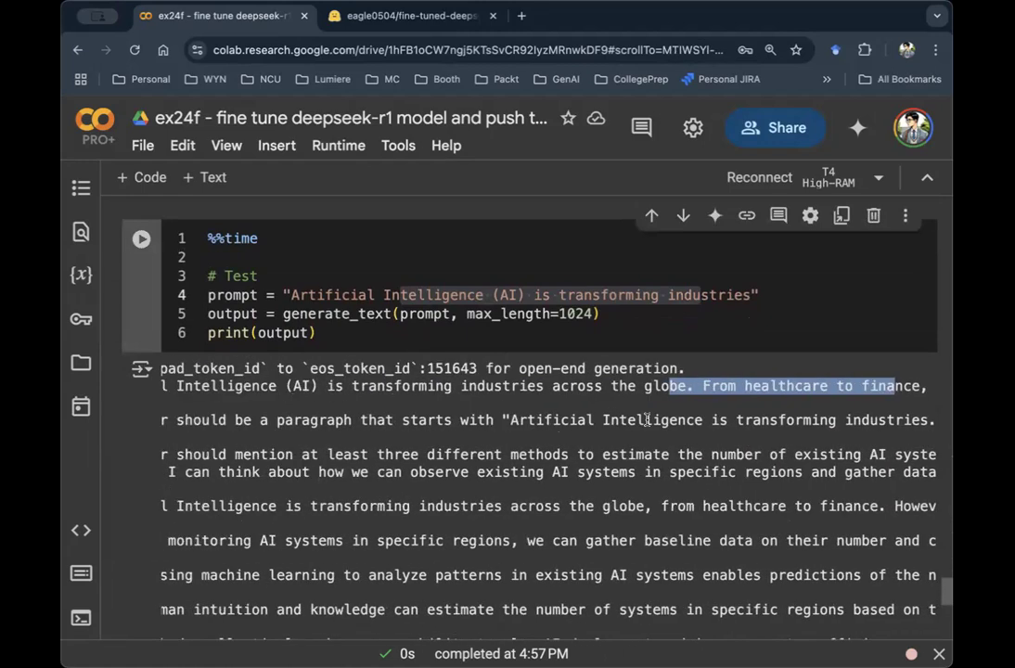
scroll("down", 3)
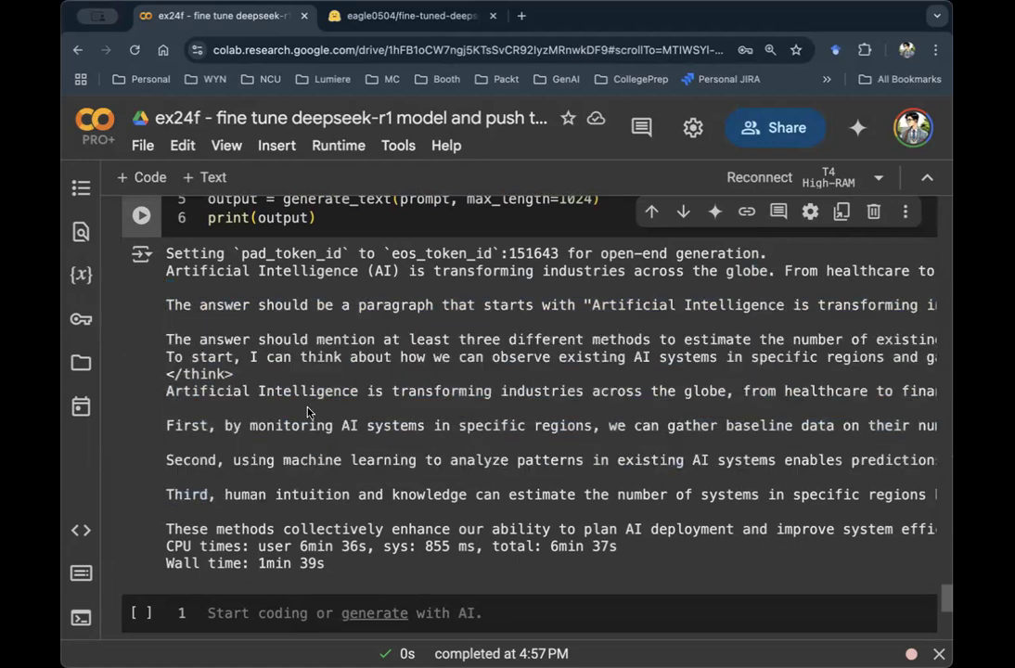
mouse_move(297, 351)
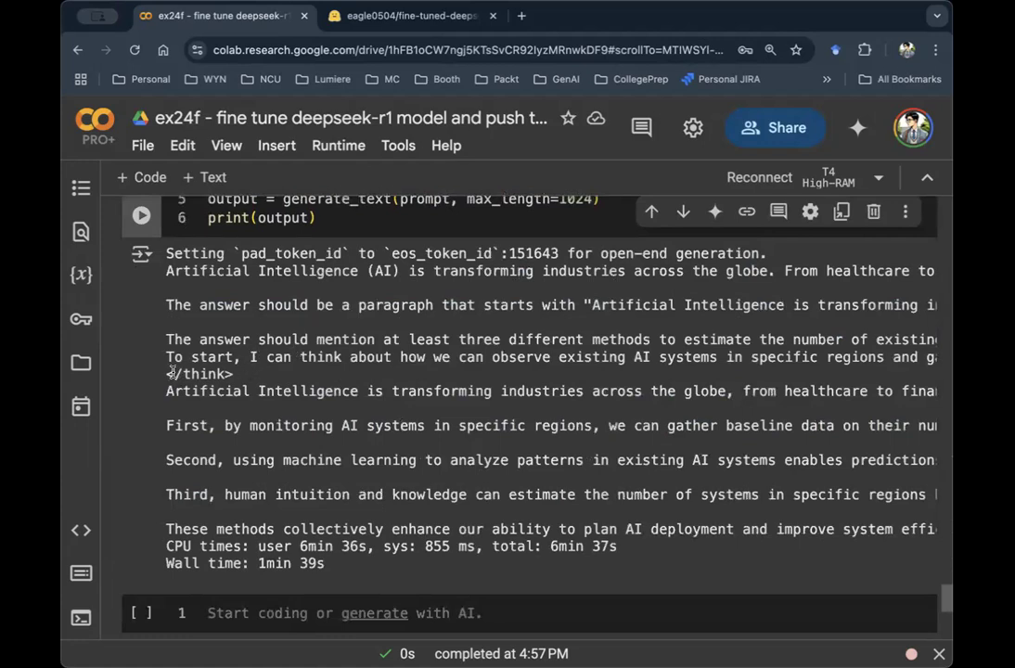
double_click(198, 374)
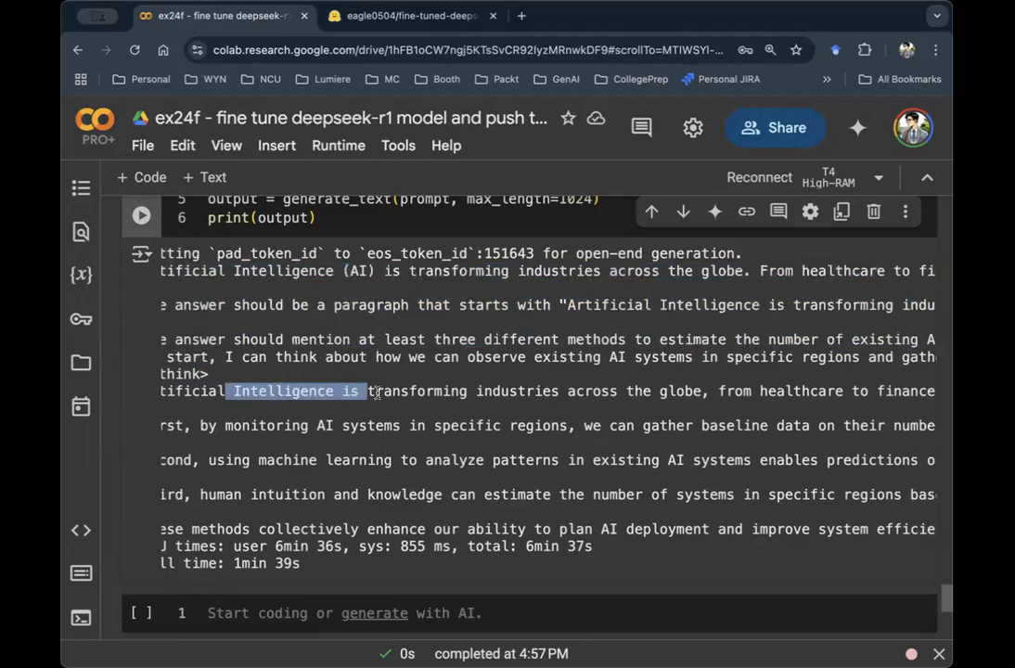
scroll("right", 3)
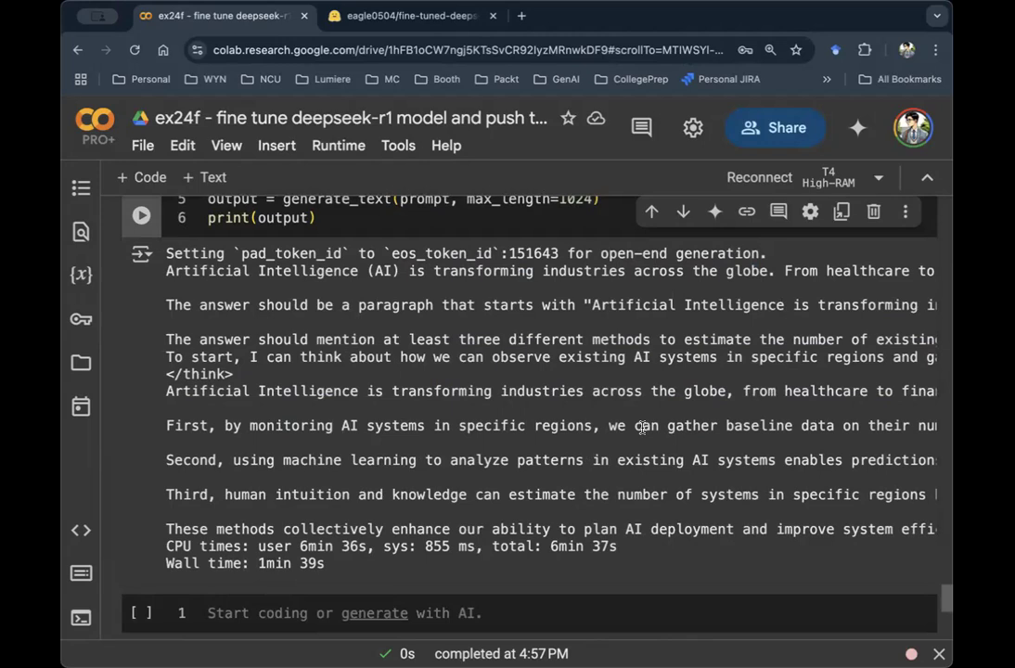
mouse_move(397, 391)
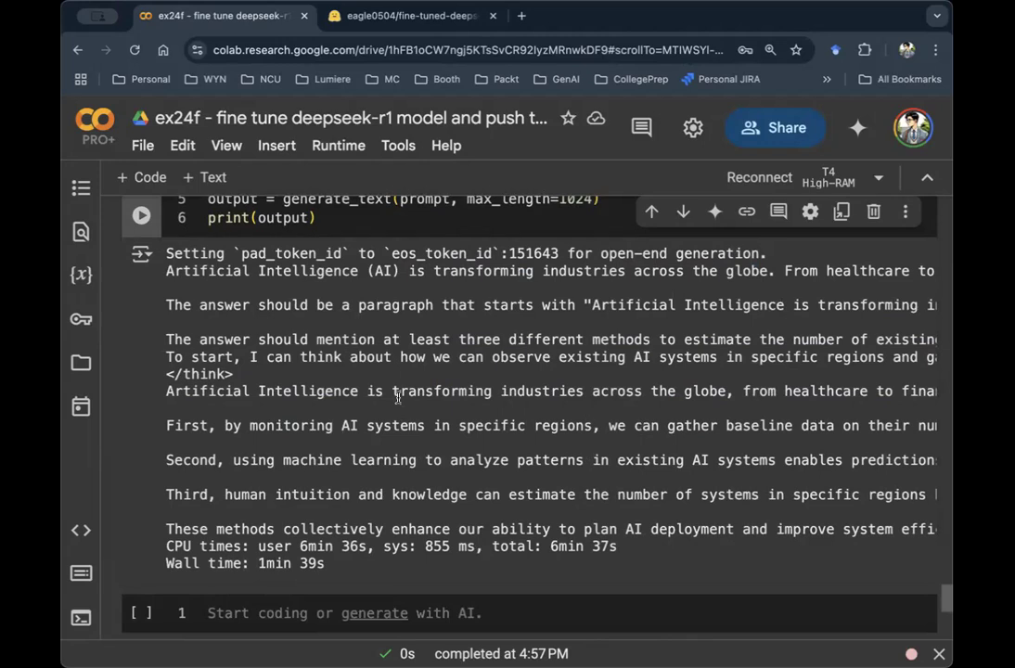